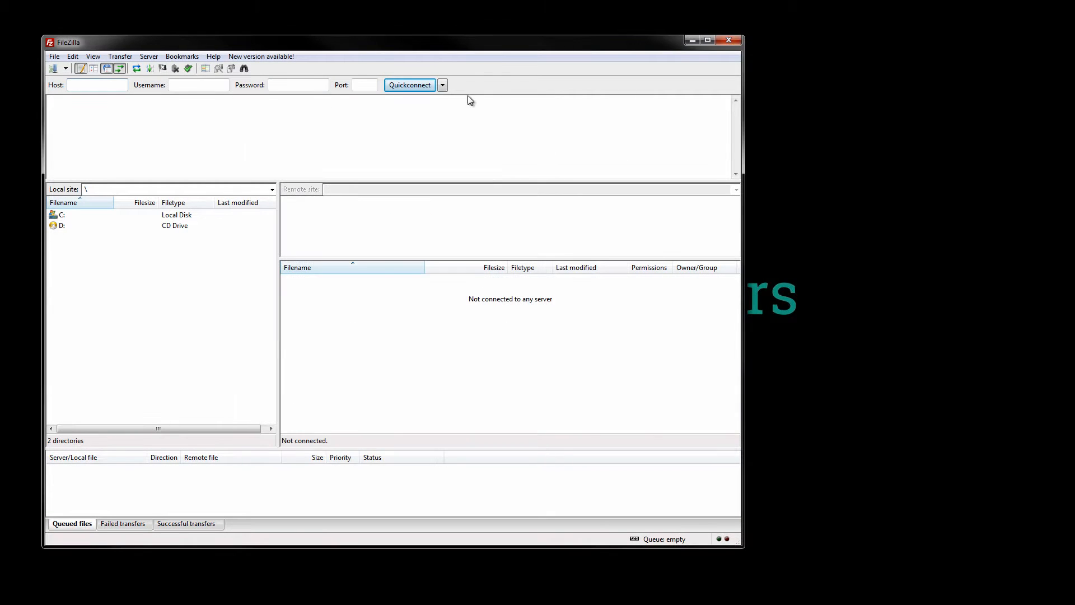
# Enter host uk-src2.serenityserver.net and username testuser, then attempt Quickconnect, which fails.
pyautogui.click(98, 85)
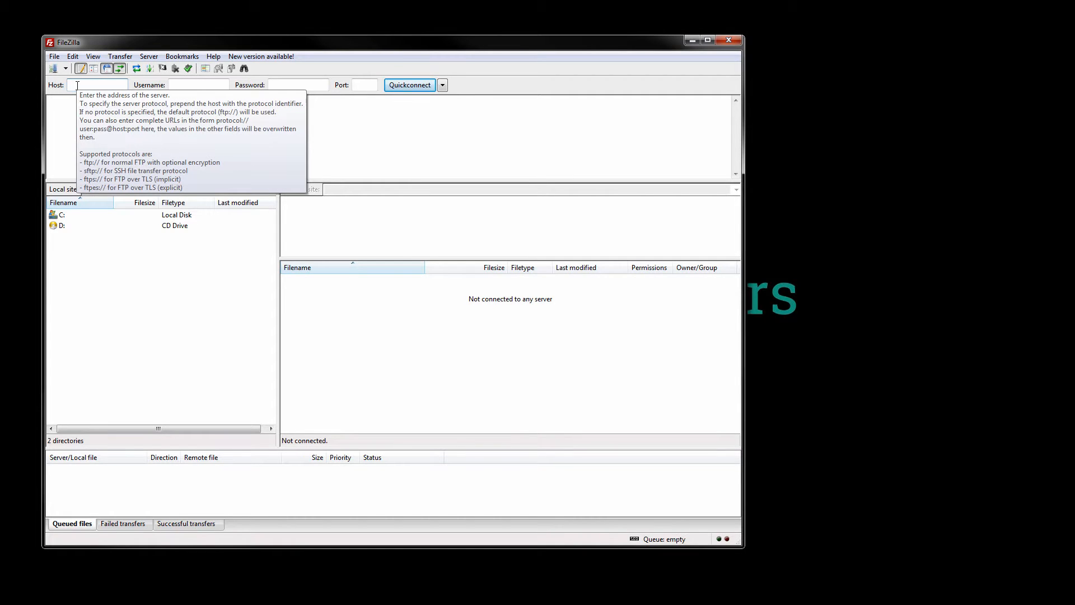
pyautogui.write('uk-src2.')
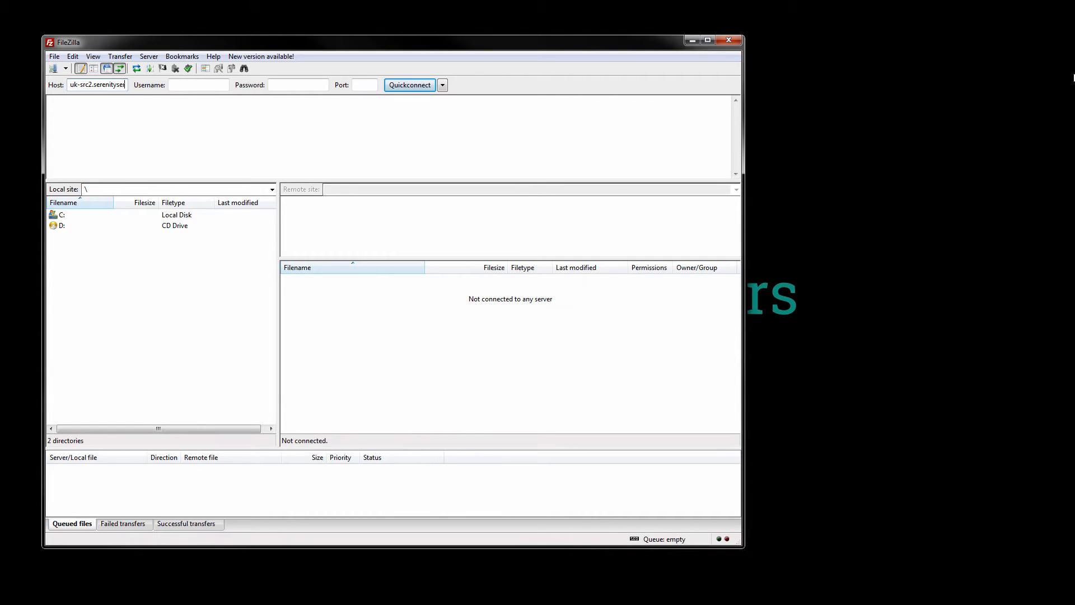
pyautogui.write('serenityserver.net')
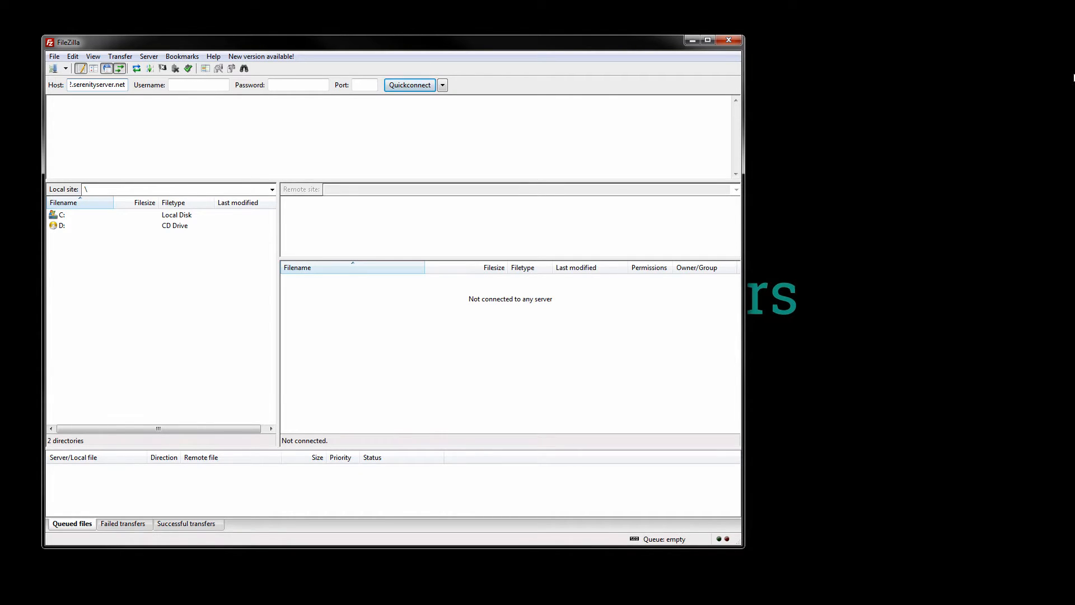
pyautogui.click(198, 84)
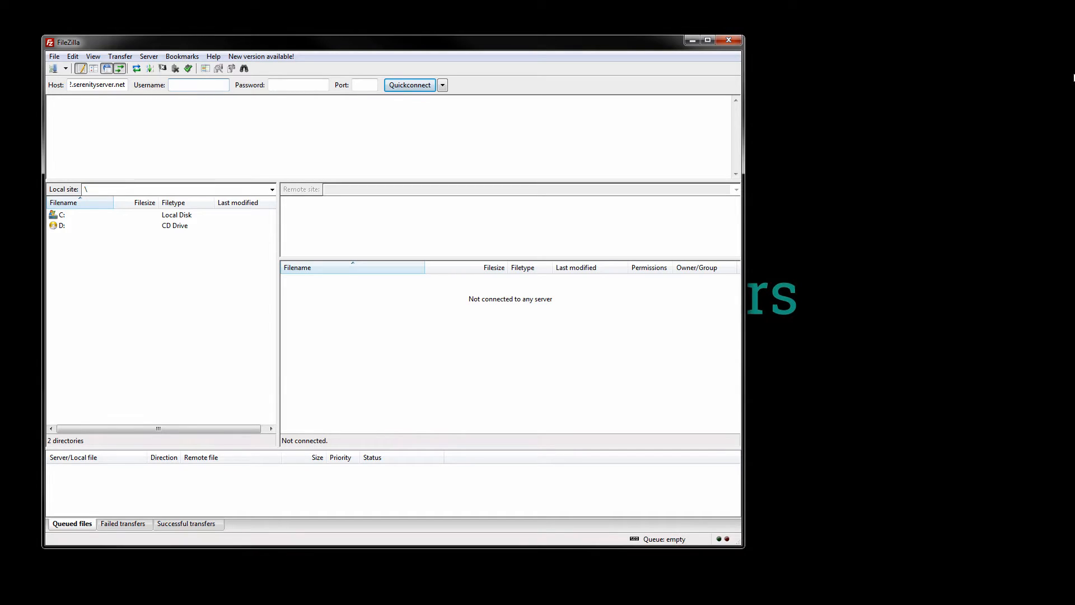
pyautogui.write('testuser')
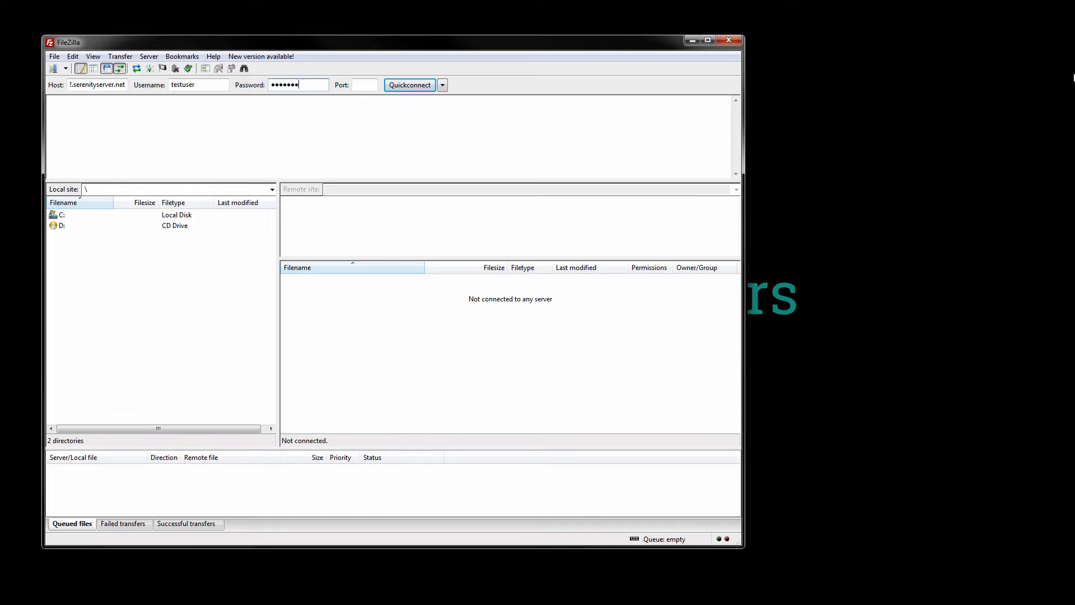
pyautogui.click(409, 85)
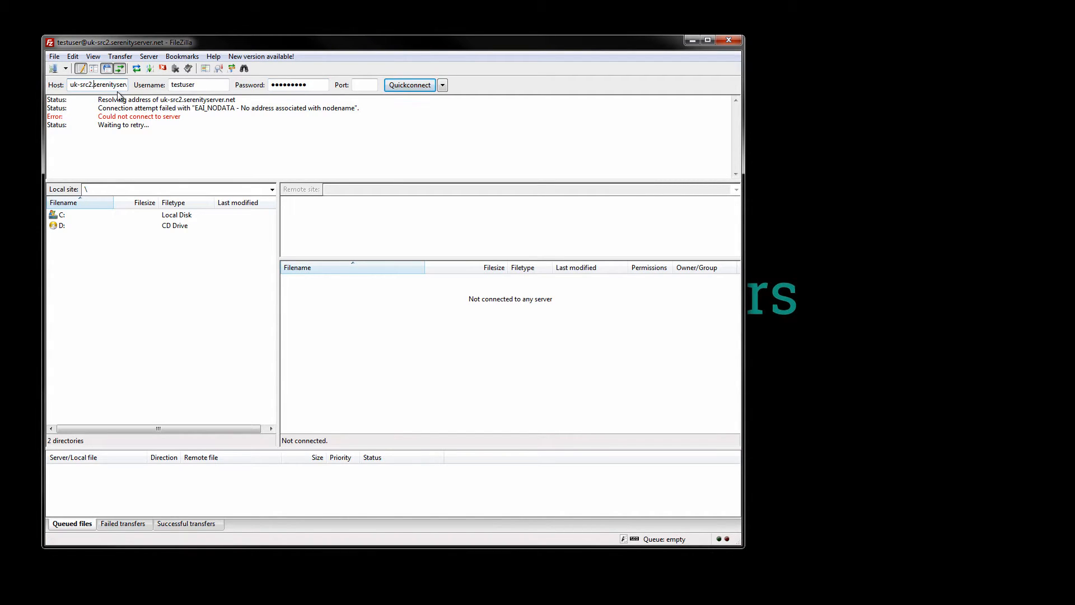
pyautogui.click(410, 84)
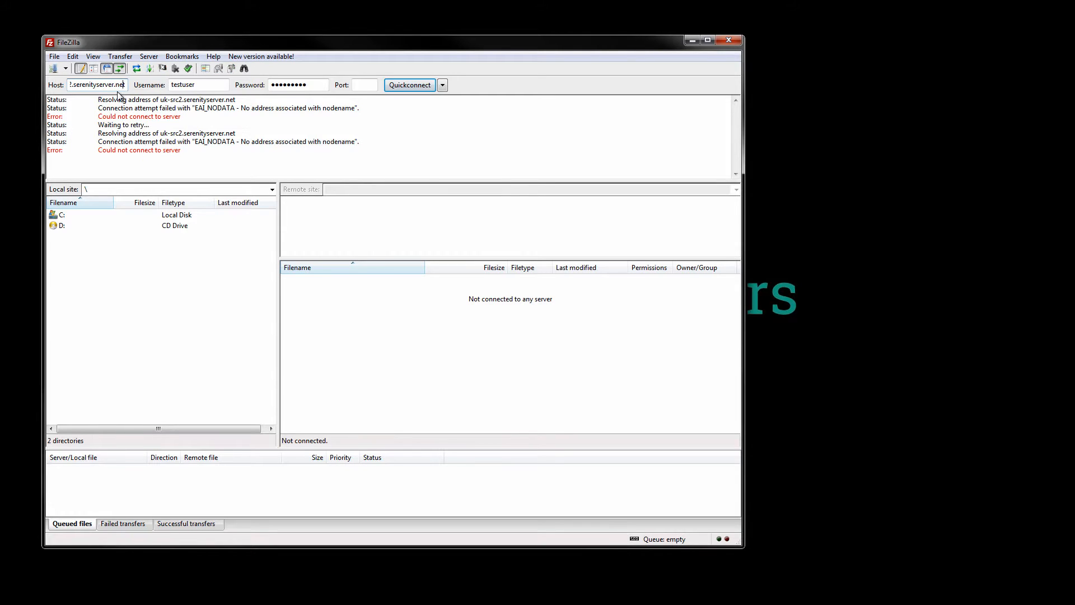
# Reconnect to the server and browse into the garrysmod/addons folder.
pyautogui.click(409, 85)
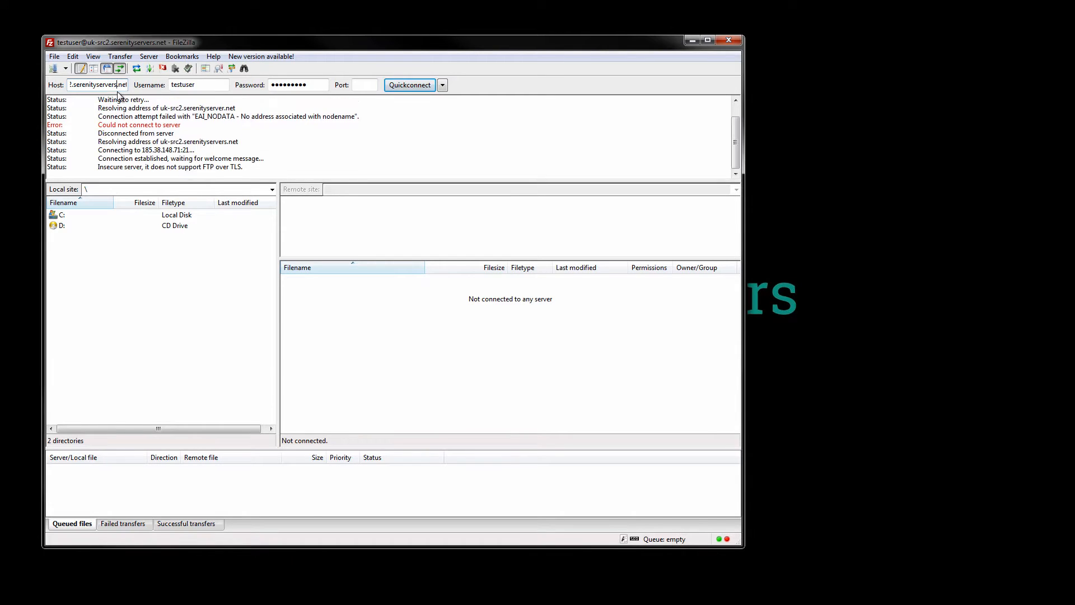
pyautogui.click(409, 84)
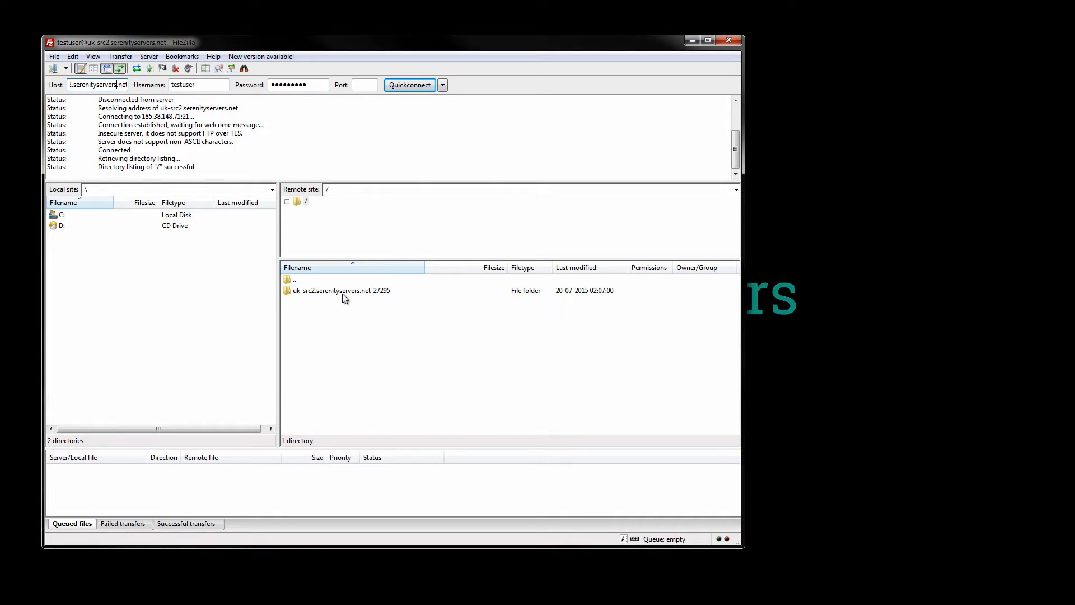
pyautogui.moveTo(339, 297)
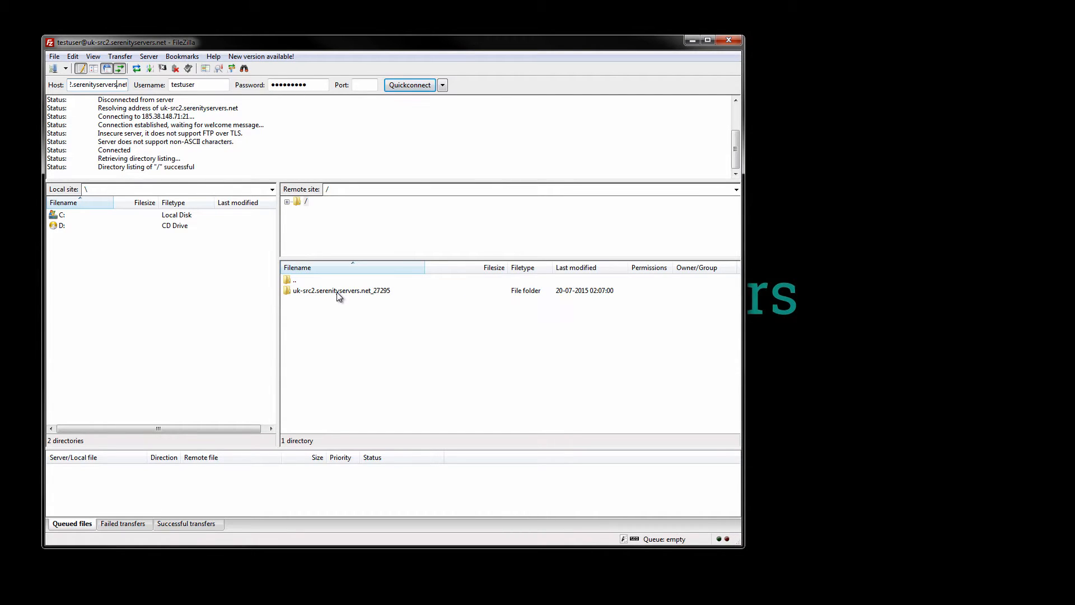
pyautogui.doubleClick(341, 290)
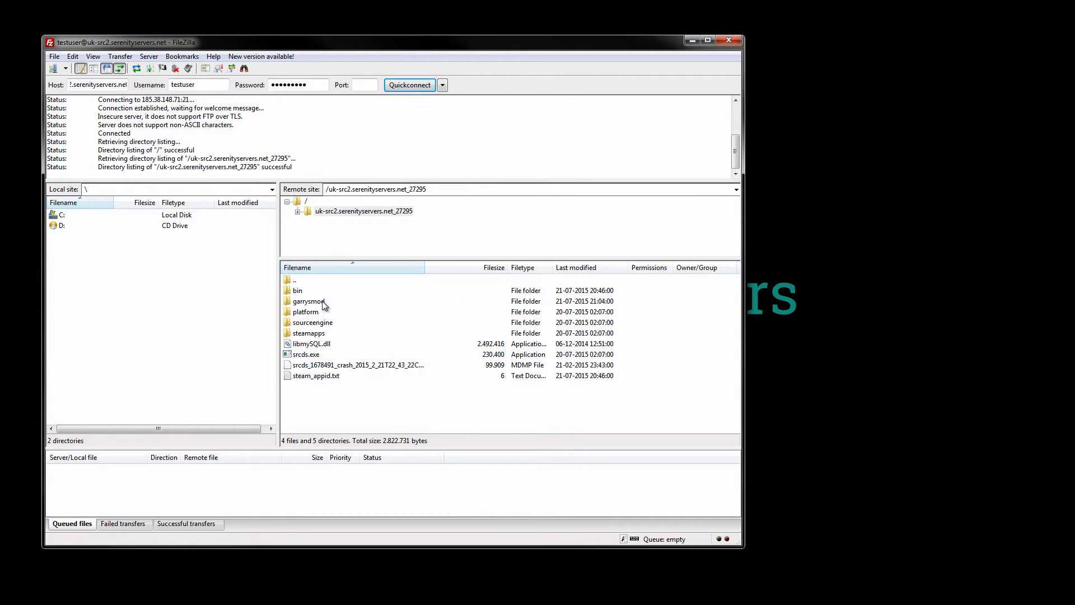
pyautogui.doubleClick(305, 300)
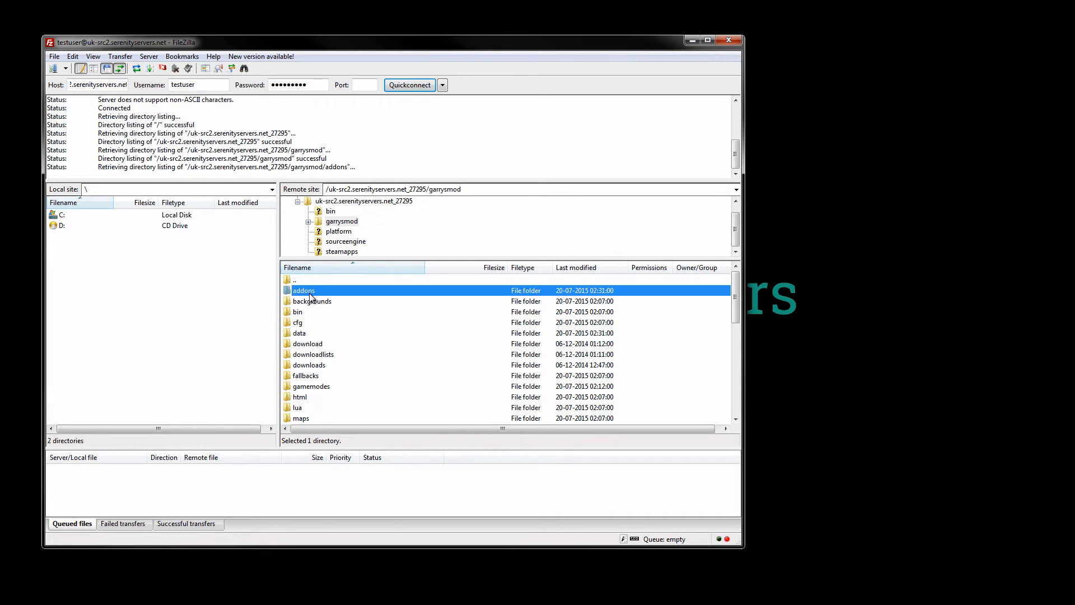
pyautogui.doubleClick(304, 290)
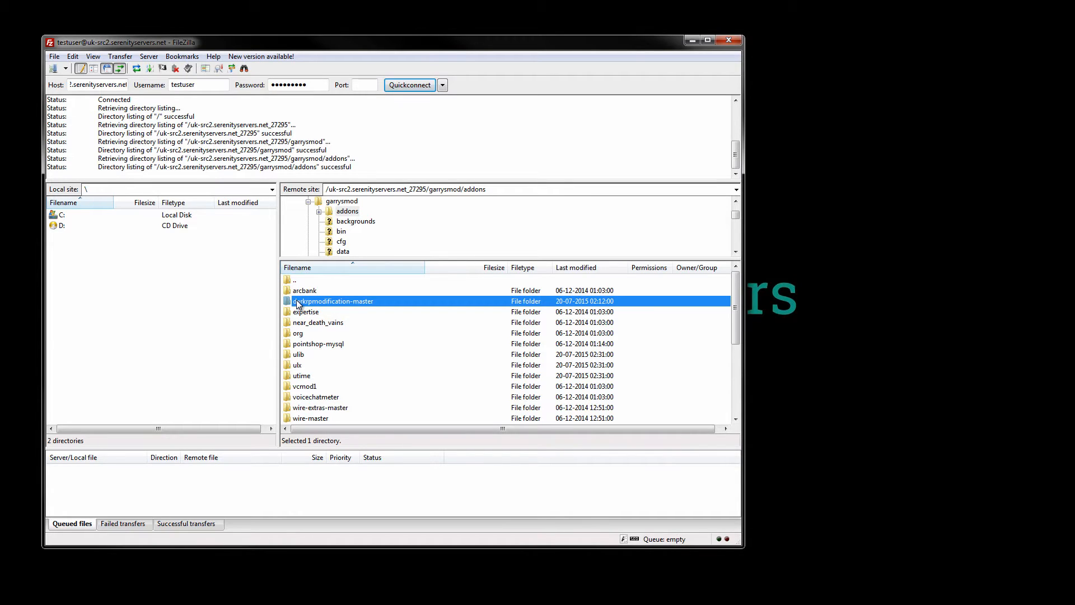
pyautogui.moveTo(314, 304)
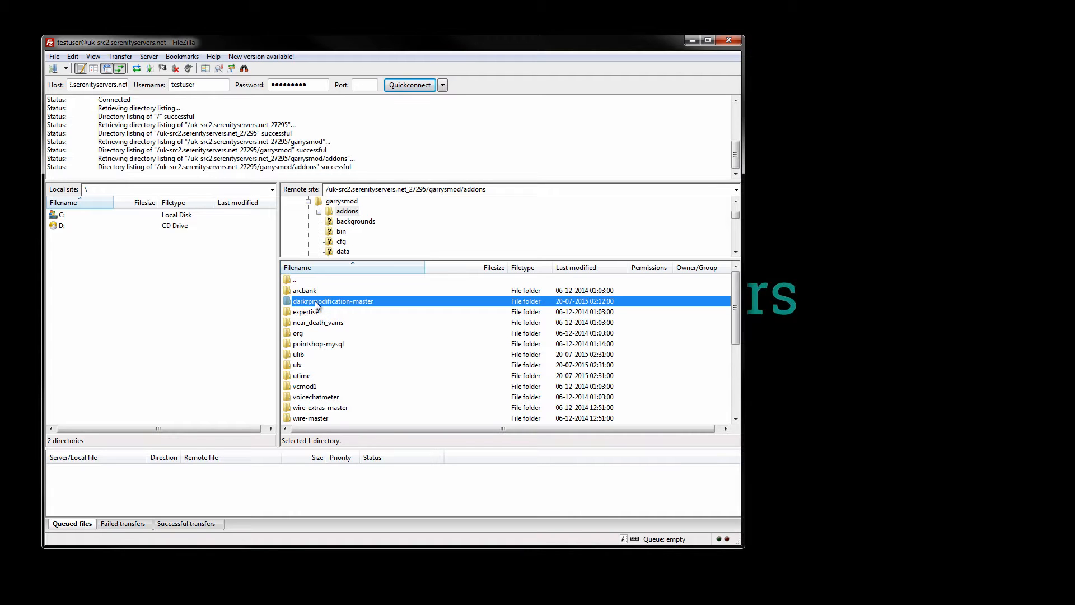
# Go into darkrpmodification-master/lua and download categories.lua for editing.
pyautogui.doubleClick(333, 300)
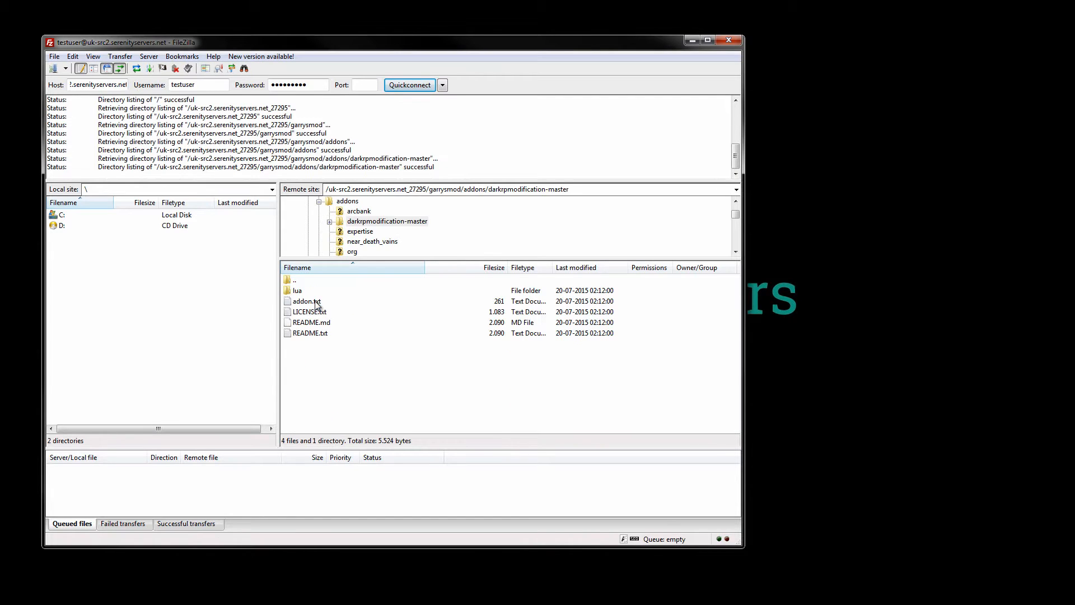
pyautogui.doubleClick(298, 290)
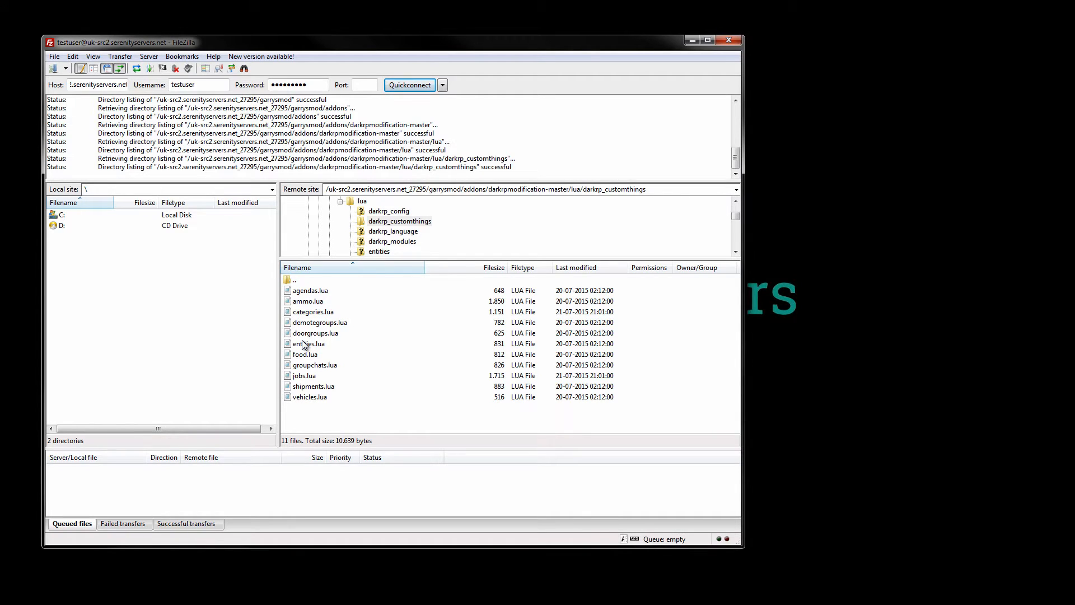
pyautogui.moveTo(342, 339)
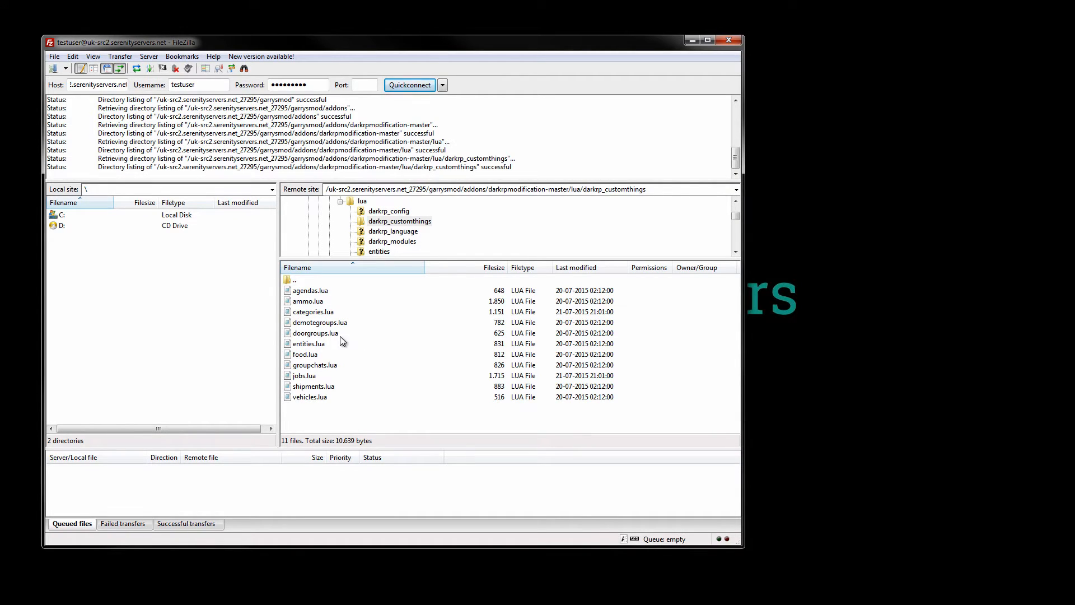
pyautogui.click(312, 311)
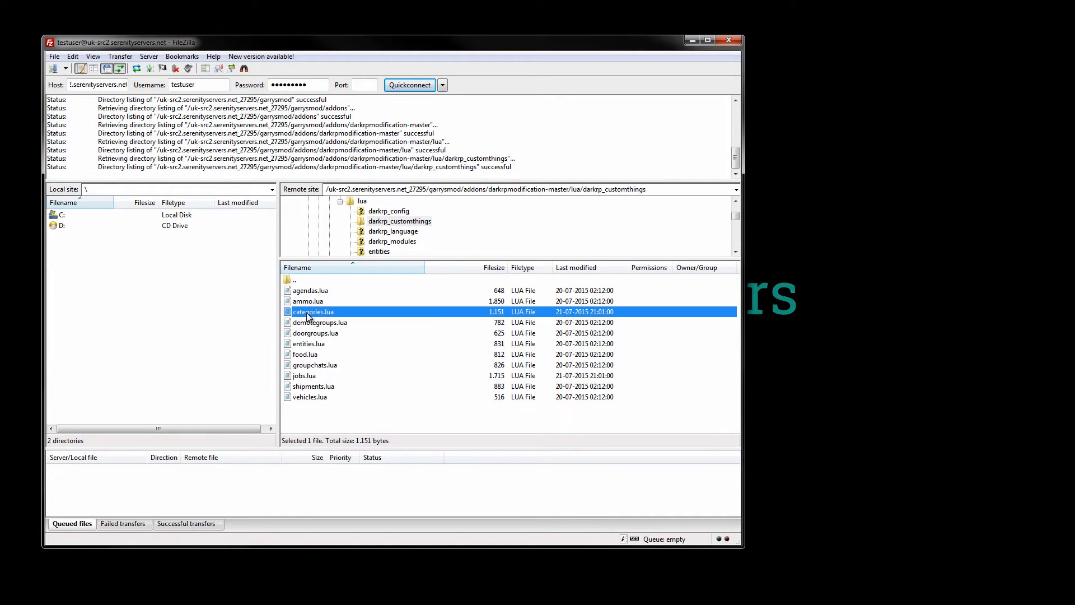
pyautogui.doubleClick(313, 311)
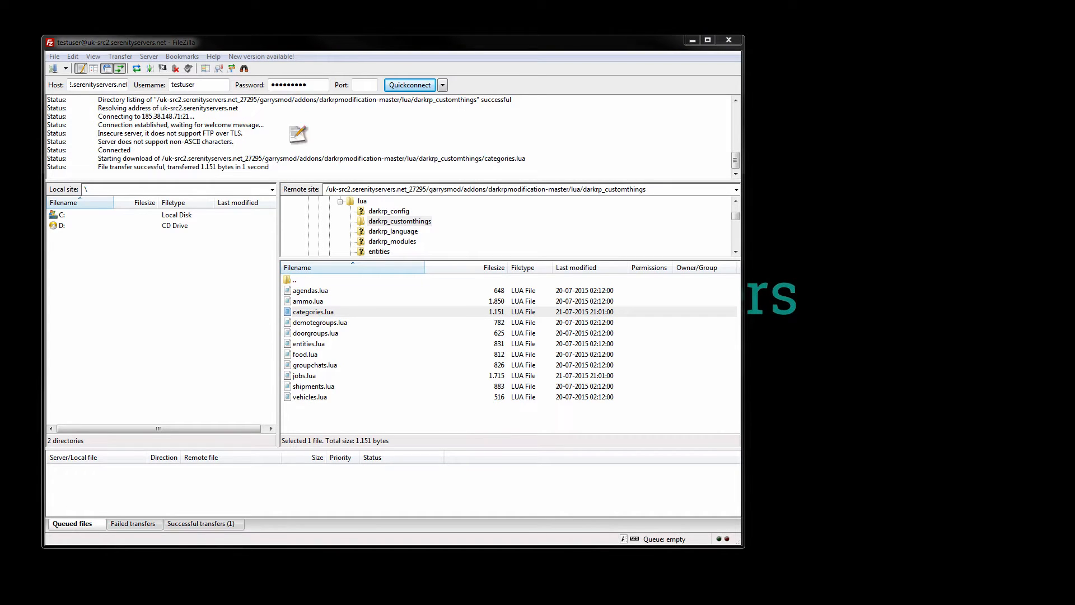
# Rename the placeholder category to 'ADmin jobs' and set its colour to 200, 20, 20, 255.
pyautogui.doubleClick(313, 311)
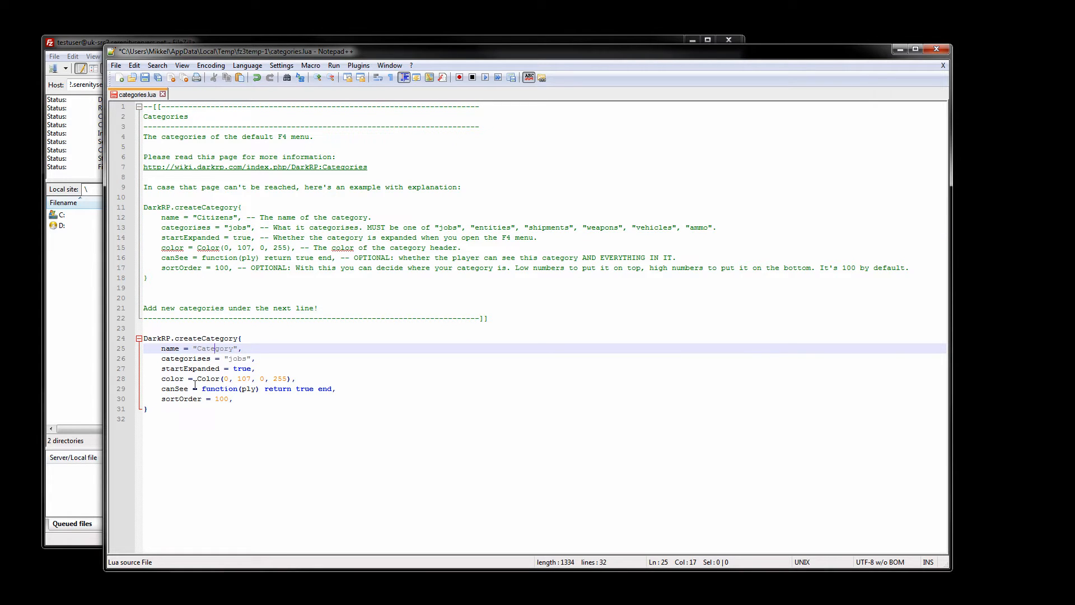
pyautogui.doubleClick(214, 348)
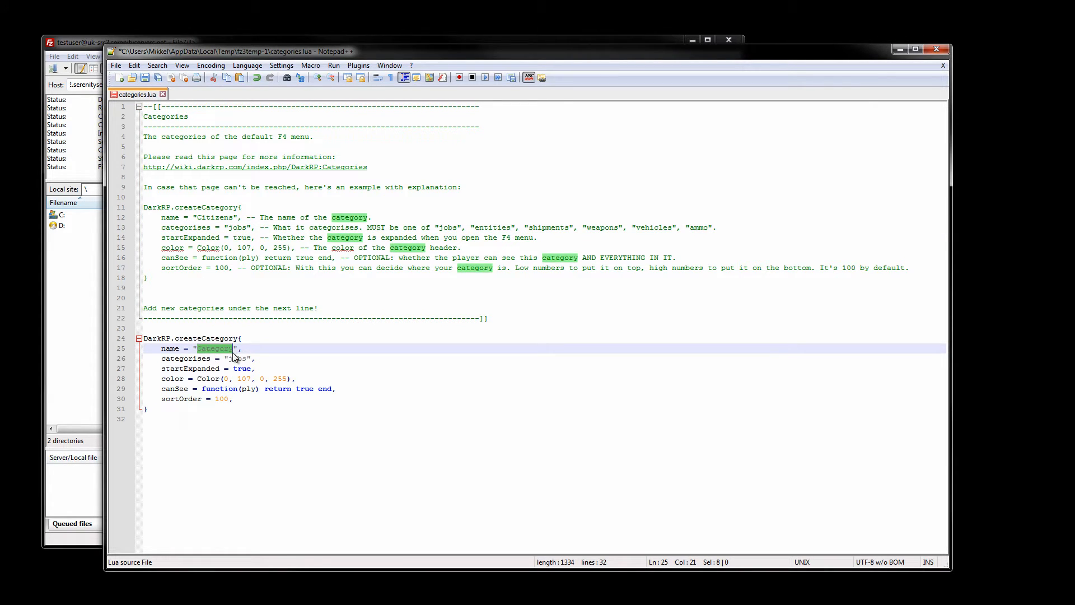
pyautogui.write('ADmin jobs')
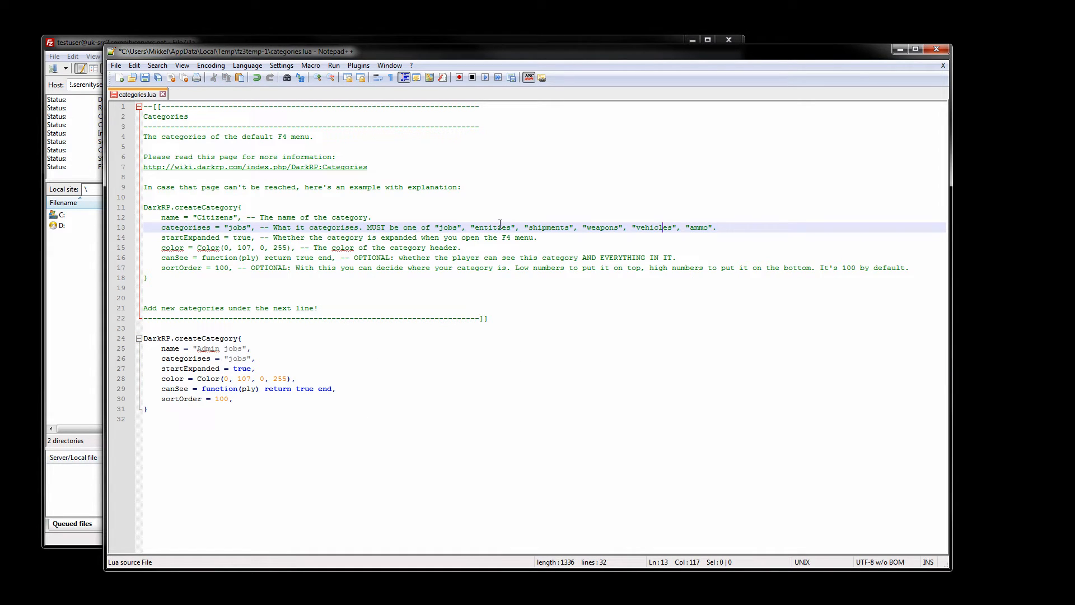
pyautogui.moveTo(657, 231)
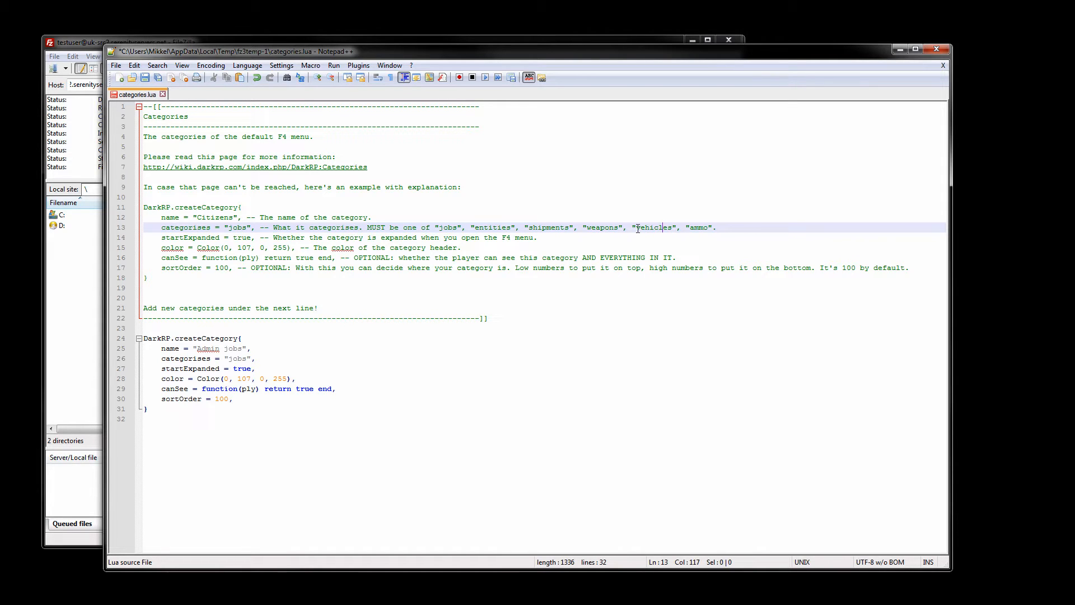
pyautogui.moveTo(241, 396)
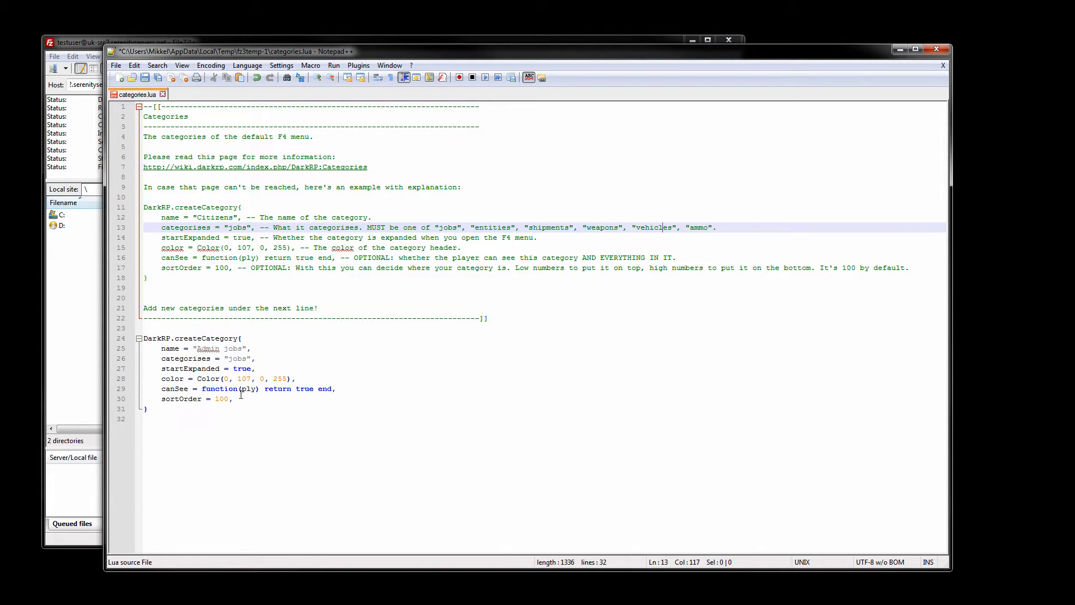
pyautogui.click(241, 369)
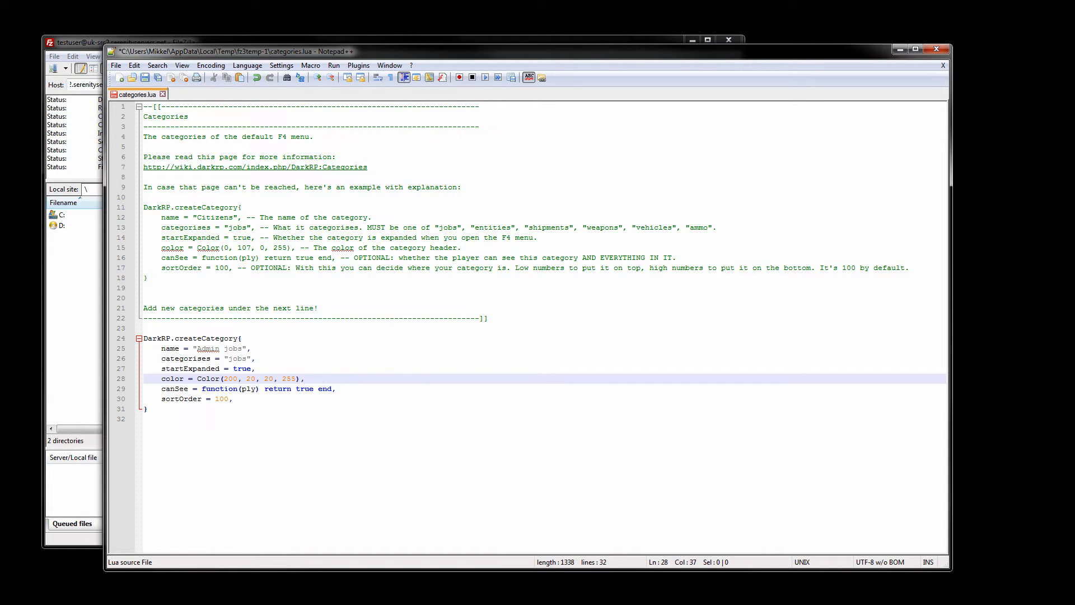
# Replace the 'true' returned by the Admin jobs canSee function with ply:IsAdmin().
pyautogui.click(189, 388)
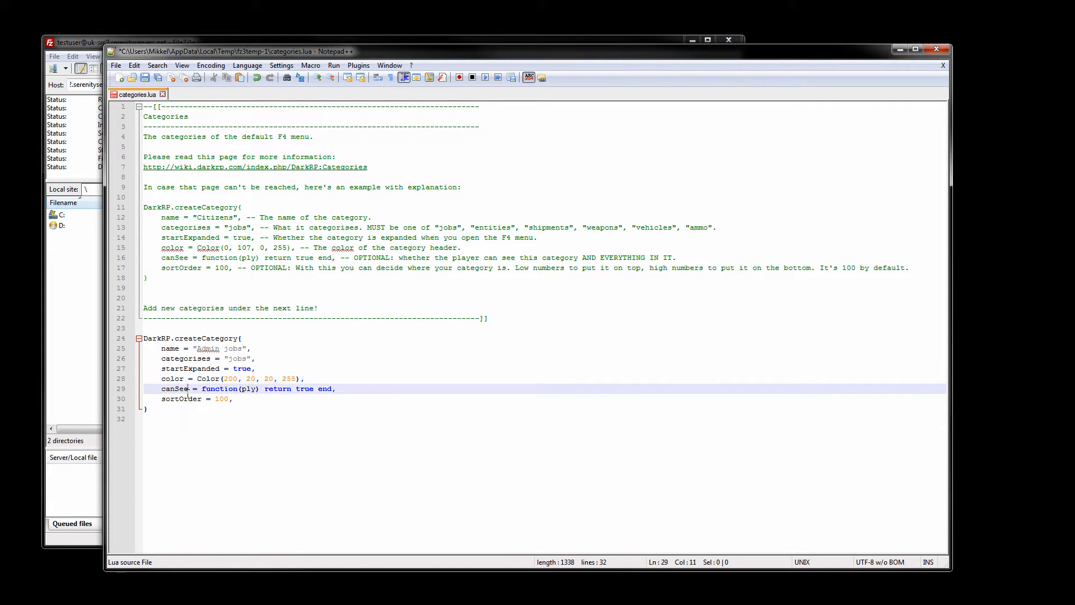
pyautogui.click(336, 388)
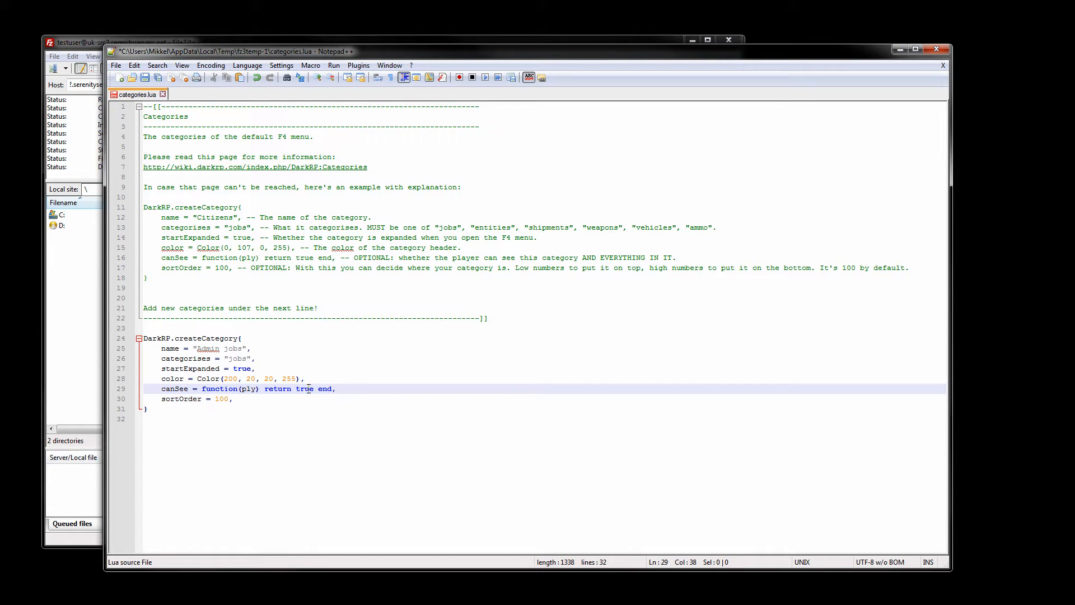
pyautogui.doubleClick(304, 388)
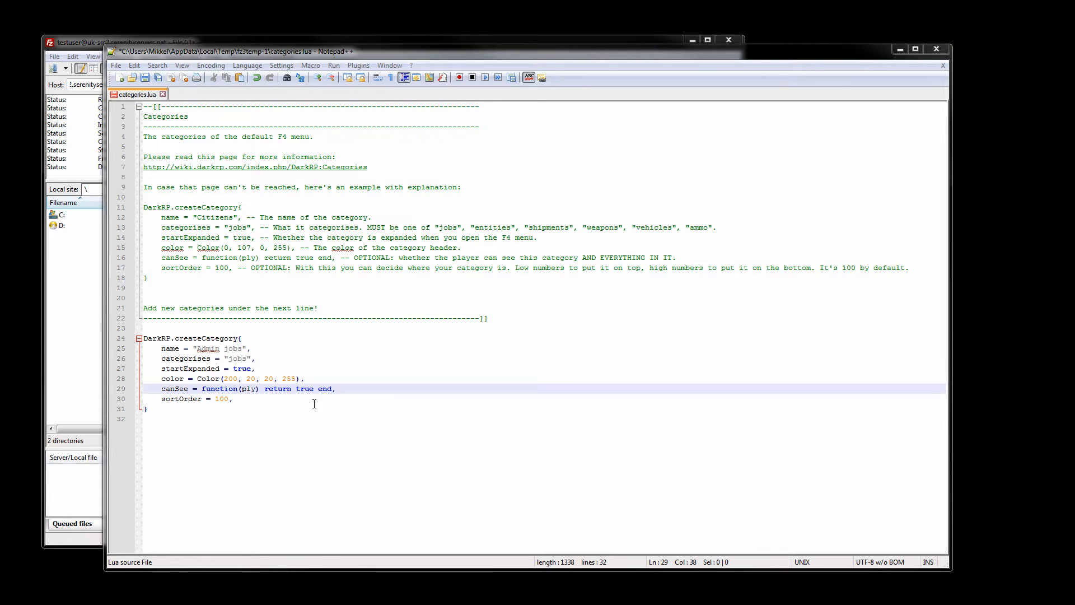
pyautogui.doubleClick(304, 389)
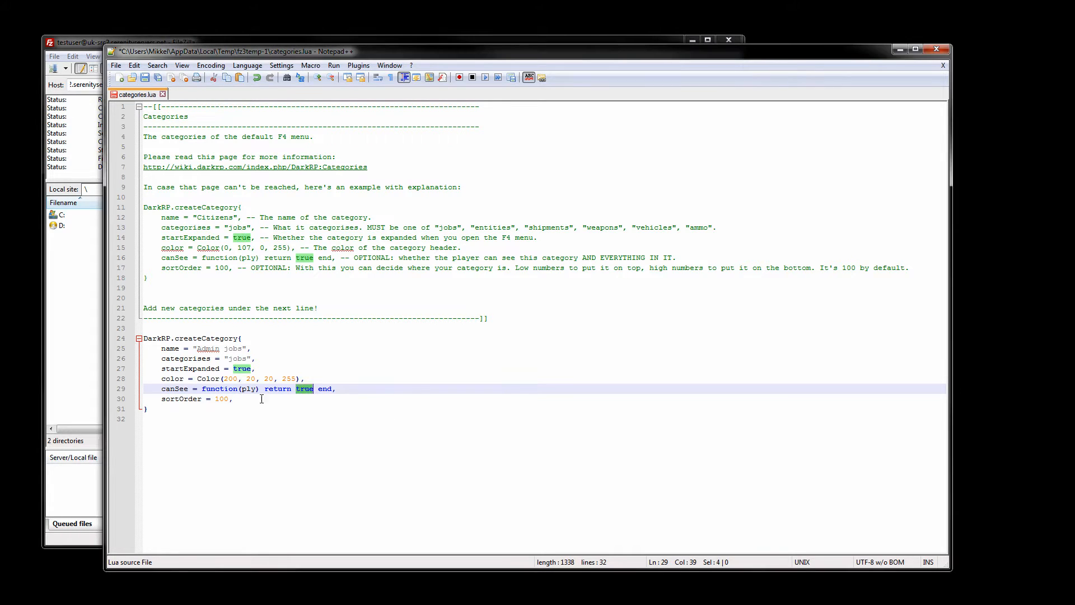
pyautogui.moveTo(305, 394)
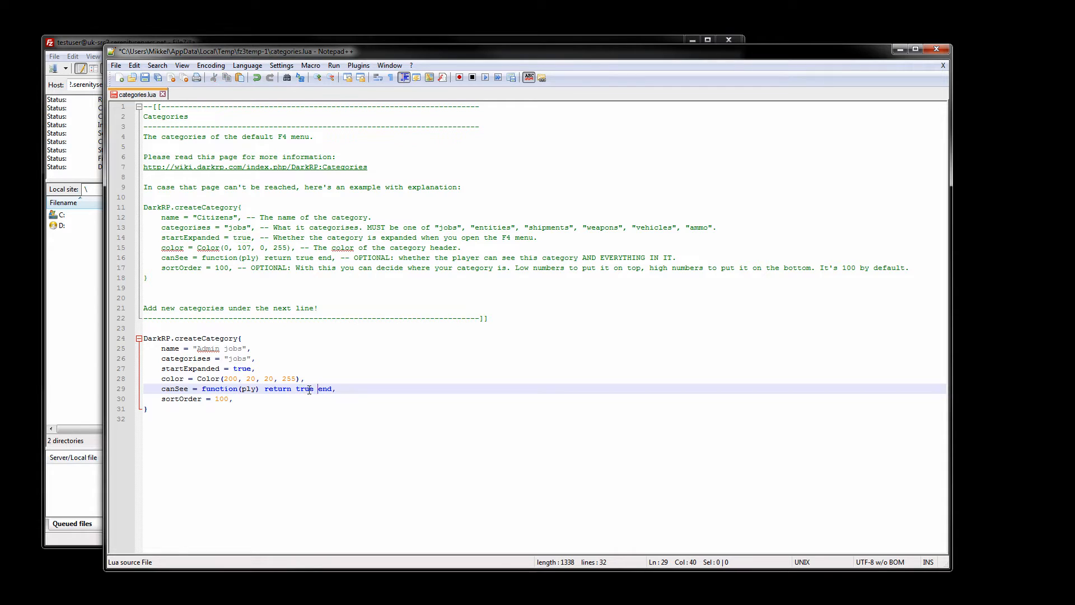
pyautogui.click(307, 389)
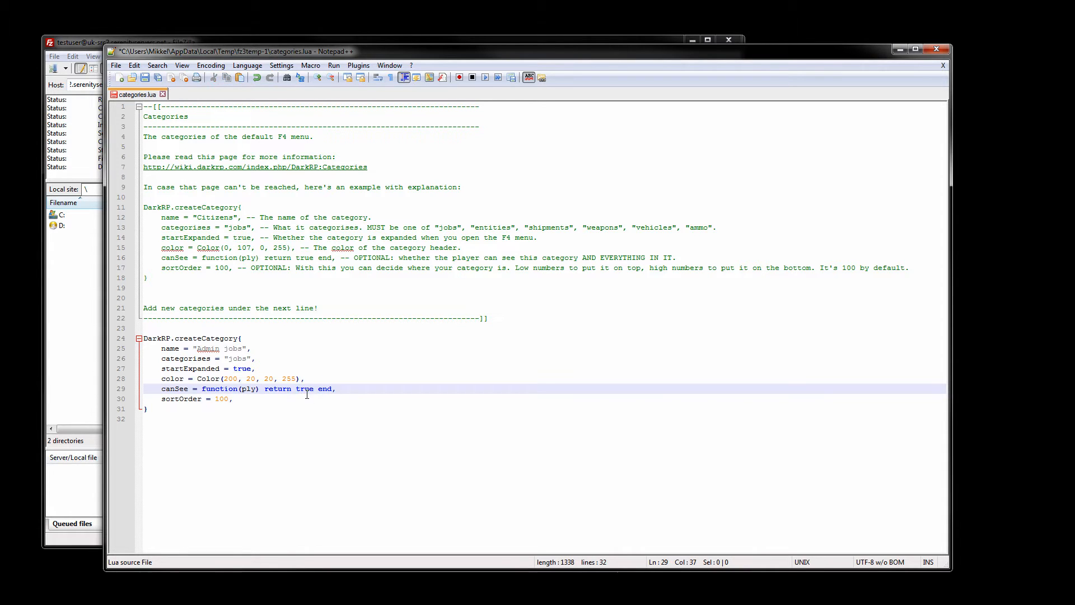
pyautogui.doubleClick(304, 389)
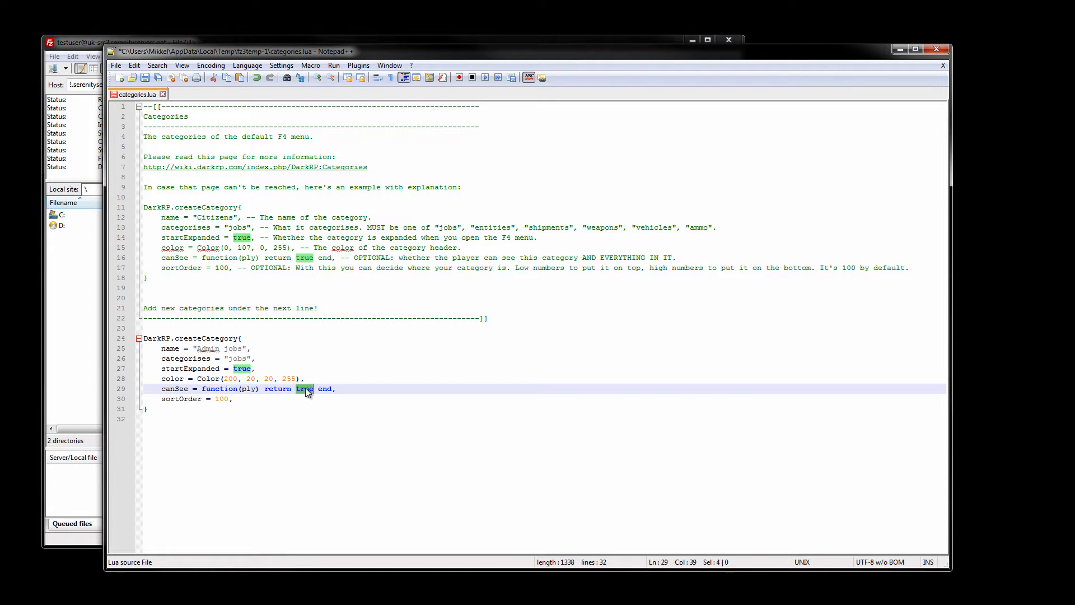
pyautogui.write('ply:IsAdmin()')
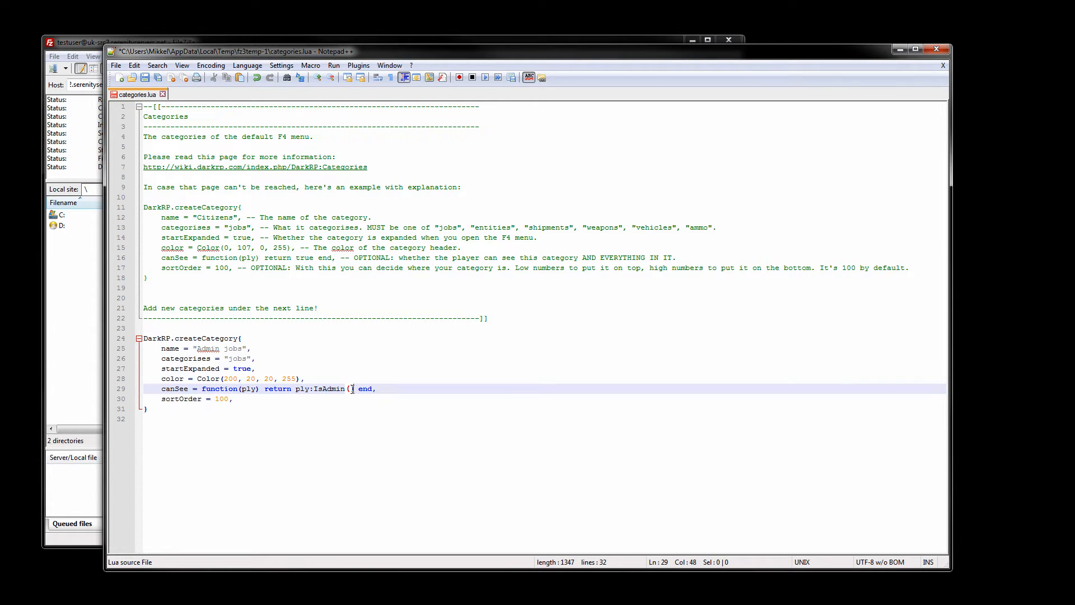
pyautogui.write(')')
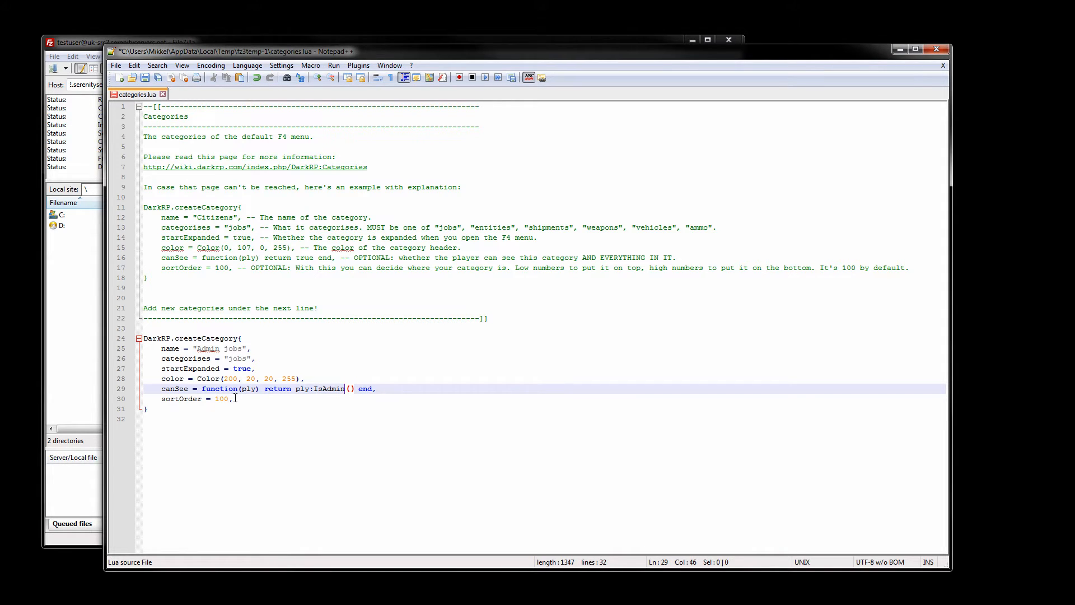
pyautogui.click(233, 398)
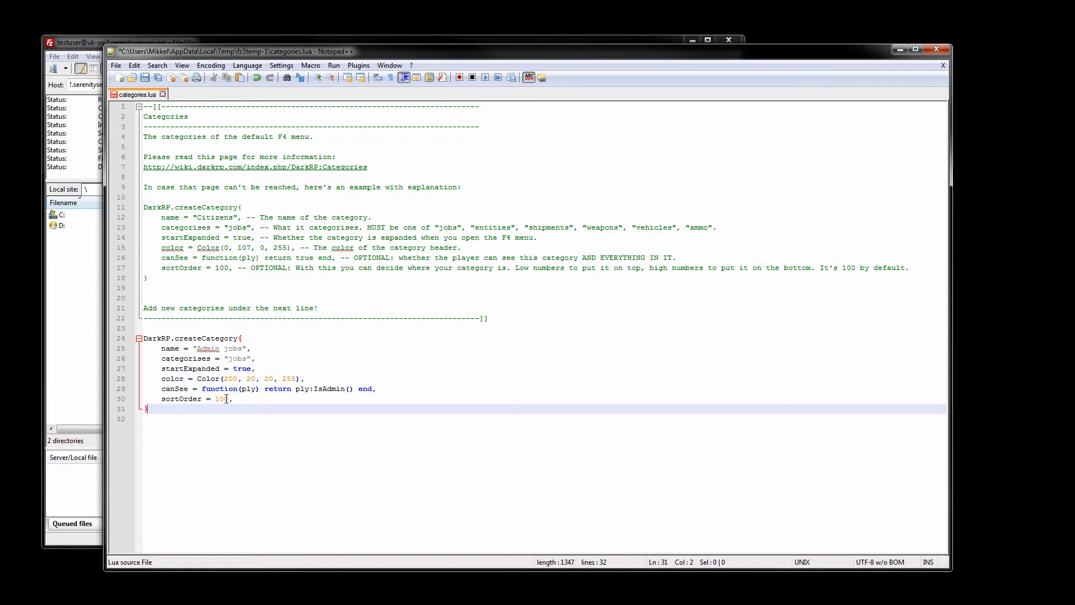
# Change the Admin jobs category's sortOrder from 100 to 99.
pyautogui.doubleClick(220, 399)
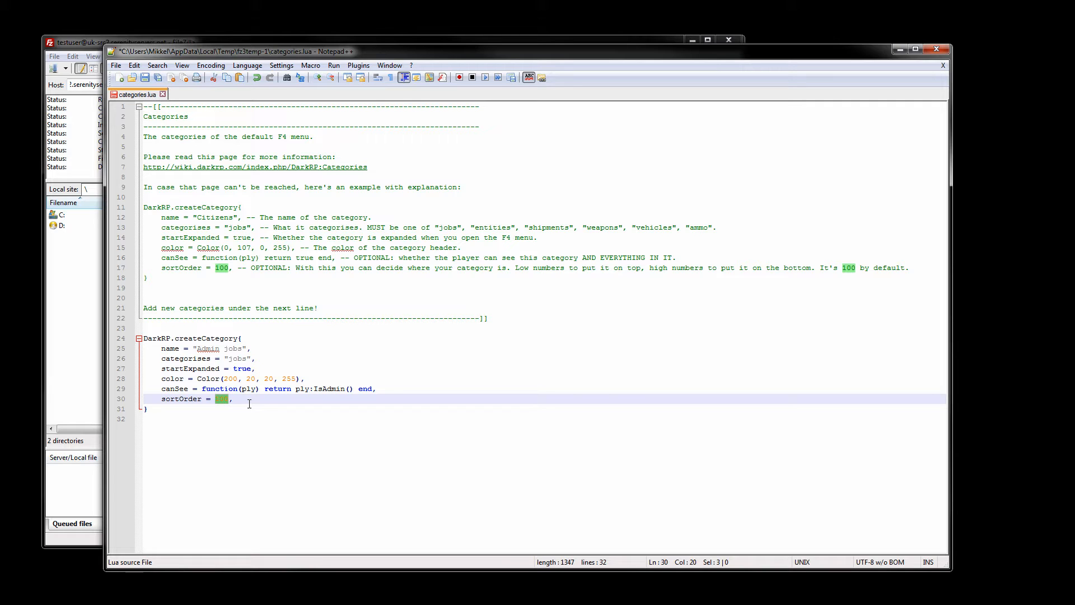
pyautogui.write('99')
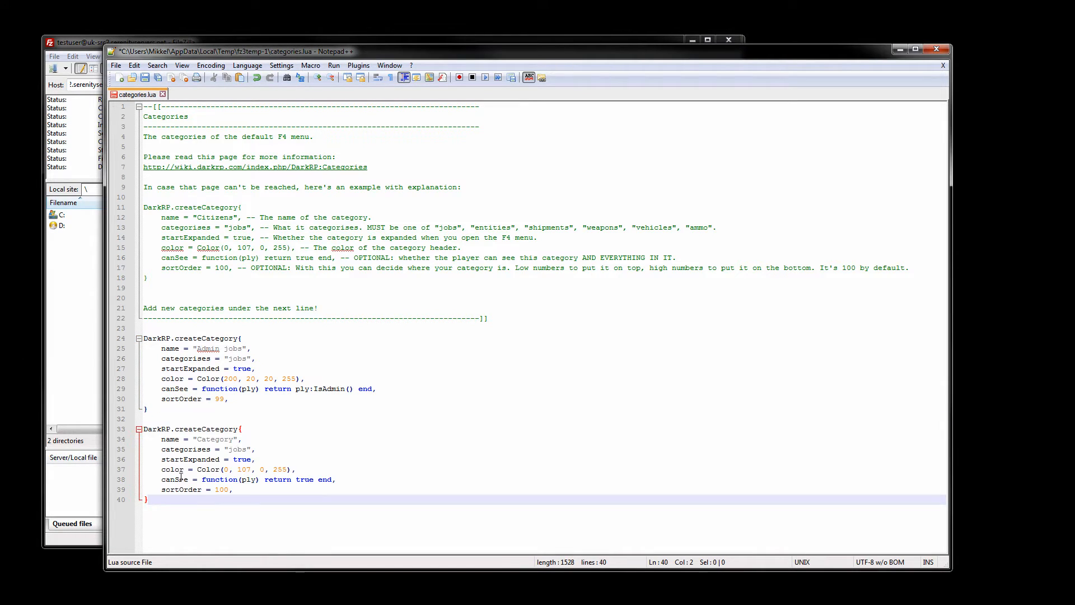
# Rename the second category to Donator with colour Color(20, 20, 255, 255).
pyautogui.doubleClick(214, 439)
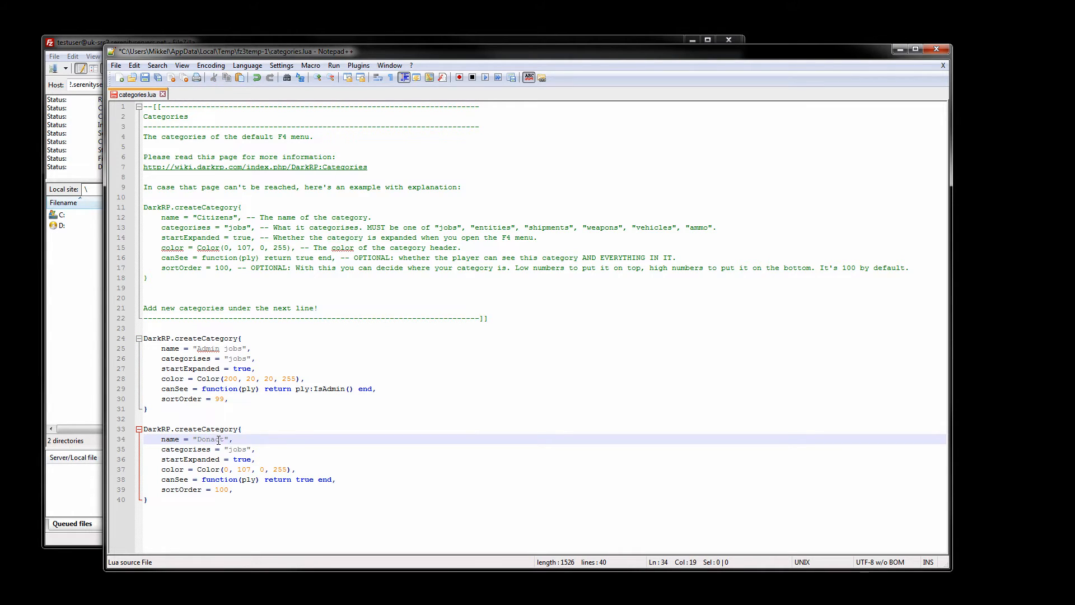
pyautogui.write('r')
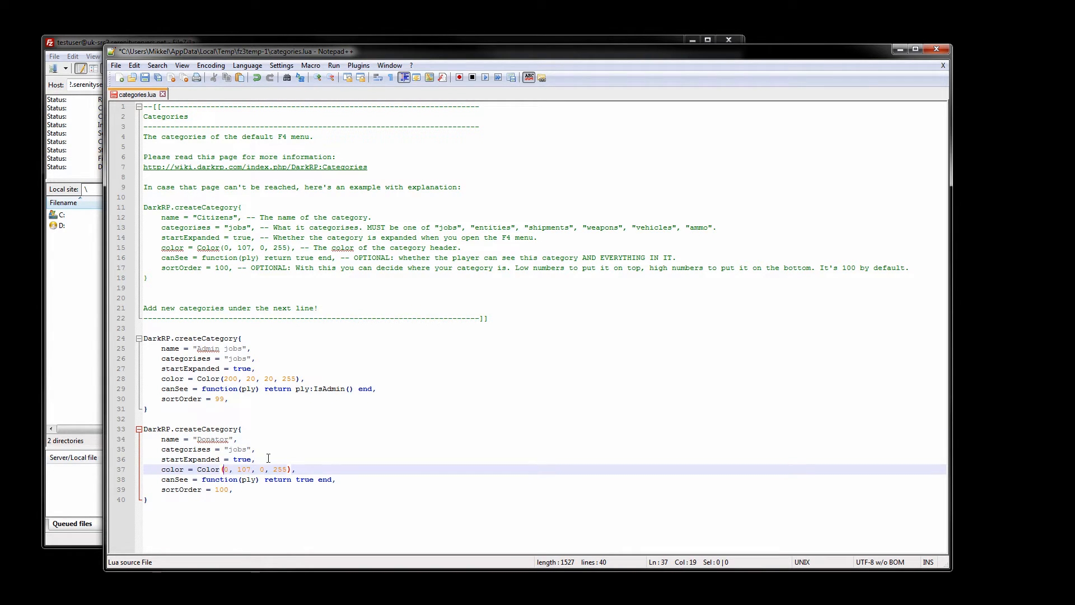
pyautogui.press('Backspace')
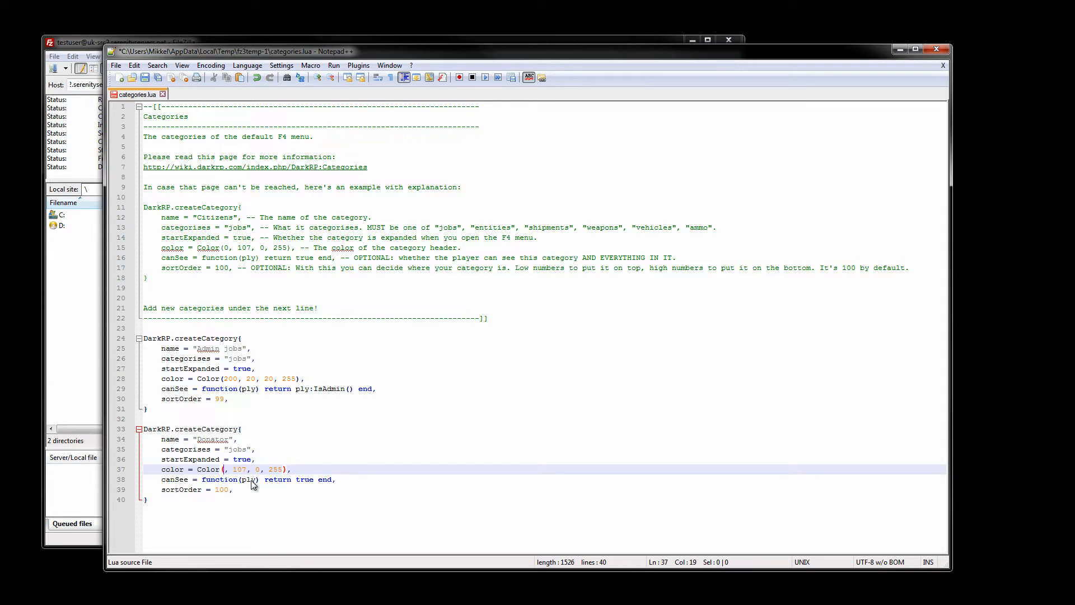
pyautogui.write('20')
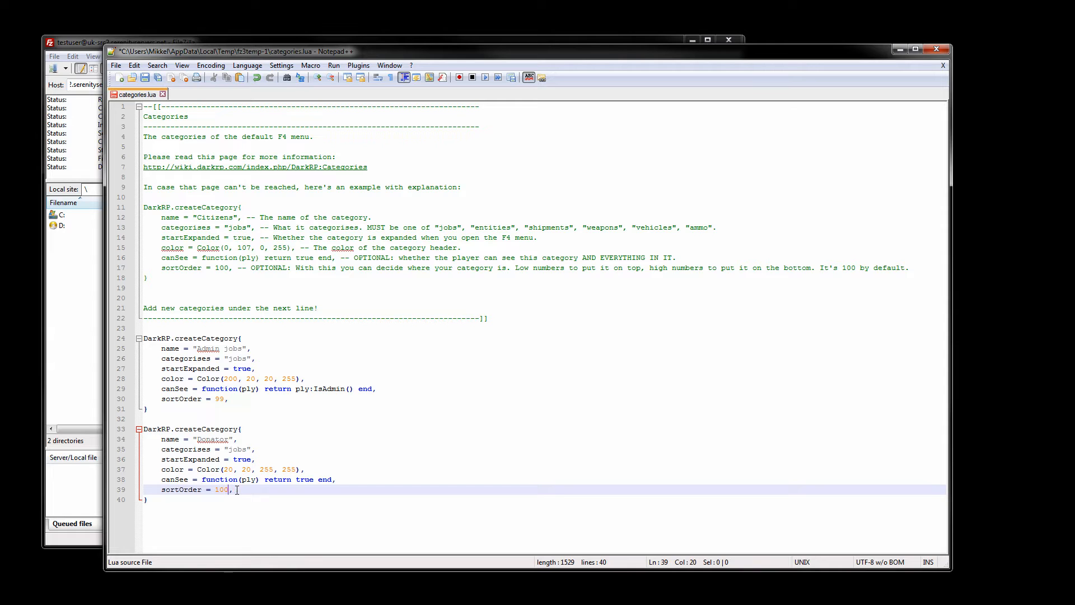
pyautogui.click(220, 490)
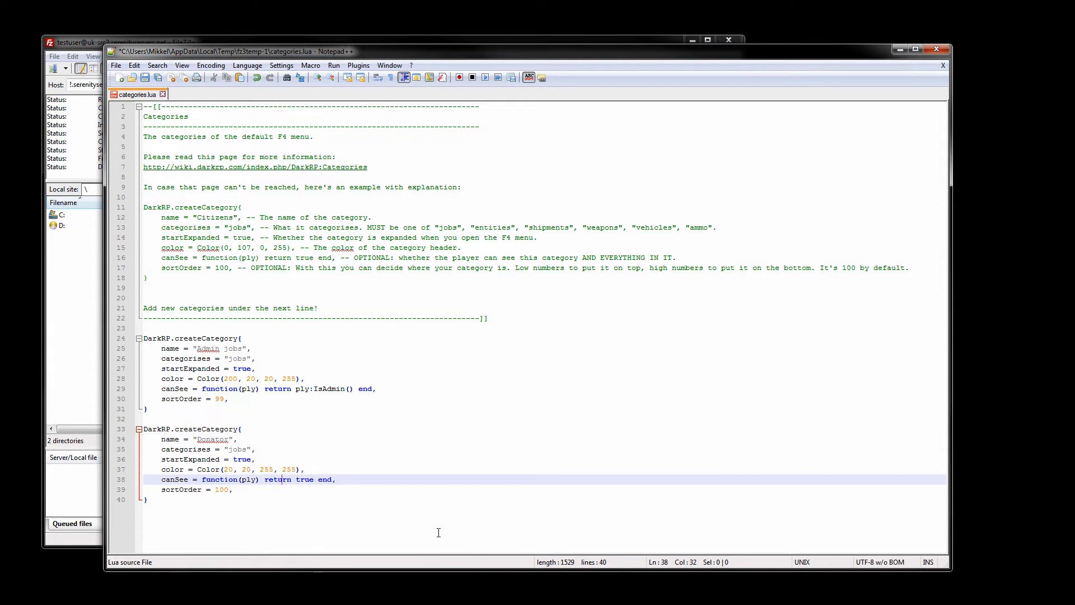
pyautogui.moveTo(330, 492)
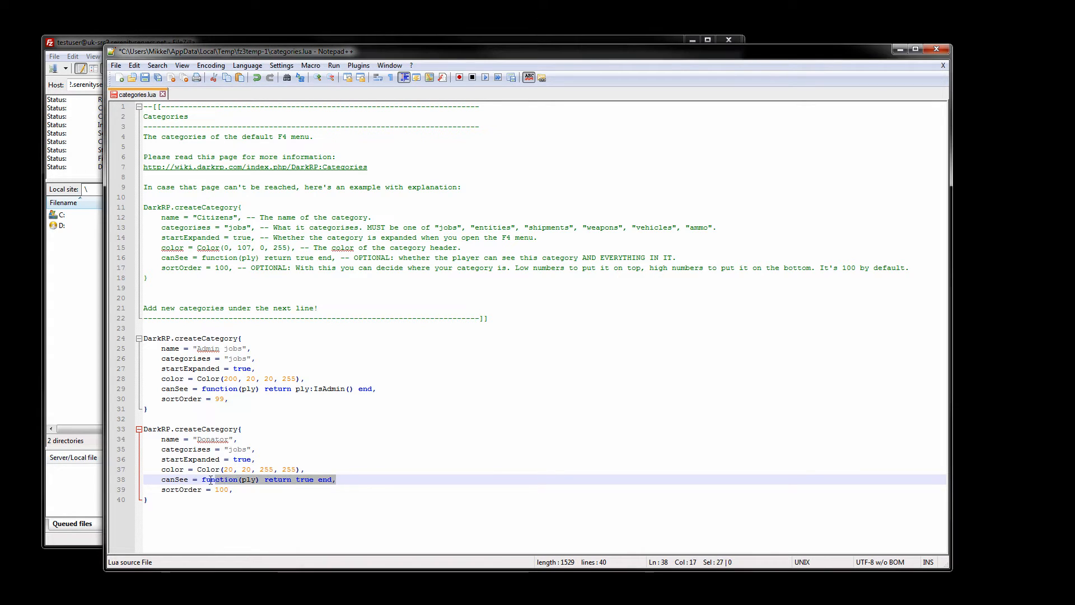
# Try a donator usergroup canSee check, revert it, and switch to FileZilla.
pyautogui.write('ply:GetNWString("usergroup") == "donator" or ply:IsAdmin()')
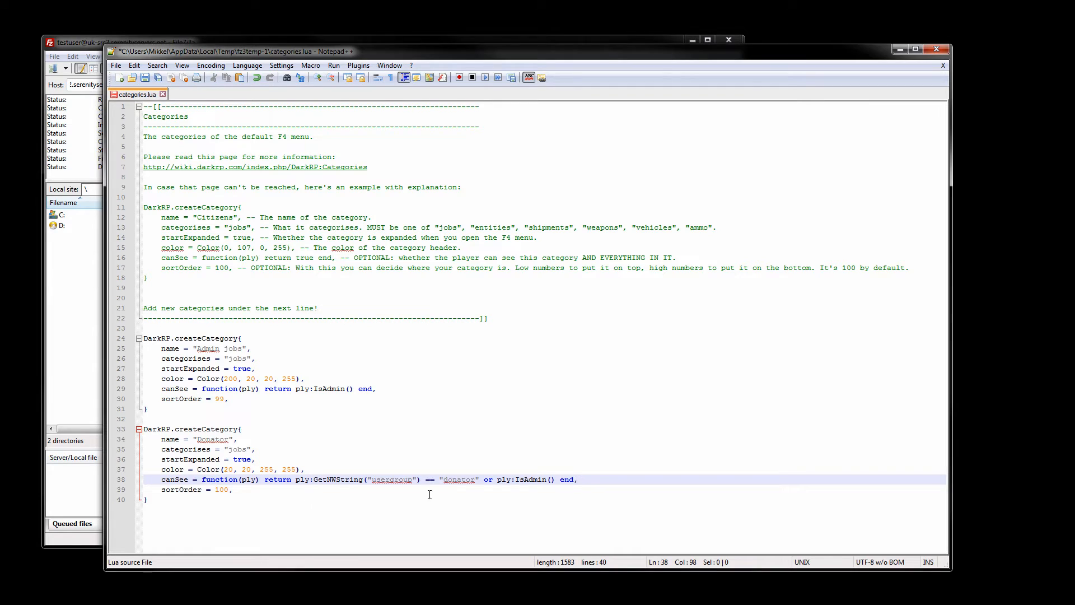
pyautogui.moveTo(412, 479)
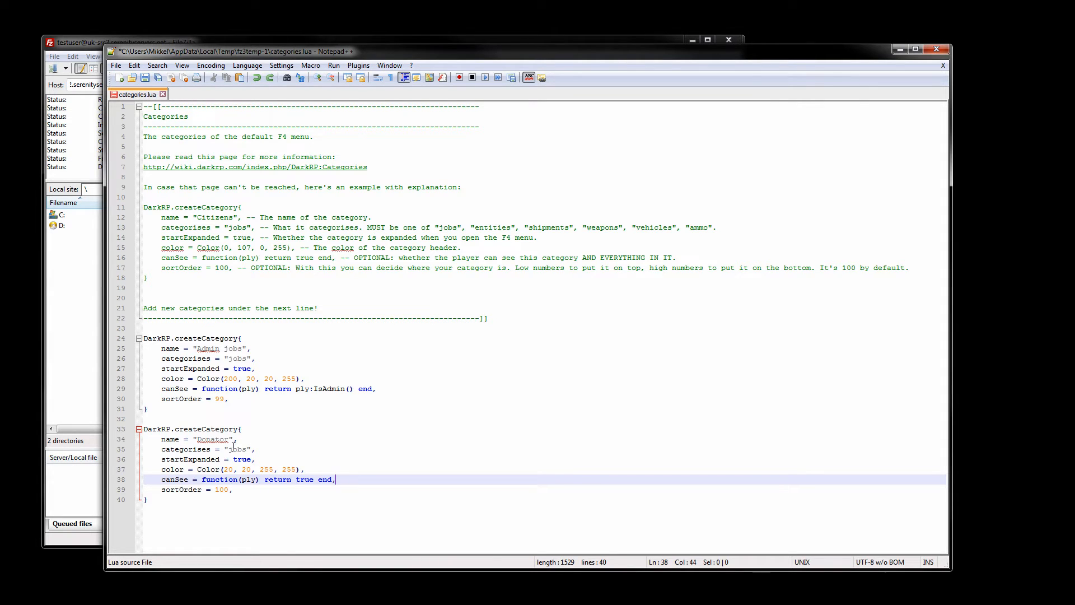
pyautogui.click(148, 78)
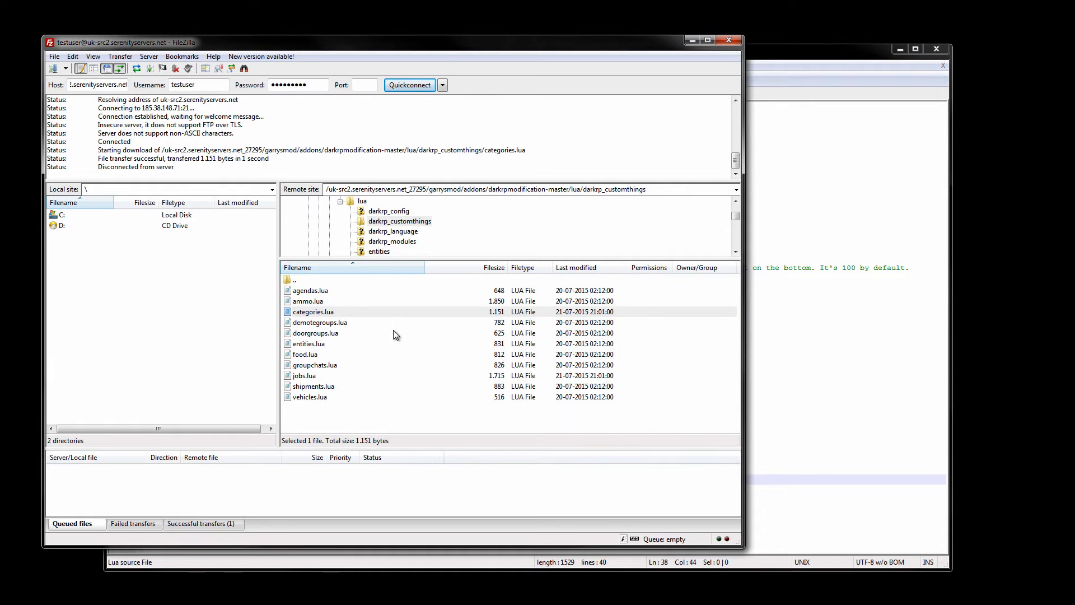
# Upload the edited categories.lua and open jobs.lua for editing below the add-jobs line.
pyautogui.click(315, 332)
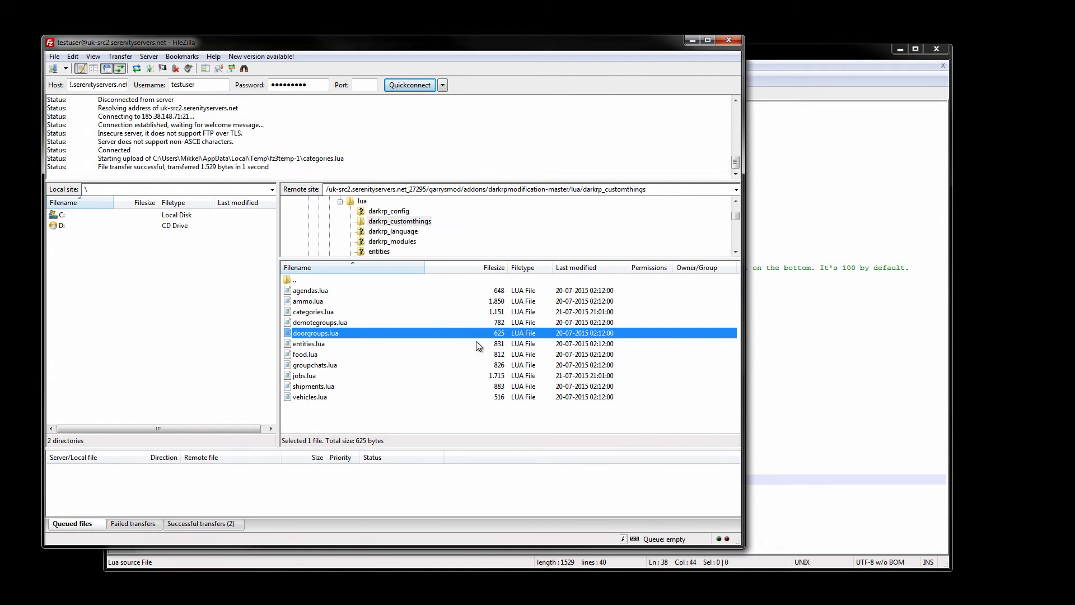
pyautogui.click(376, 418)
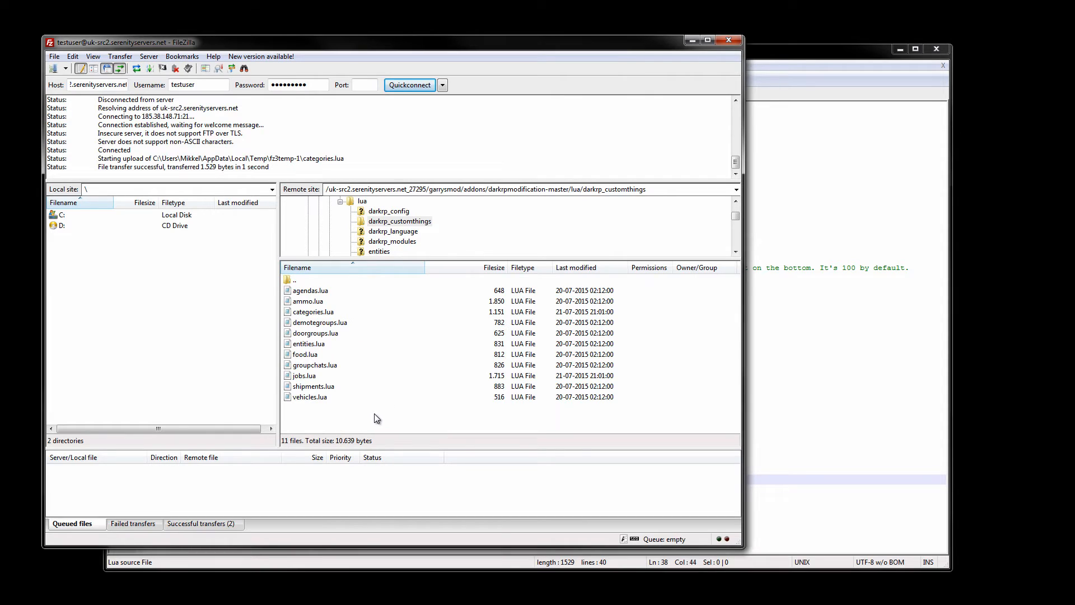
pyautogui.click(304, 375)
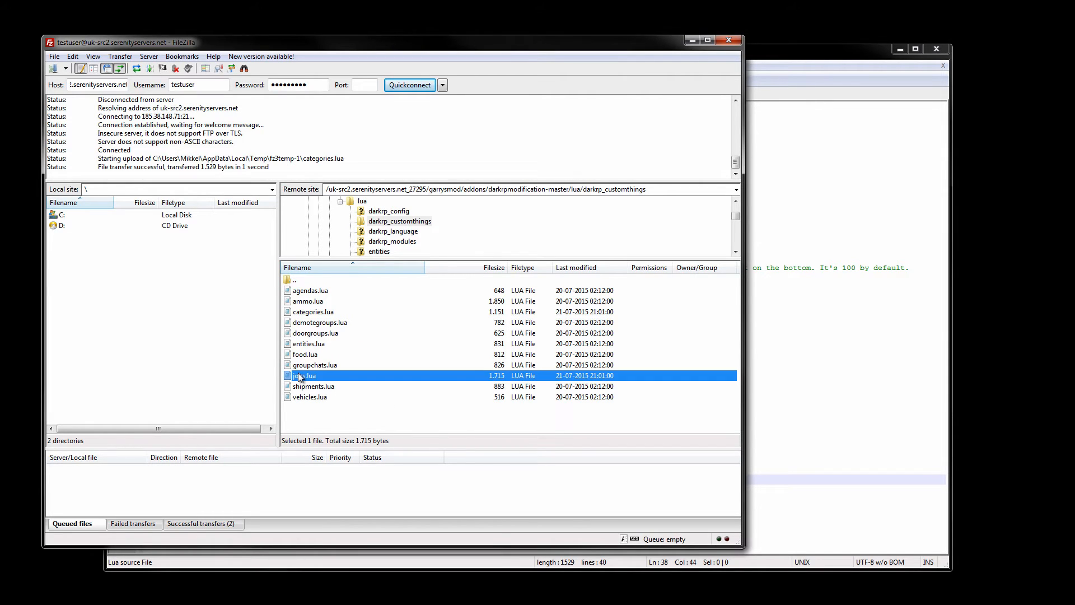
pyautogui.rightClick(300, 375)
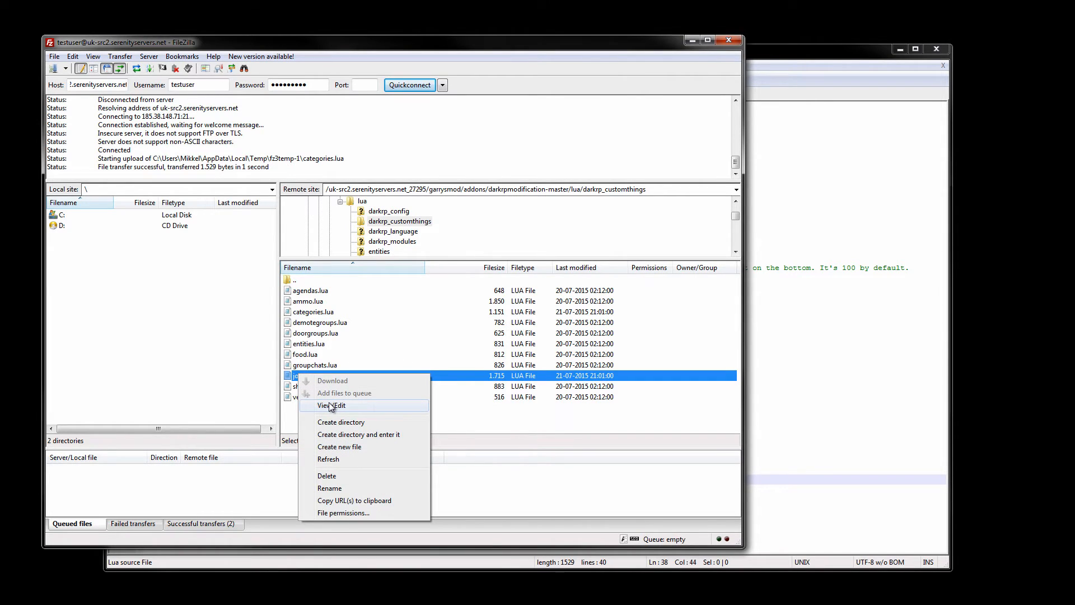
pyautogui.click(331, 406)
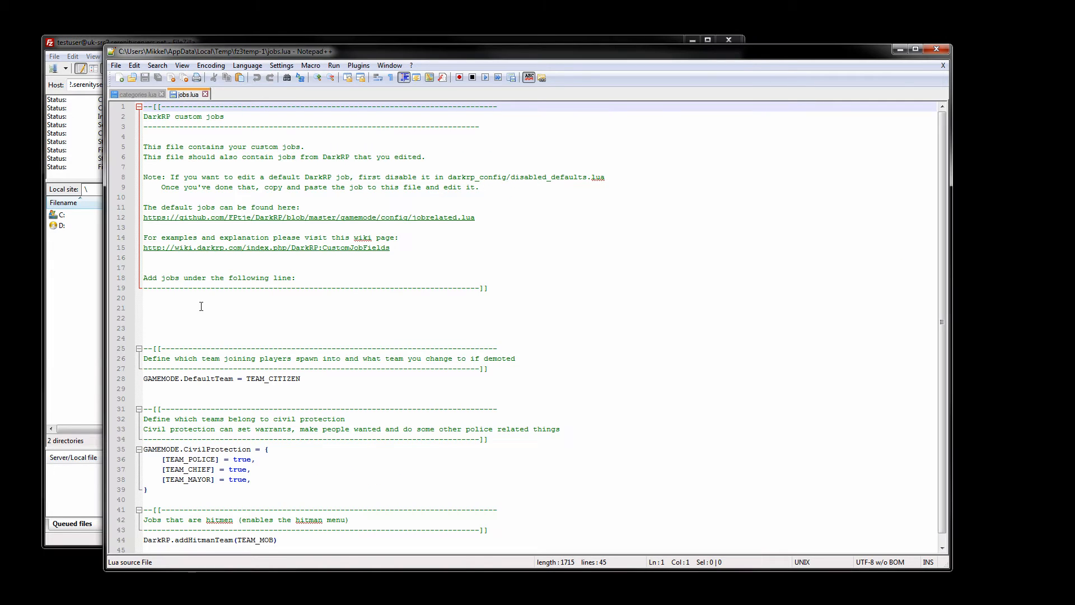
pyautogui.click(200, 306)
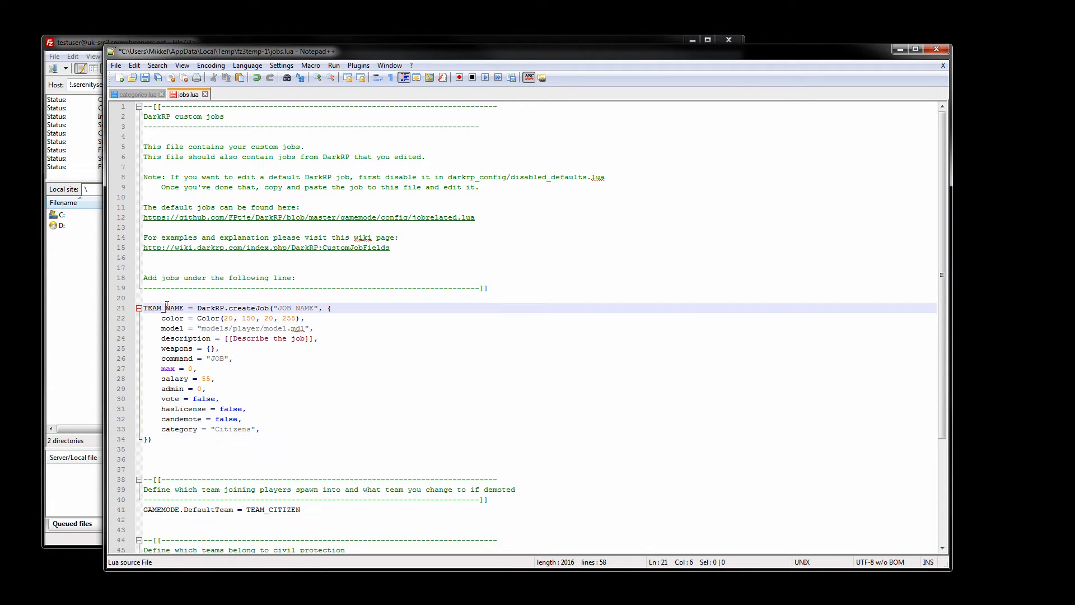
# Rename the job template to TEAM_AOD named 'Admin on duty', then switch to Garry's Mod.
pyautogui.doubleClick(163, 307)
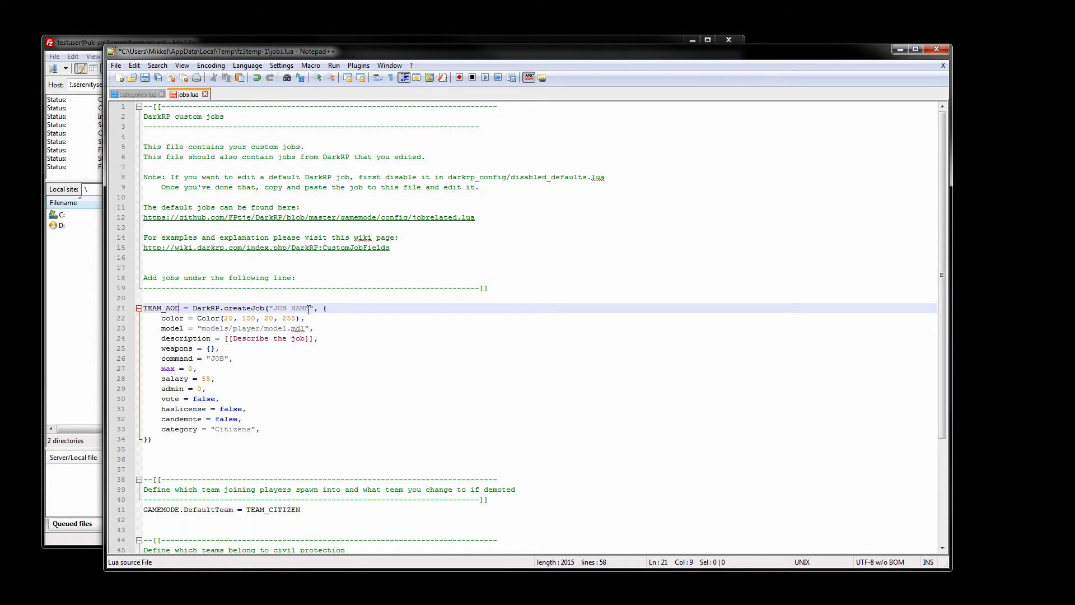
pyautogui.doubleClick(290, 308)
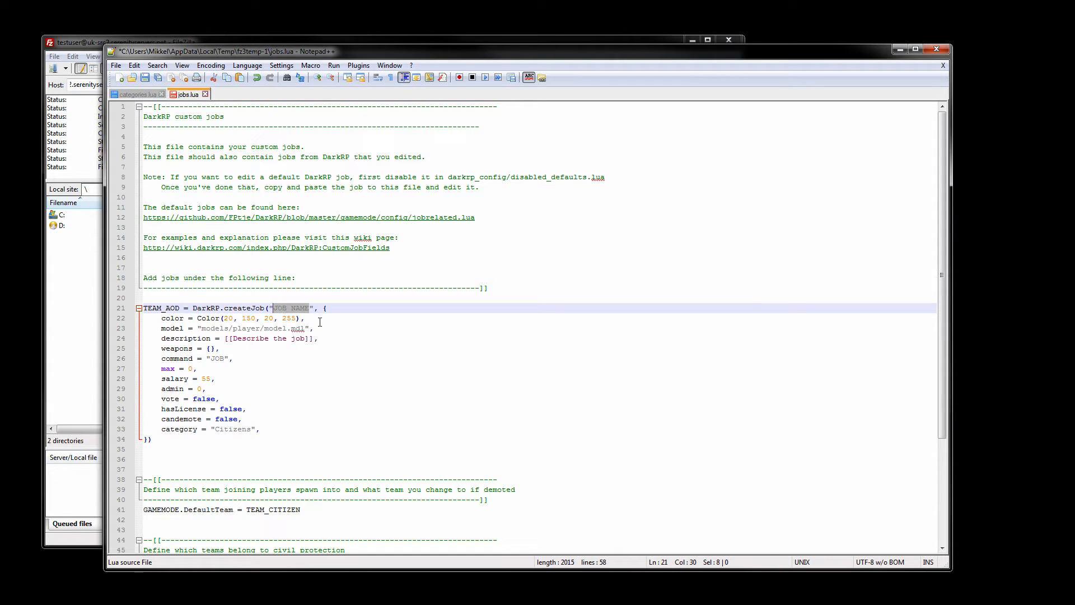
pyautogui.press('Delete')
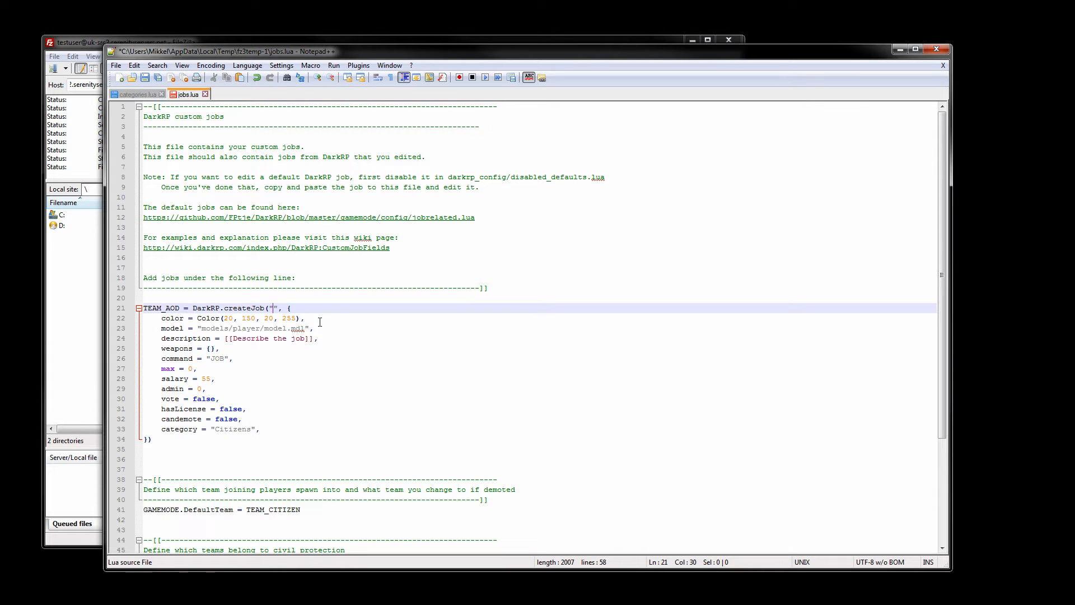
pyautogui.write('Admin on duty')
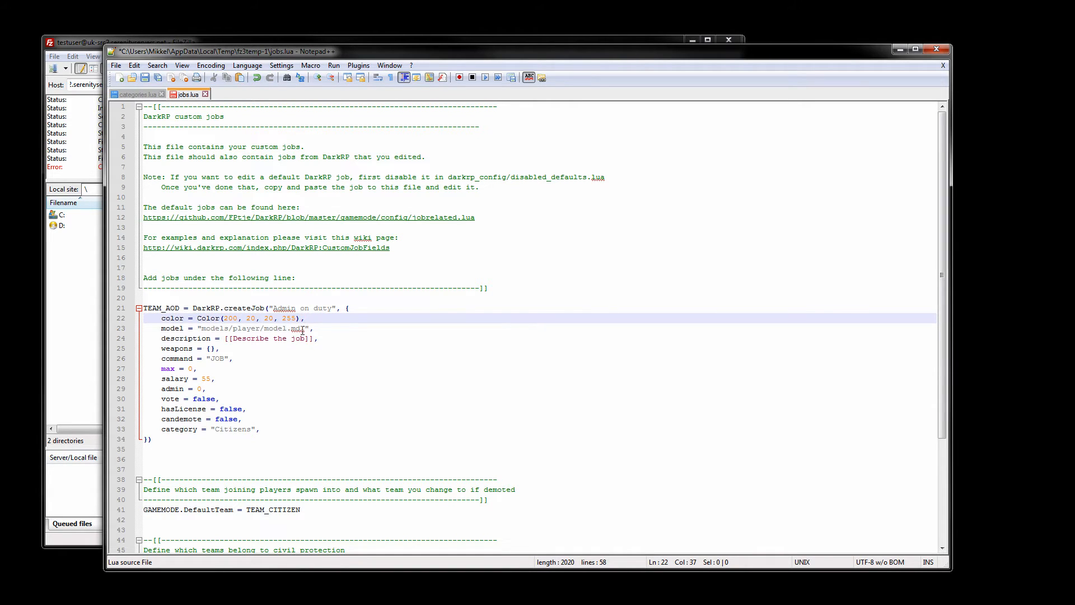
pyautogui.click(295, 328)
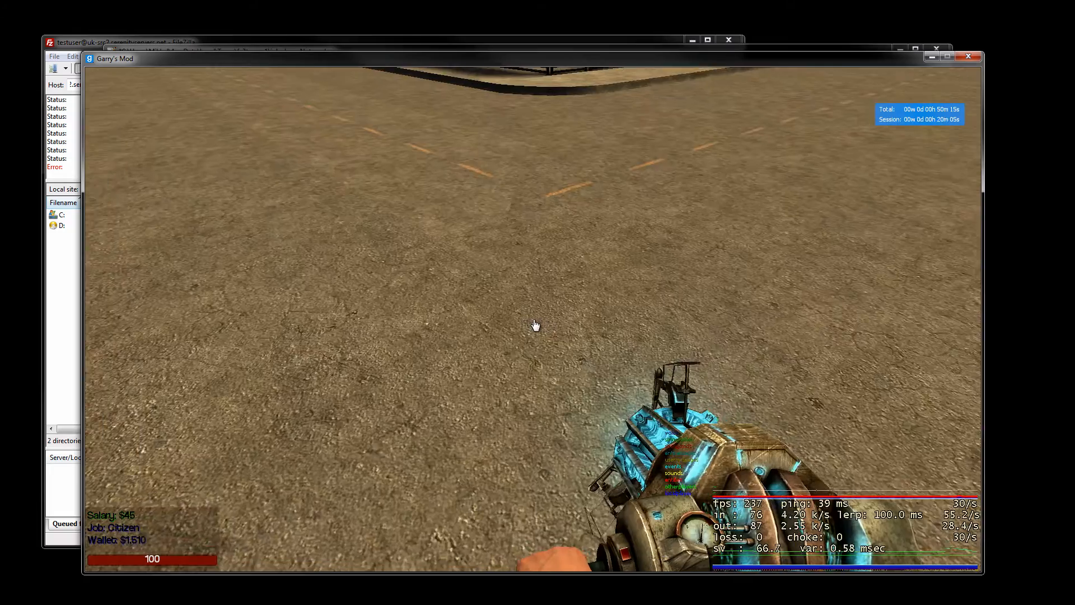
# Browse the GMod Tower Player Model Pack in the spawn menu to find the macdguy model.
pyautogui.press('q')
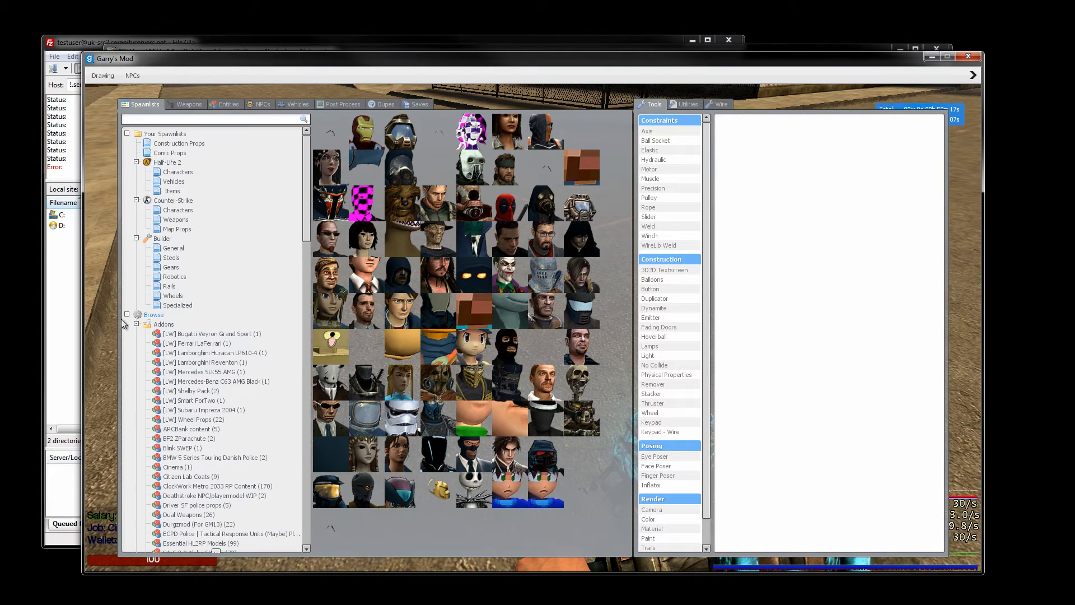
pyautogui.click(177, 171)
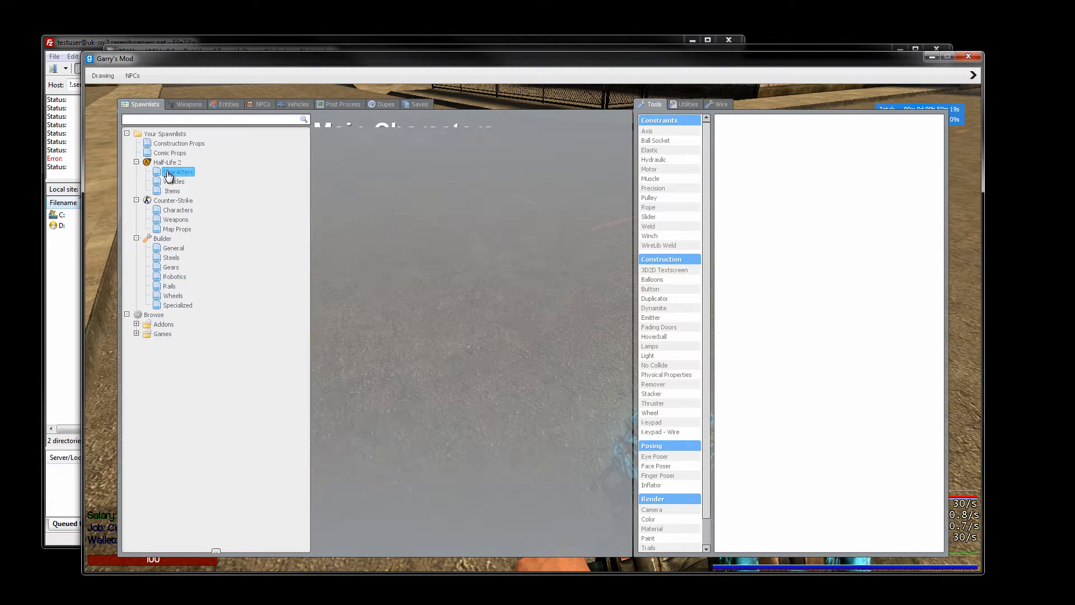
pyautogui.click(177, 172)
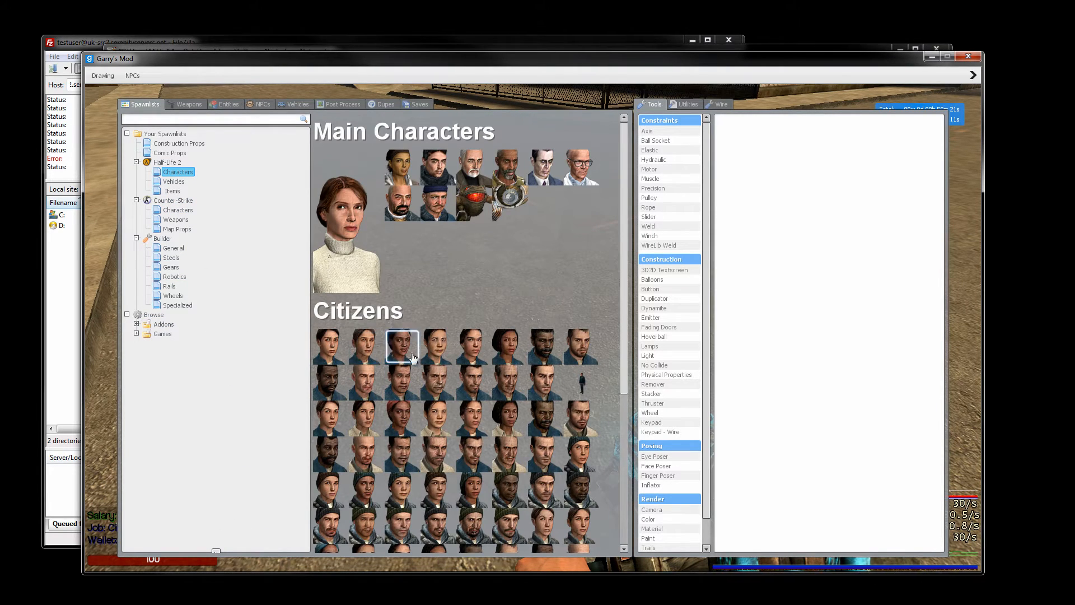
pyautogui.scroll(-3)
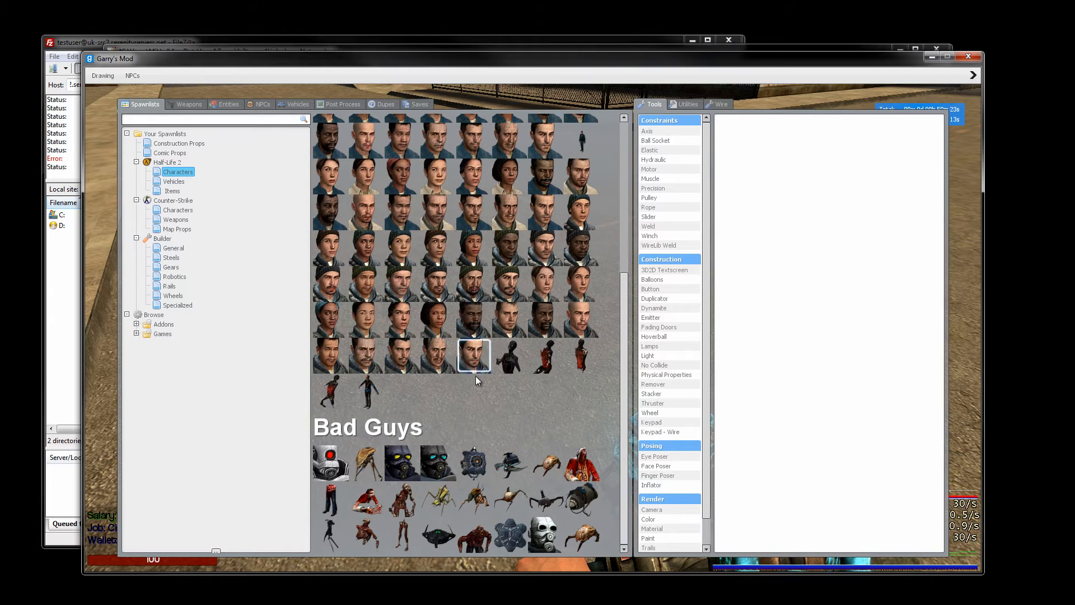
pyautogui.moveTo(354, 395)
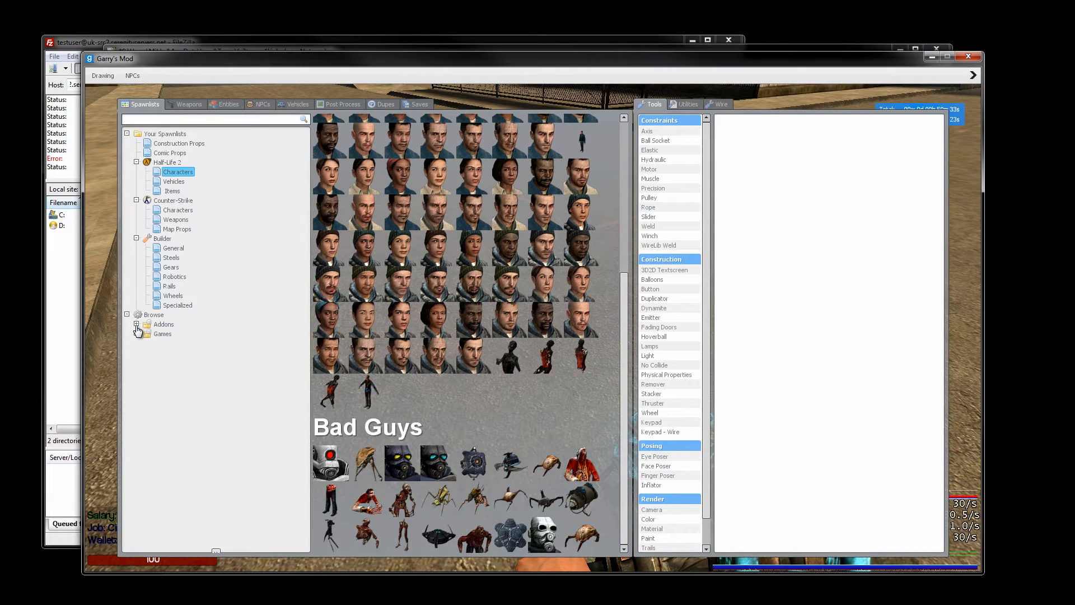
pyautogui.click(137, 324)
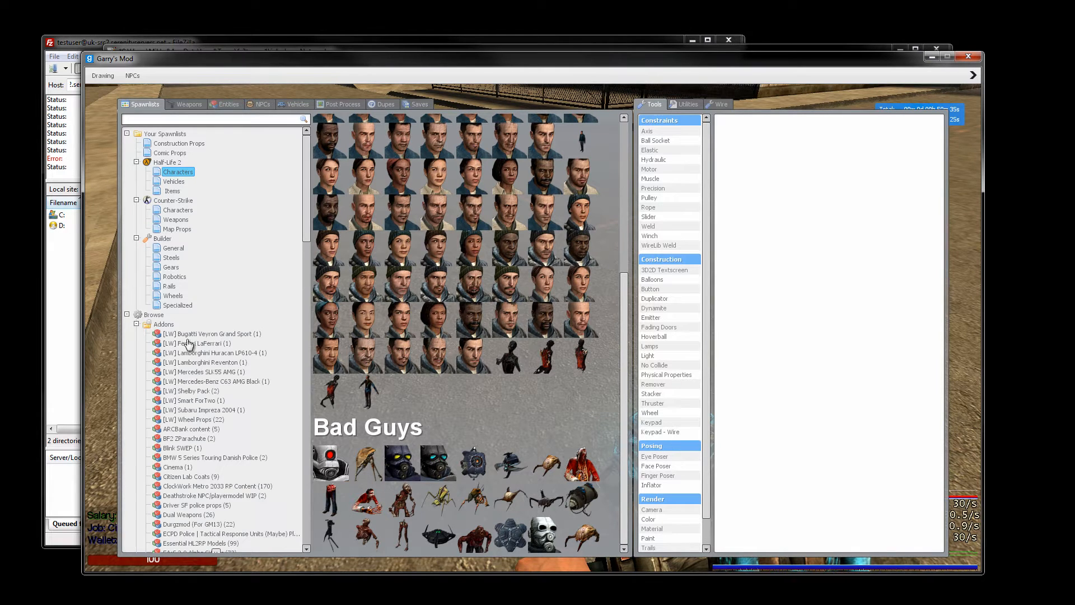
pyautogui.scroll(-3)
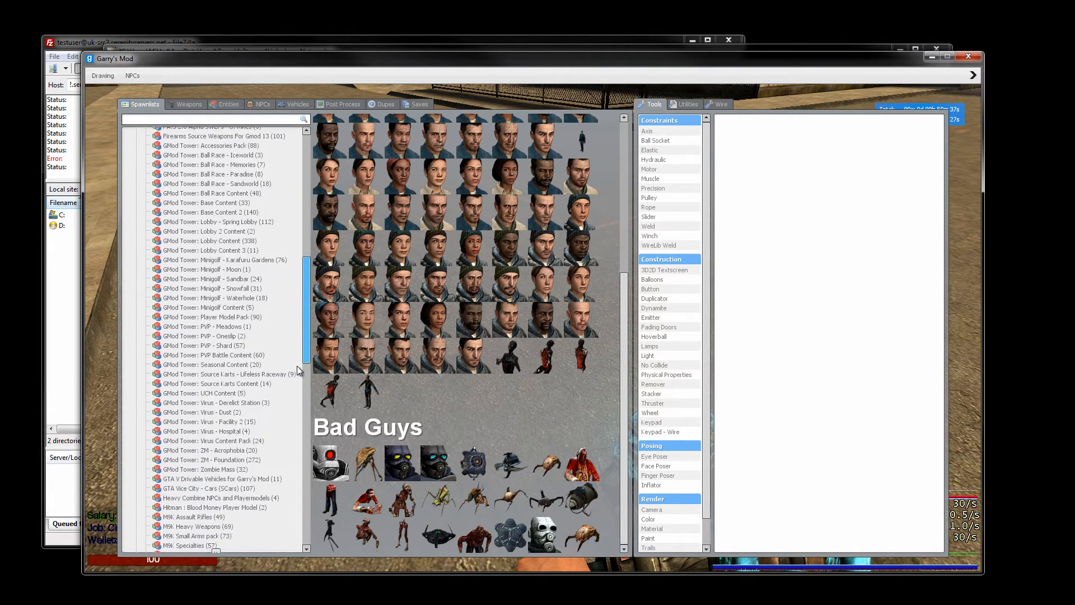
pyautogui.scroll(-3)
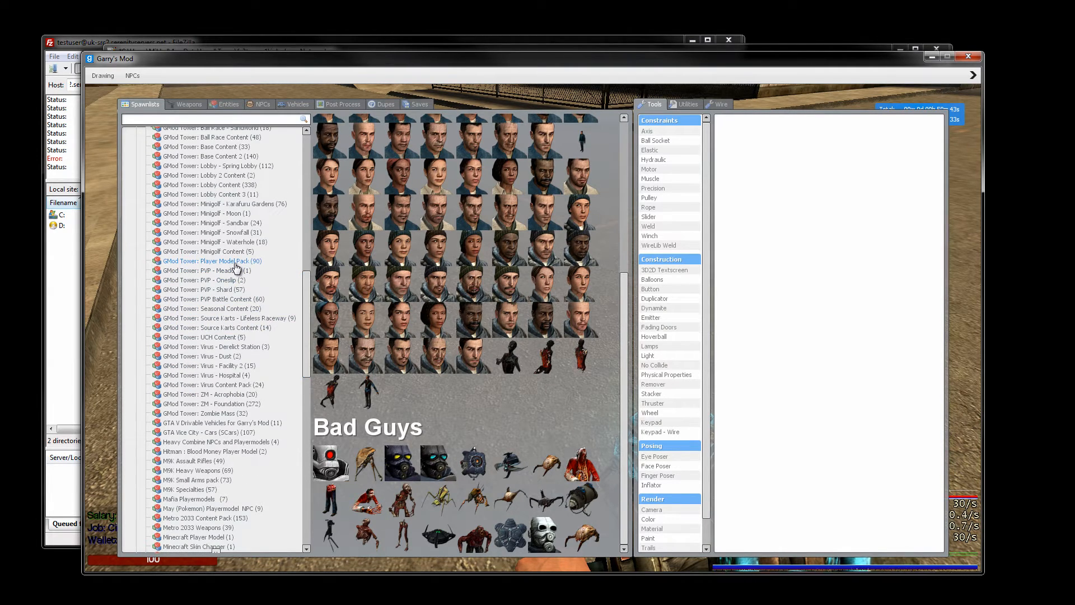
pyautogui.click(212, 261)
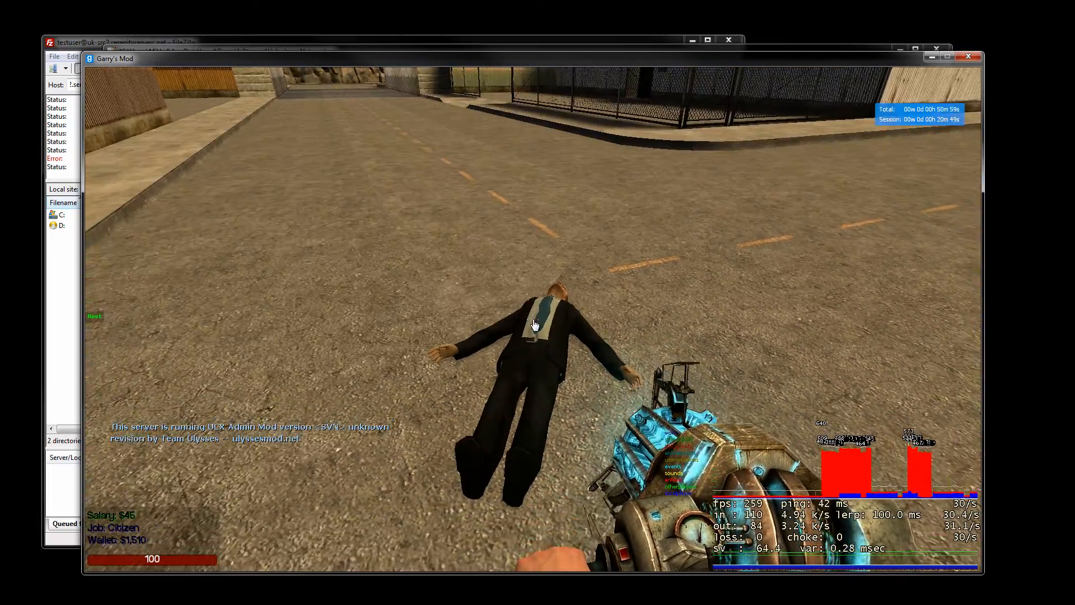
pyautogui.press('q')
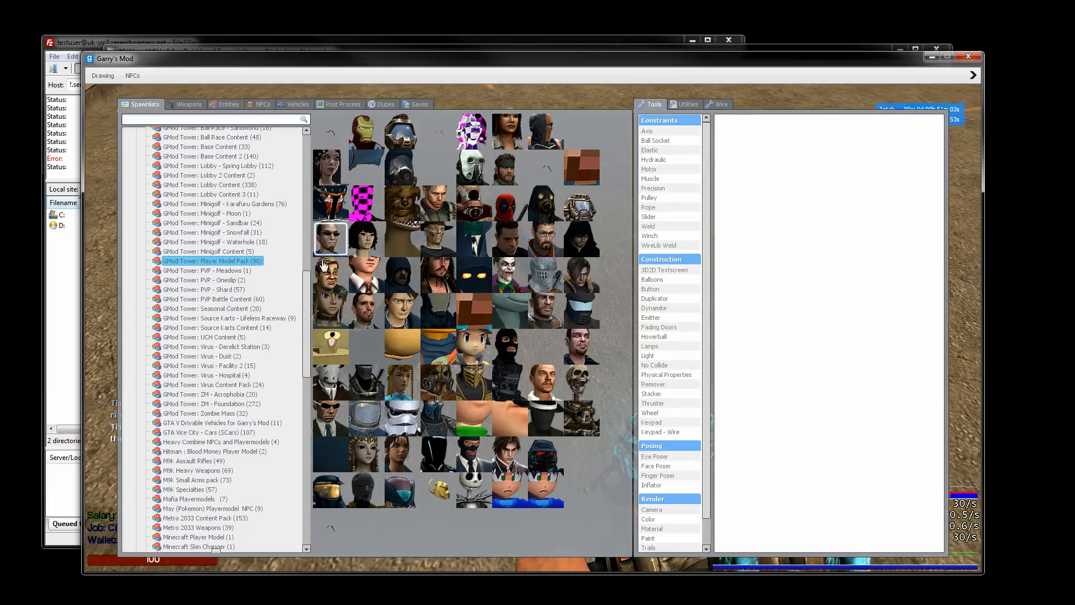
pyautogui.click(401, 311)
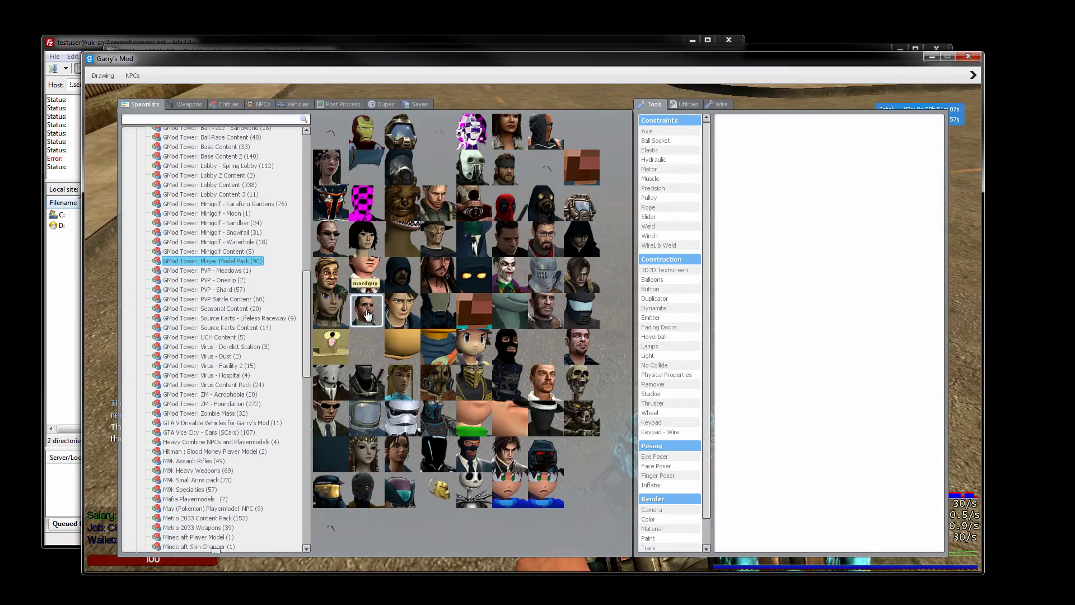
pyautogui.moveTo(379, 319)
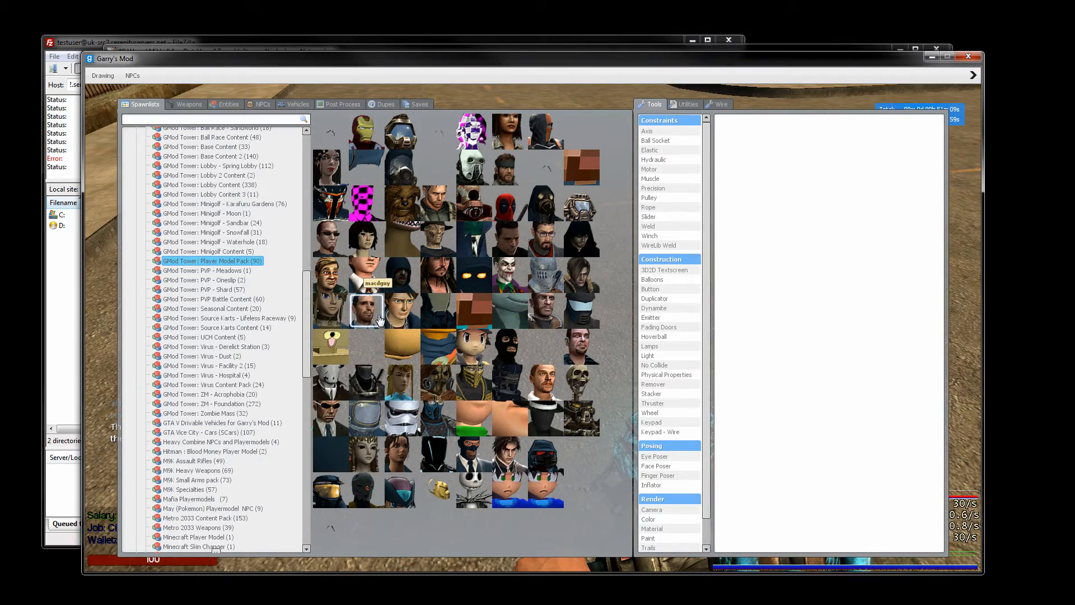
pyautogui.press('Escape')
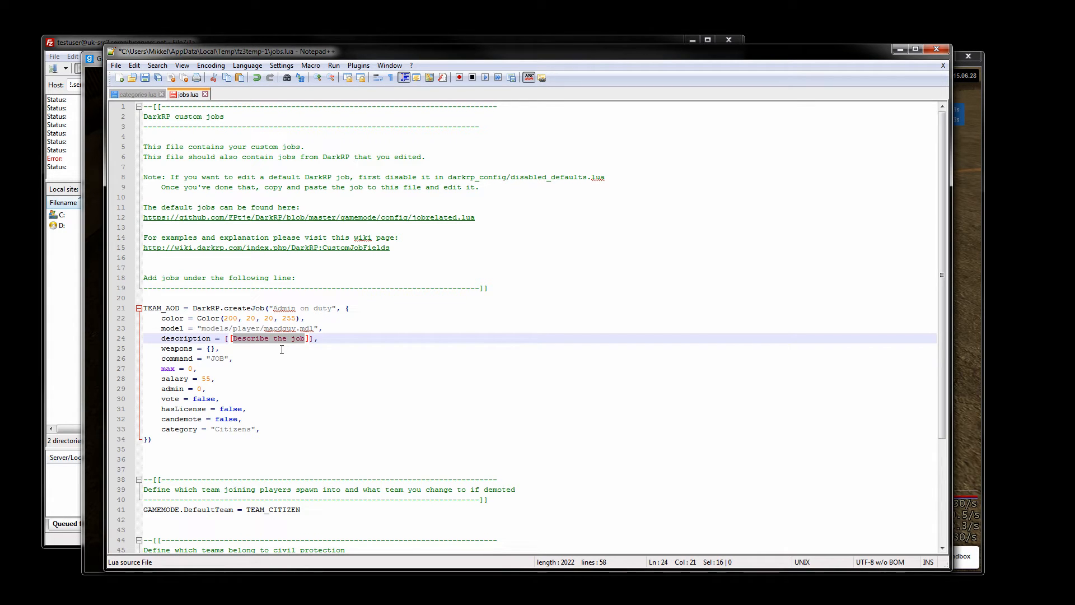
# Replace the Admin on duty description with 'Patrol the map'.
pyautogui.write('Patrol the map')
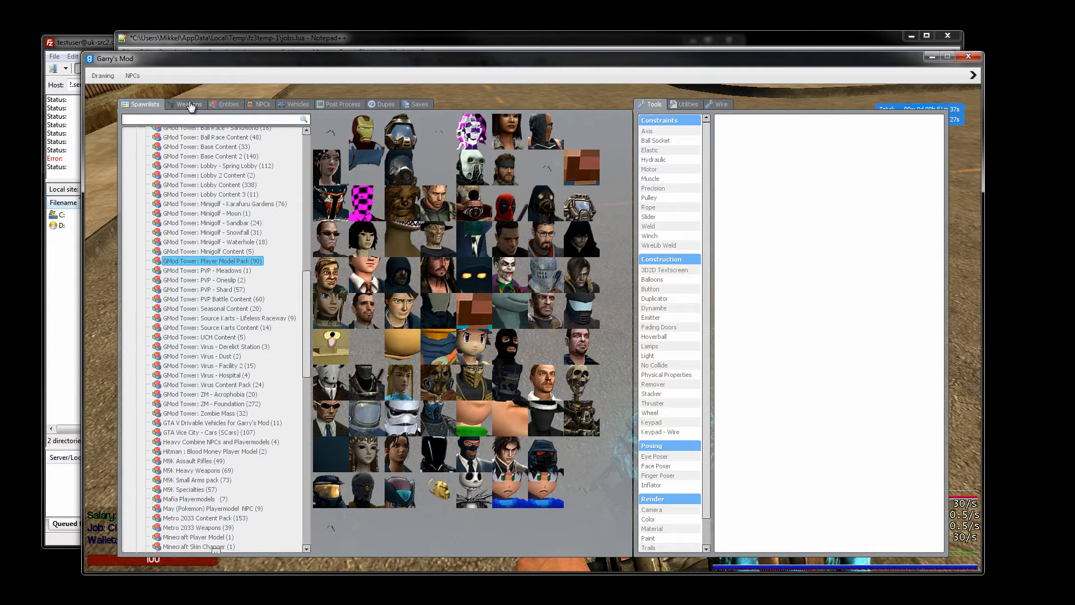
# Browse the M9K Specialties weapons and look up the M202's class name.
pyautogui.click(190, 103)
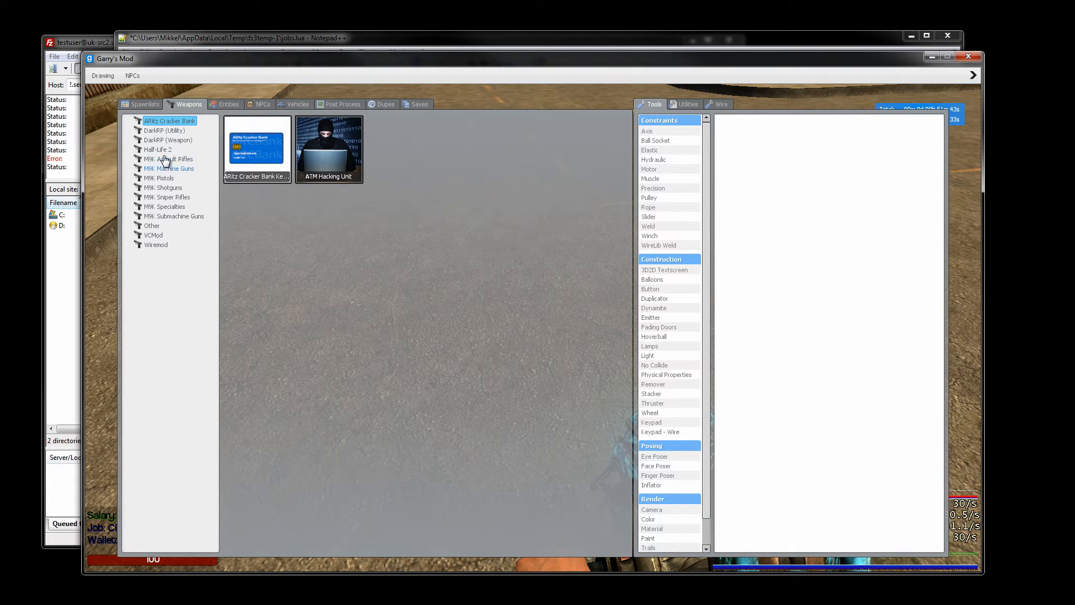
pyautogui.moveTo(180, 225)
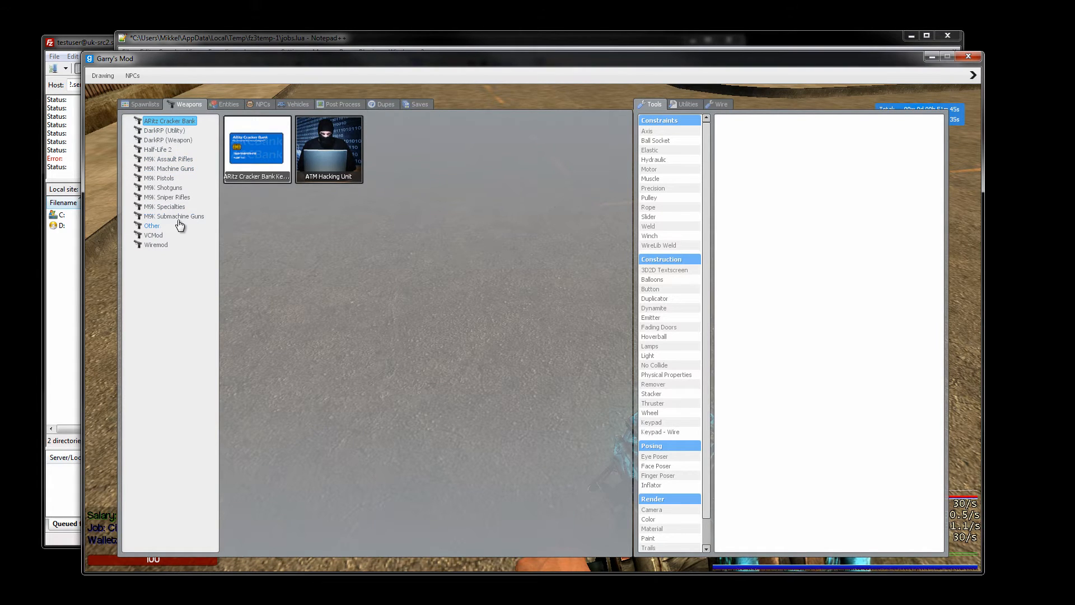
pyautogui.click(164, 206)
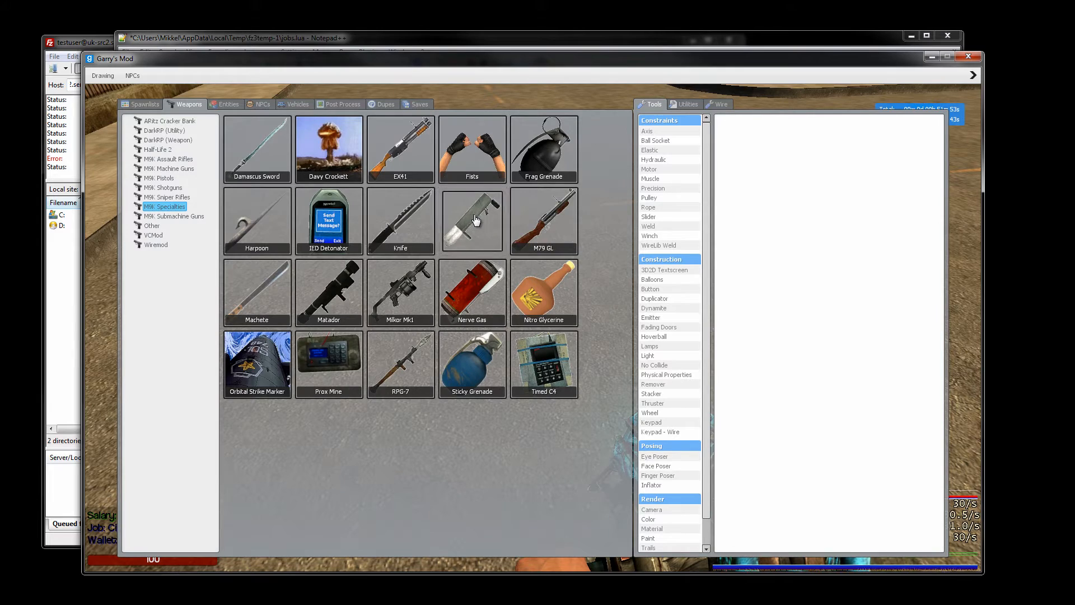
pyautogui.rightClick(473, 219)
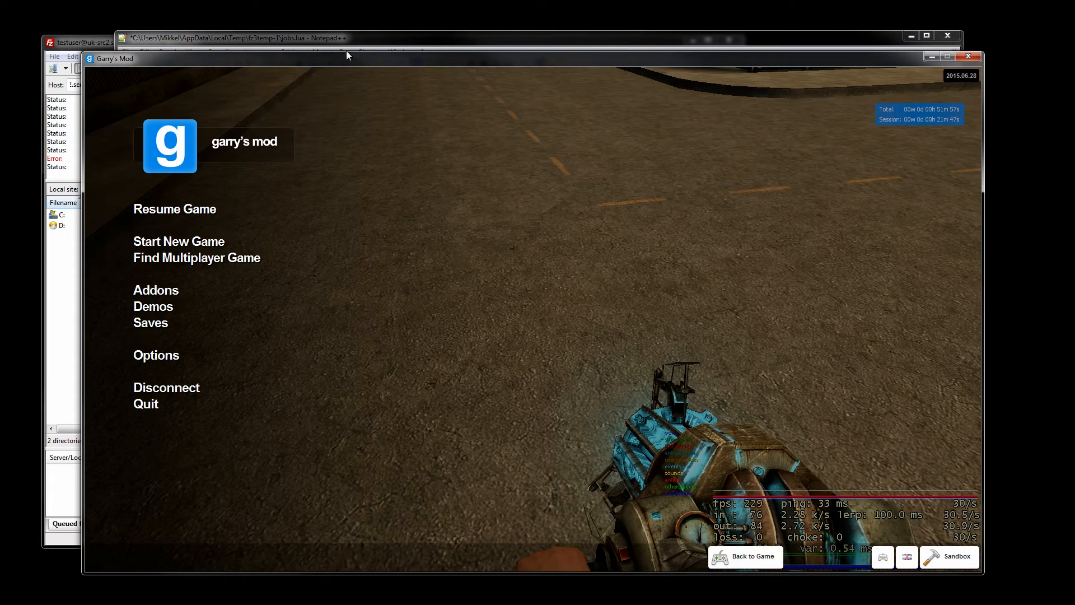
# Add the M202 class to the weapons list and look up another weapon's class.
pyautogui.click(244, 36)
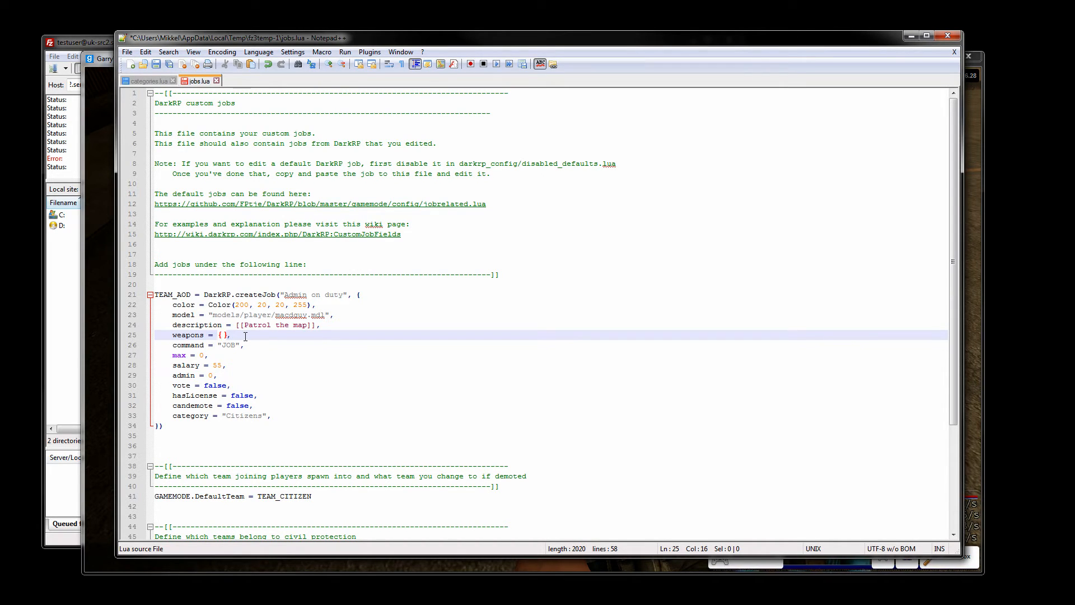
pyautogui.write('""')
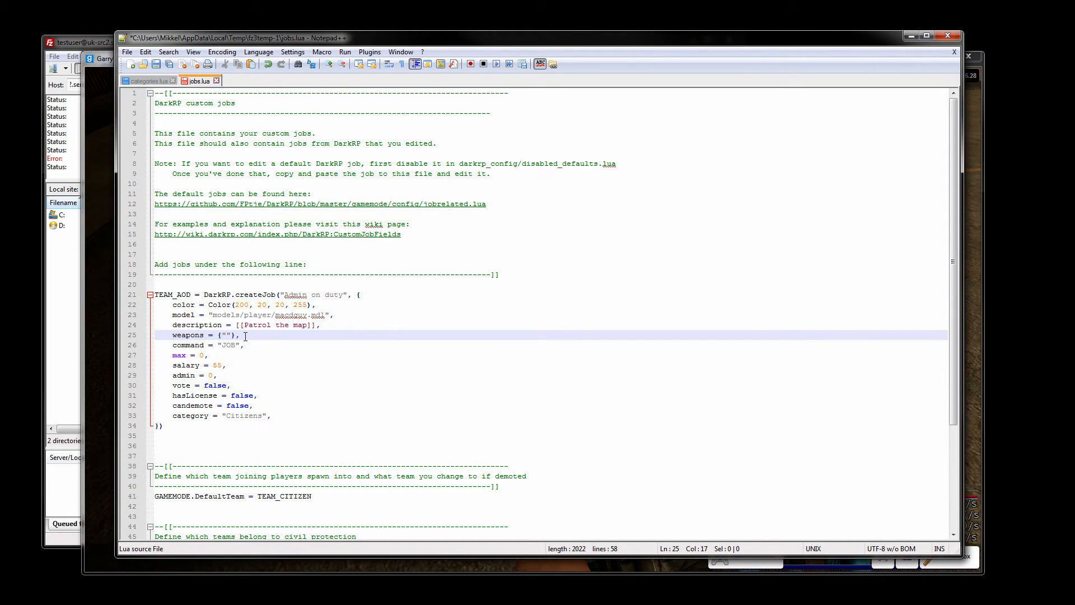
pyautogui.write('m9k_t202')
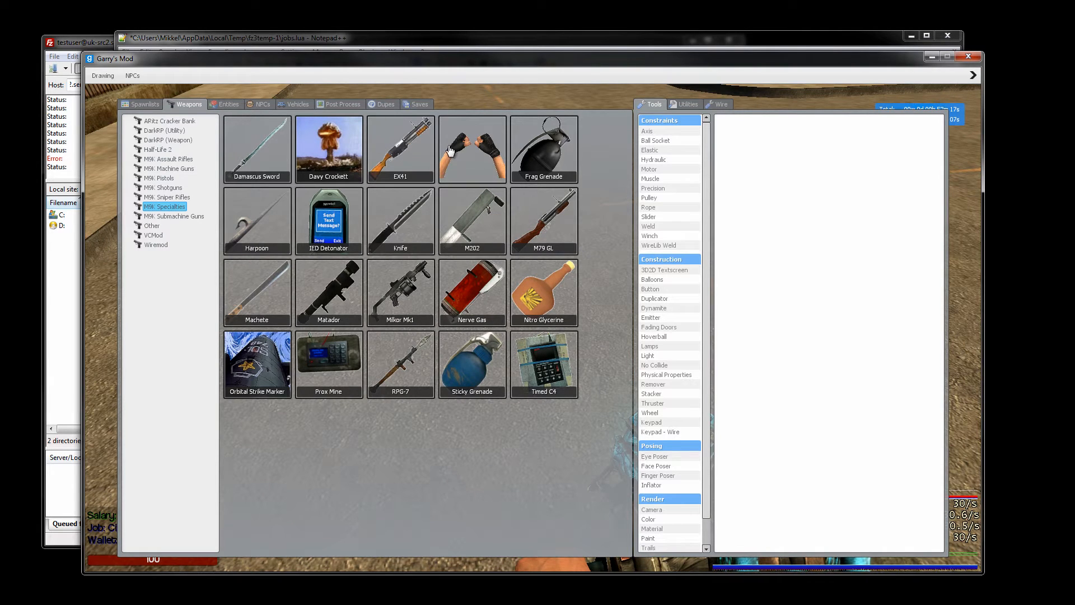
pyautogui.rightClick(329, 145)
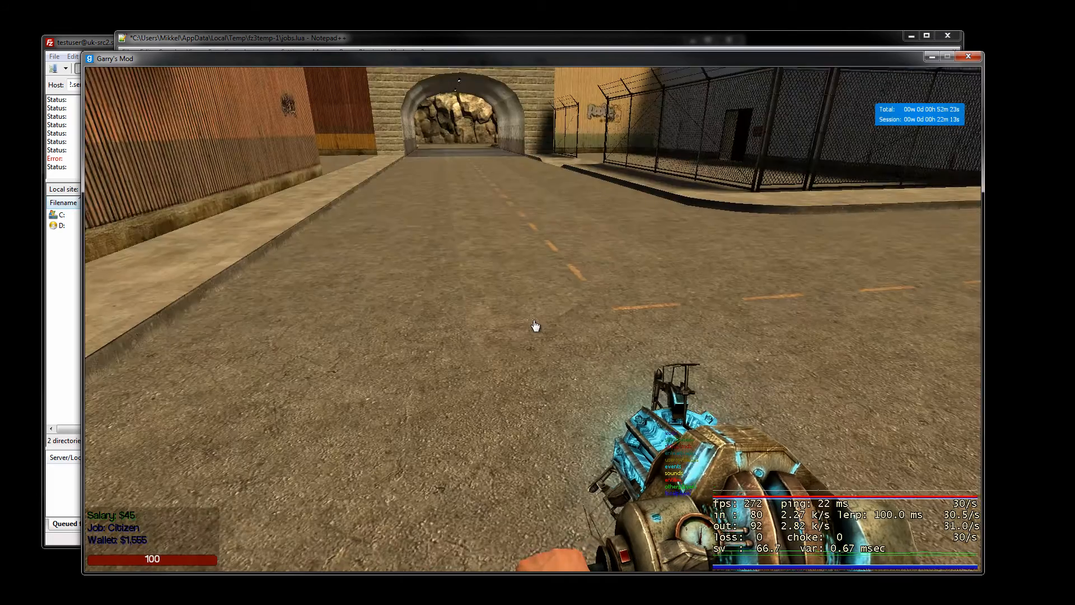
pyautogui.click(237, 37)
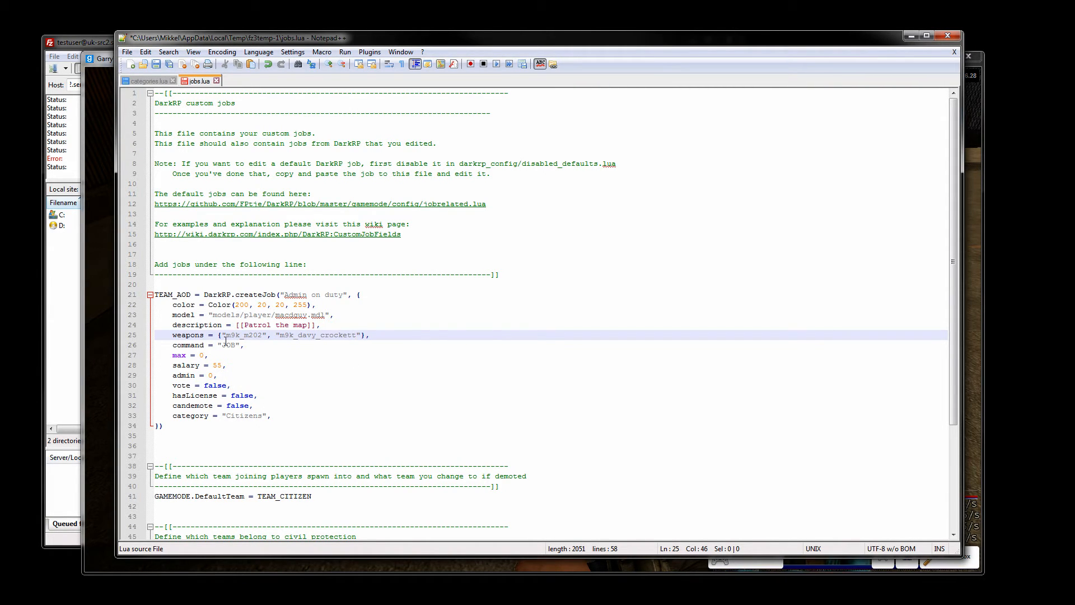
# Replace the placeholder command name and fill in the max value.
pyautogui.doubleClick(227, 345)
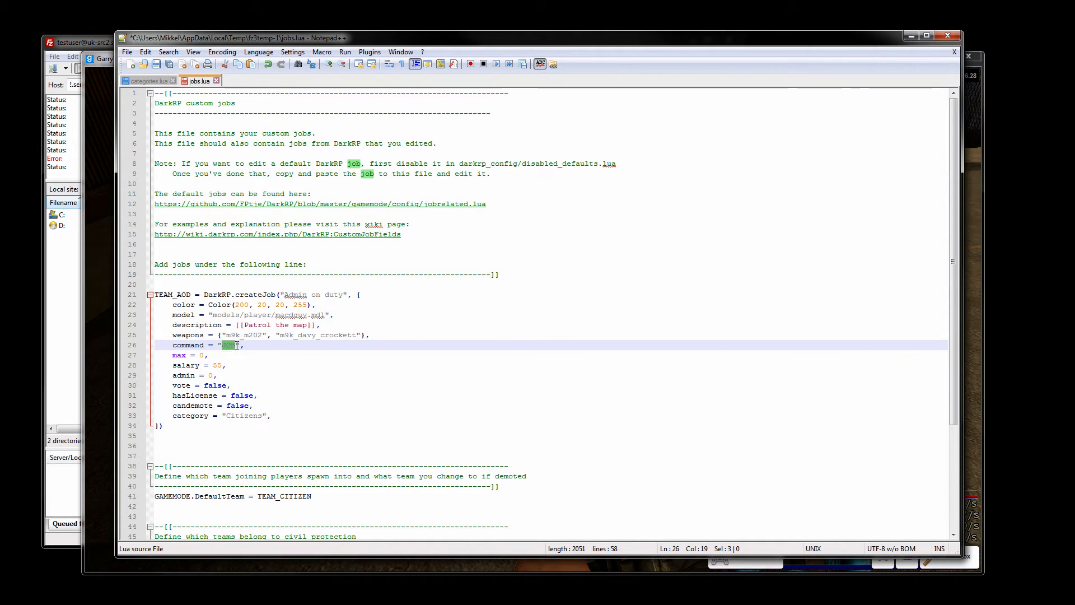
pyautogui.write('admin')
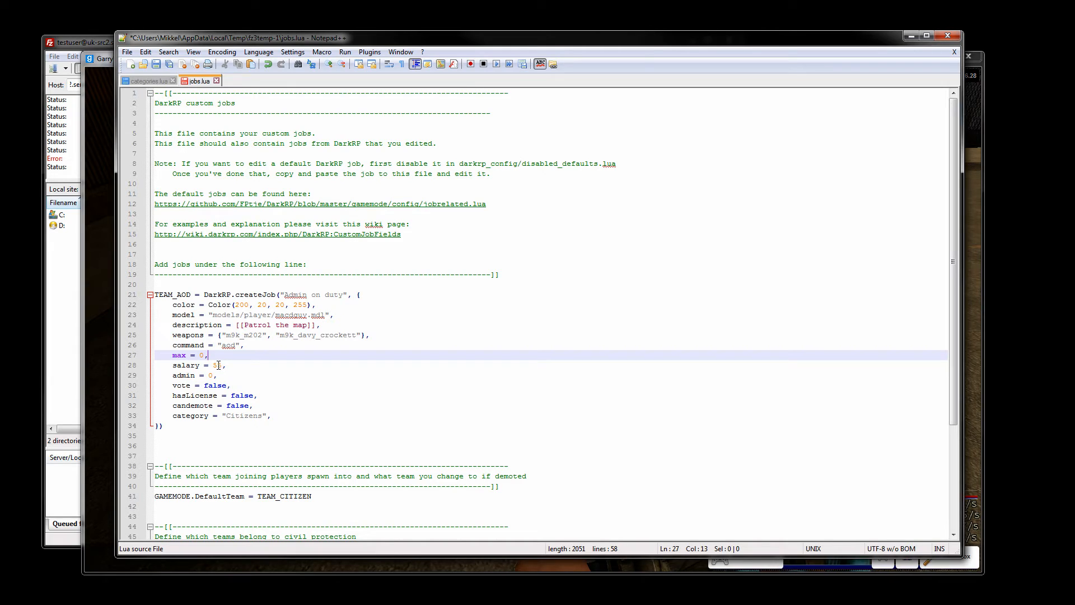
pyautogui.write('55')
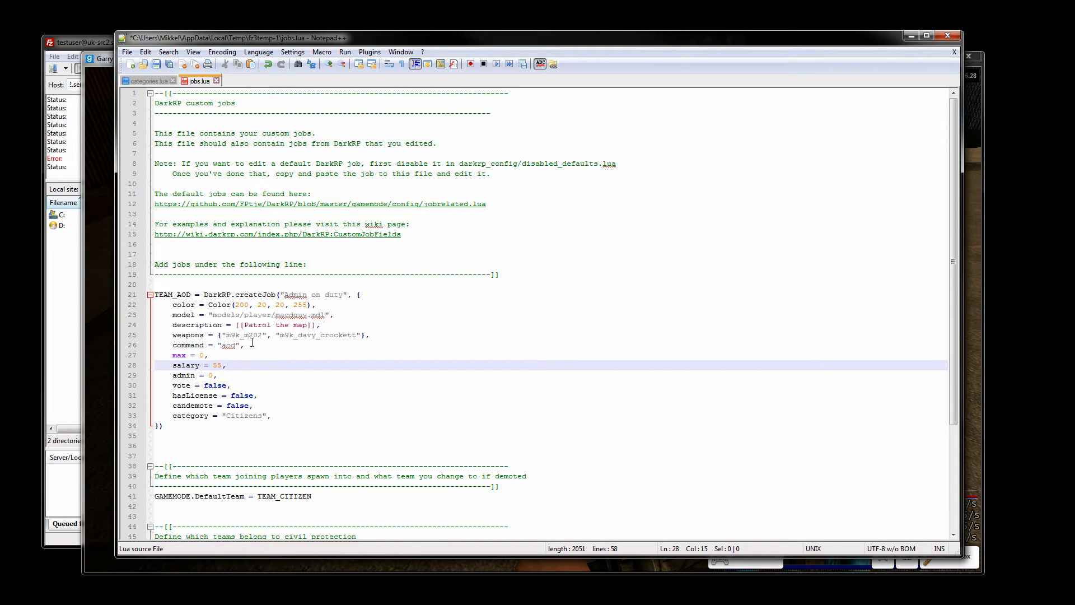
pyautogui.click(218, 355)
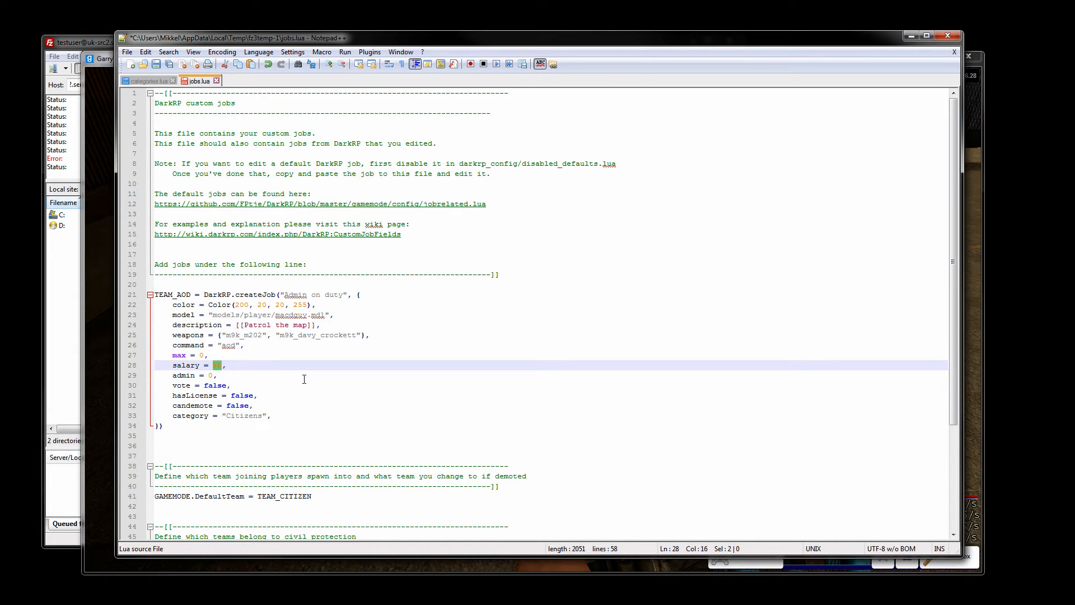
# Set salary 200, admin 1 and hasLicense true for Admin on duty.
pyautogui.write('200')
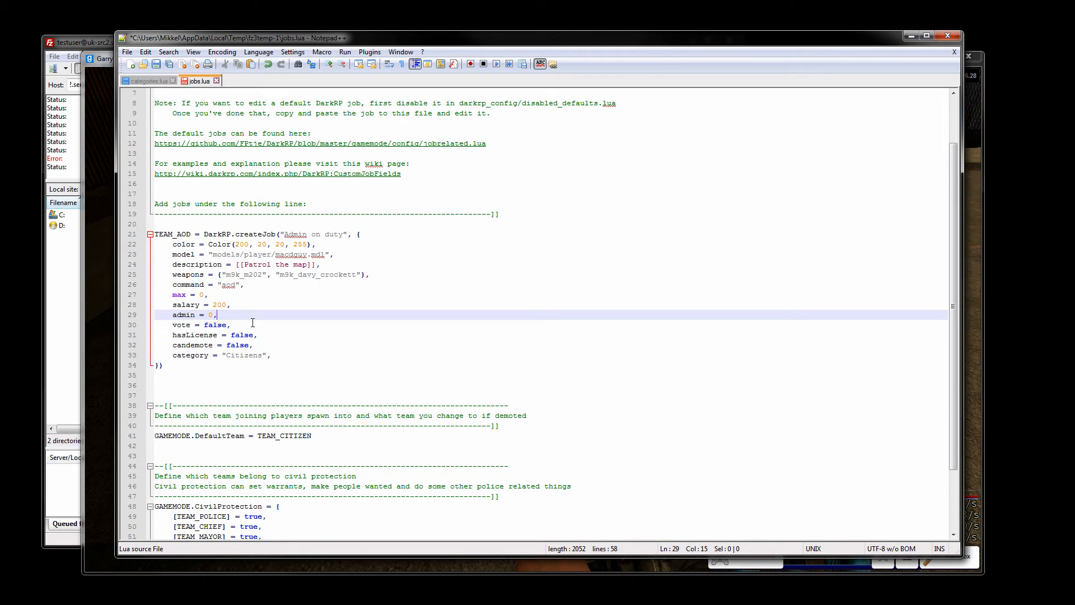
pyautogui.write('1')
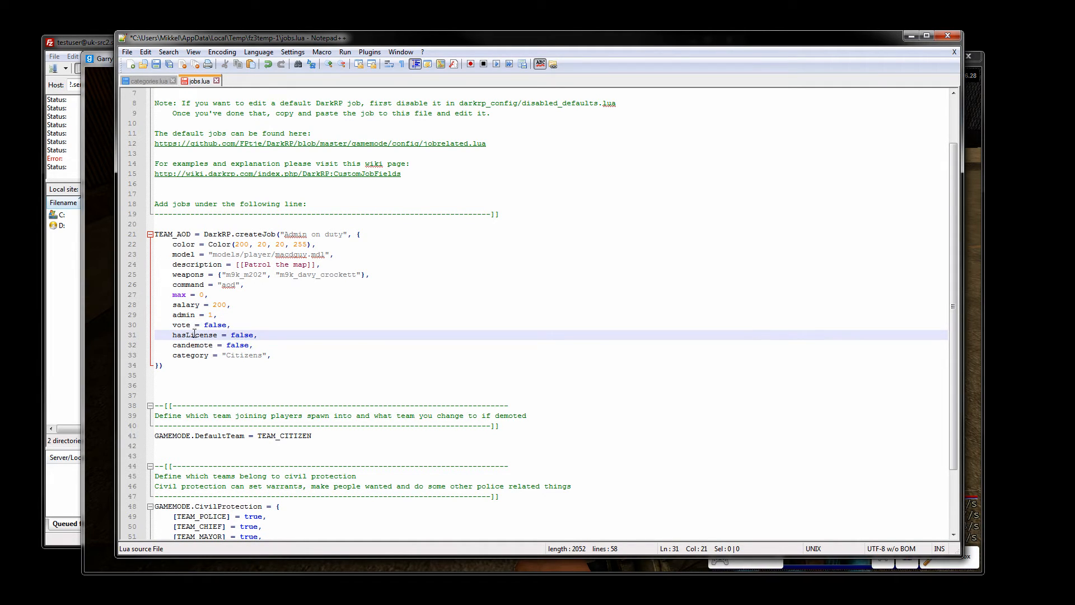
pyautogui.write('tru')
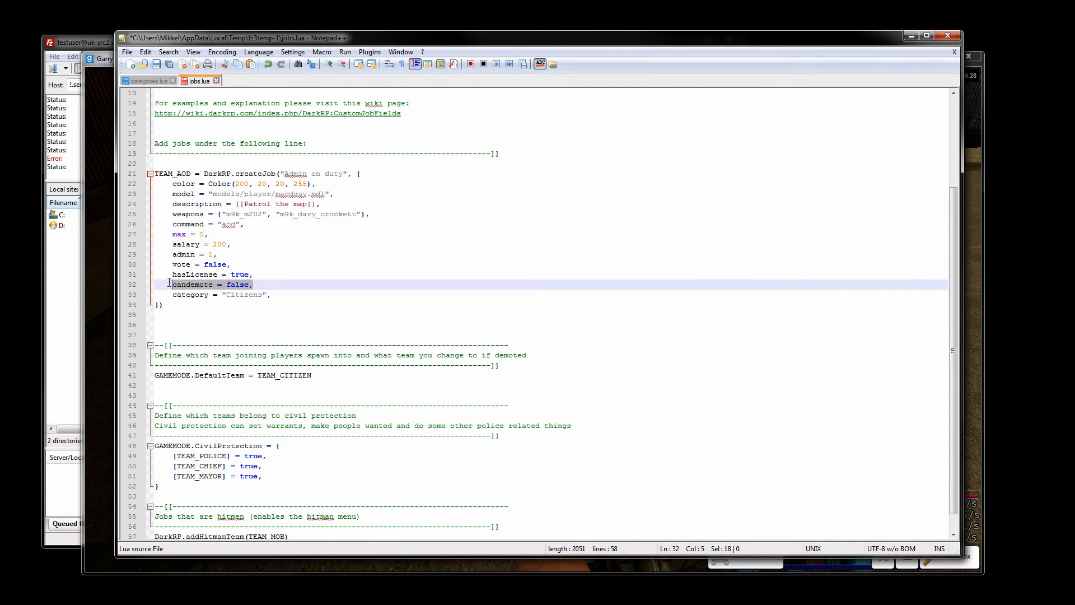
pyautogui.click(275, 294)
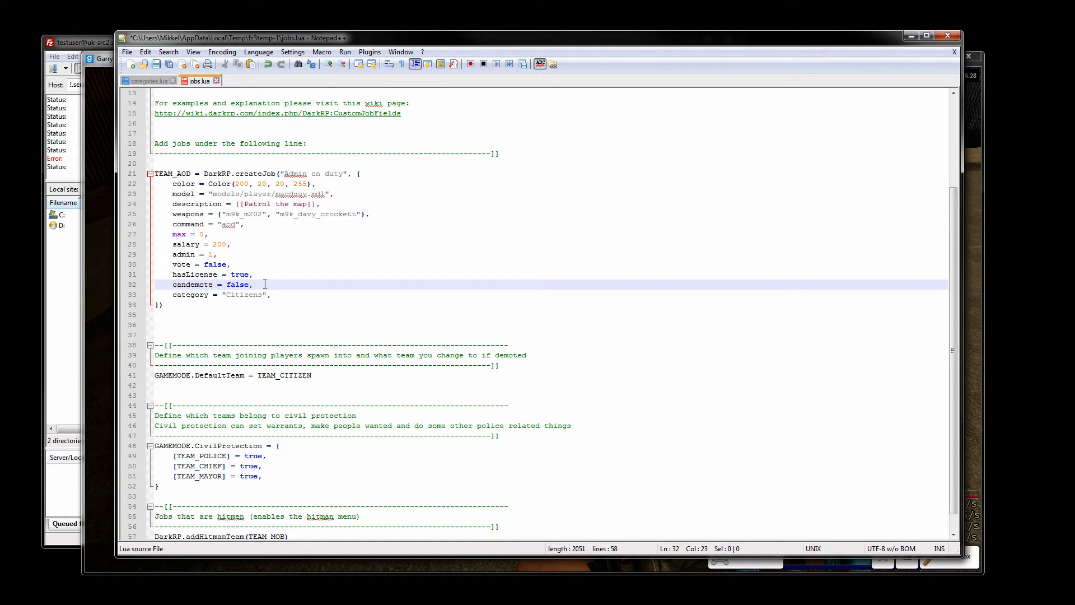
pyautogui.doubleClick(237, 285)
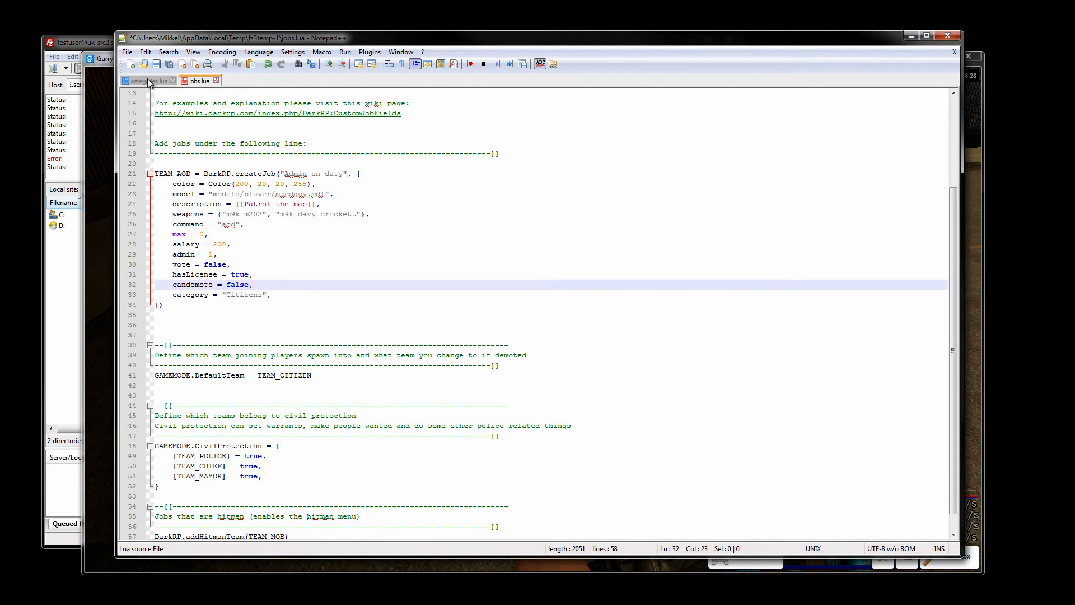
# Check categories.lua, then upload the changed jobs.lua through FileZilla's 'File has changed' prompt.
pyautogui.click(146, 81)
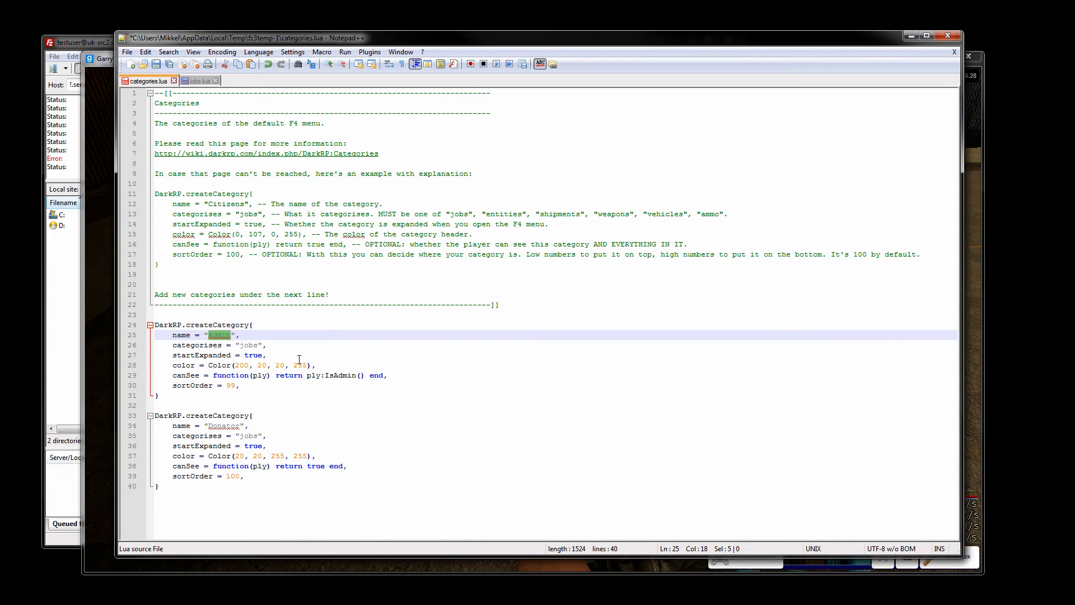
pyautogui.click(200, 81)
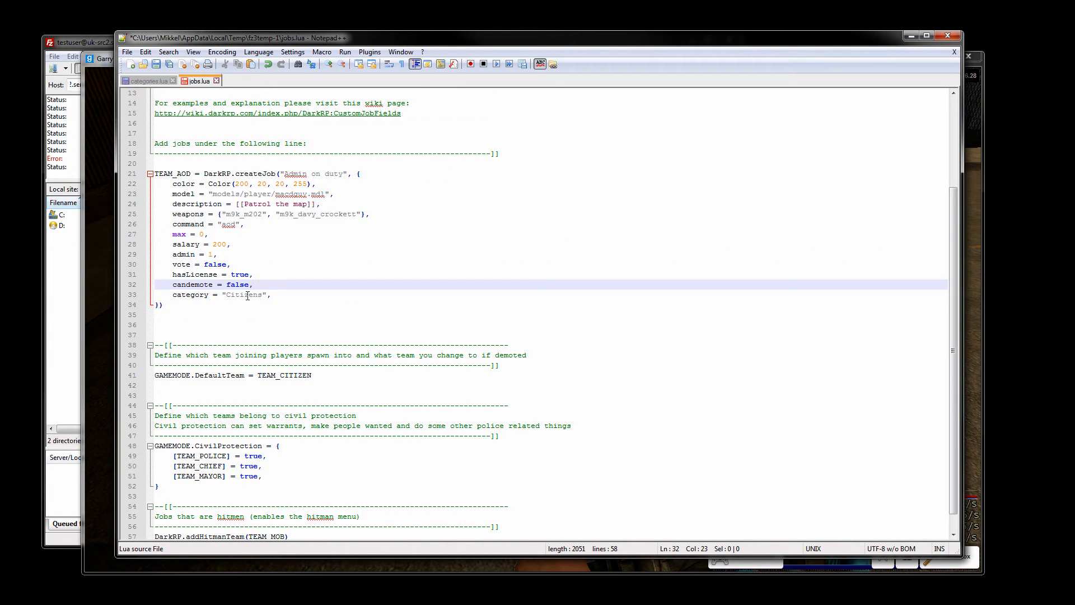
pyautogui.click(147, 80)
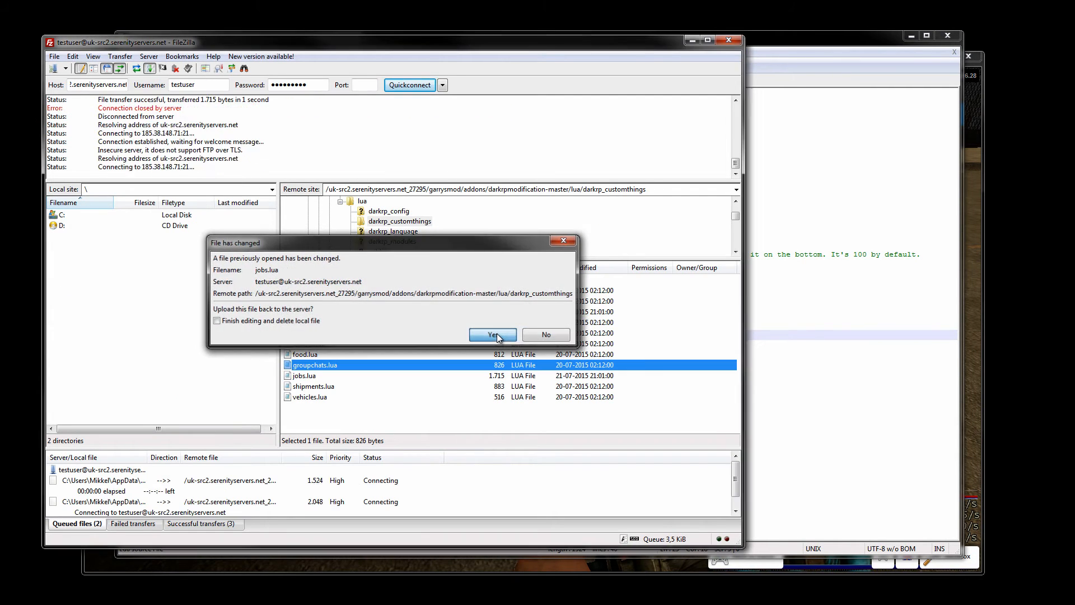
pyautogui.click(493, 334)
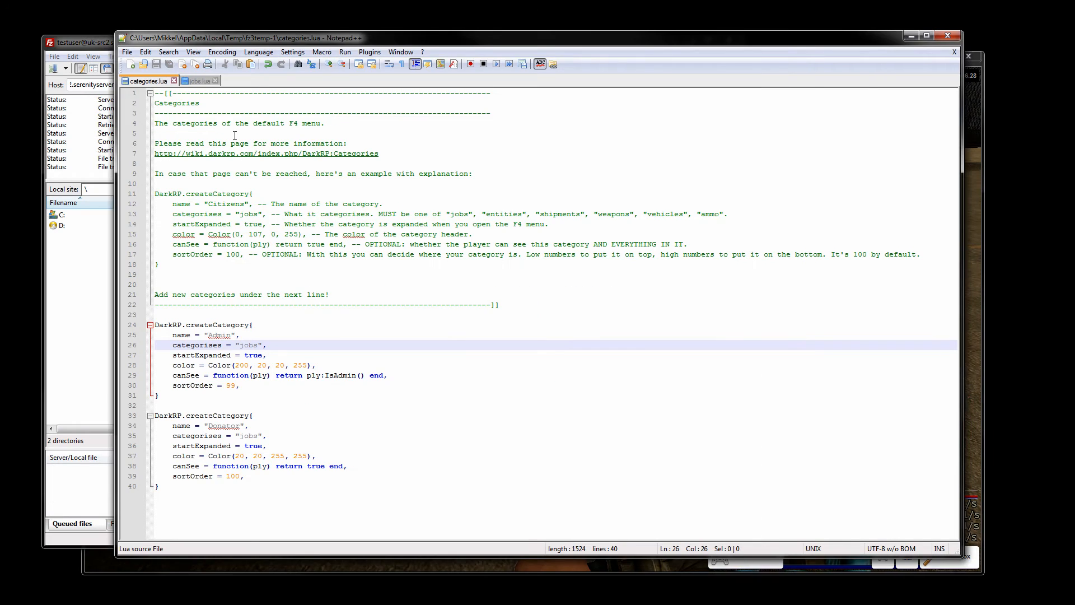
pyautogui.click(197, 81)
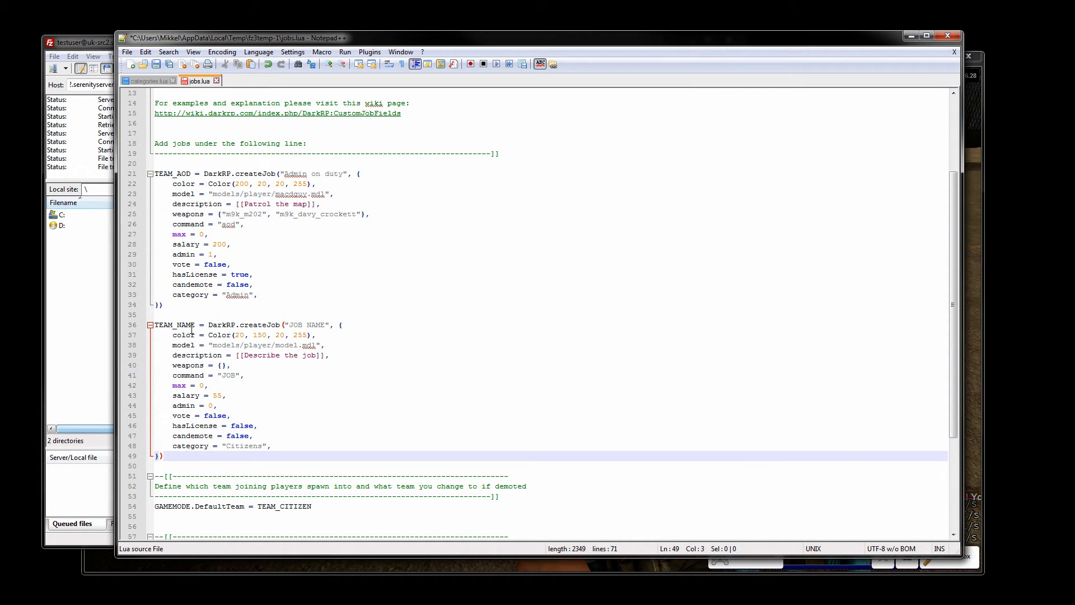
# Rename the pasted job template to TEAM_DONATOR with the name 'Donator'.
pyautogui.click(181, 325)
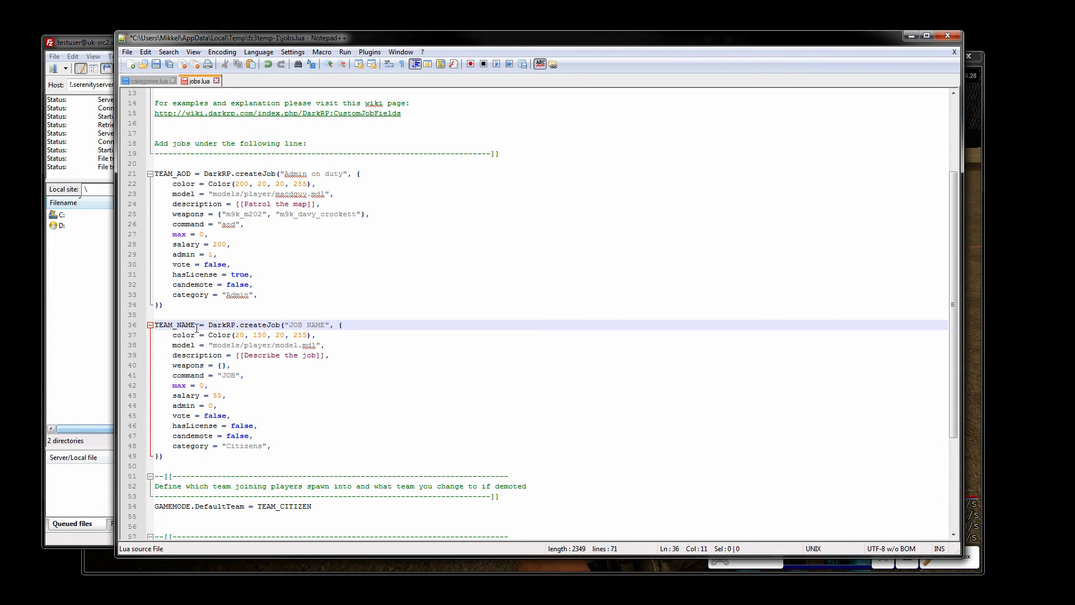
pyautogui.doubleClick(175, 324)
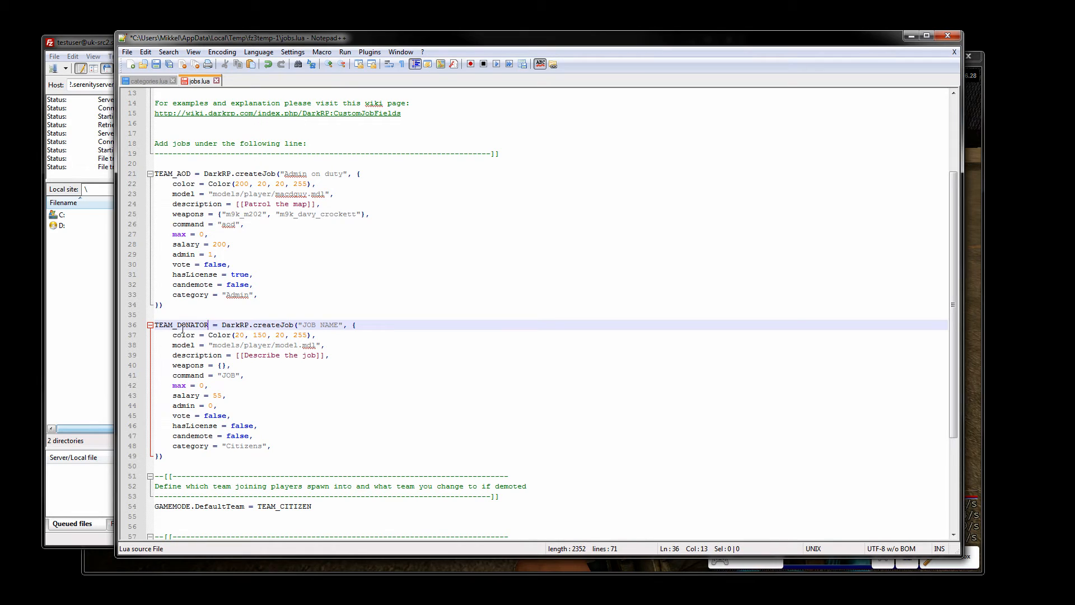
pyautogui.doubleClick(328, 325)
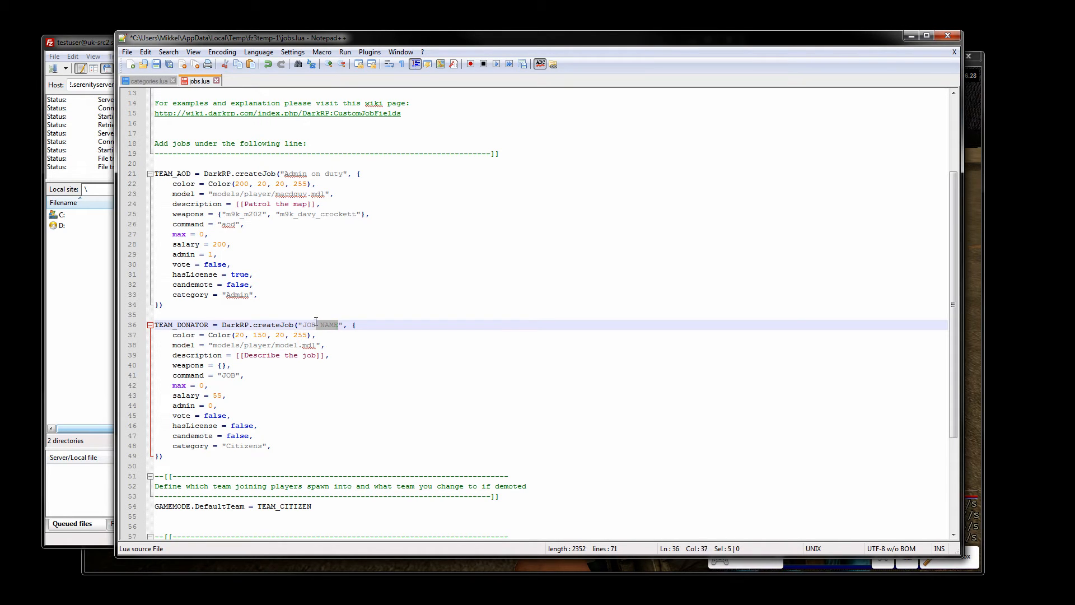
pyautogui.write('D')
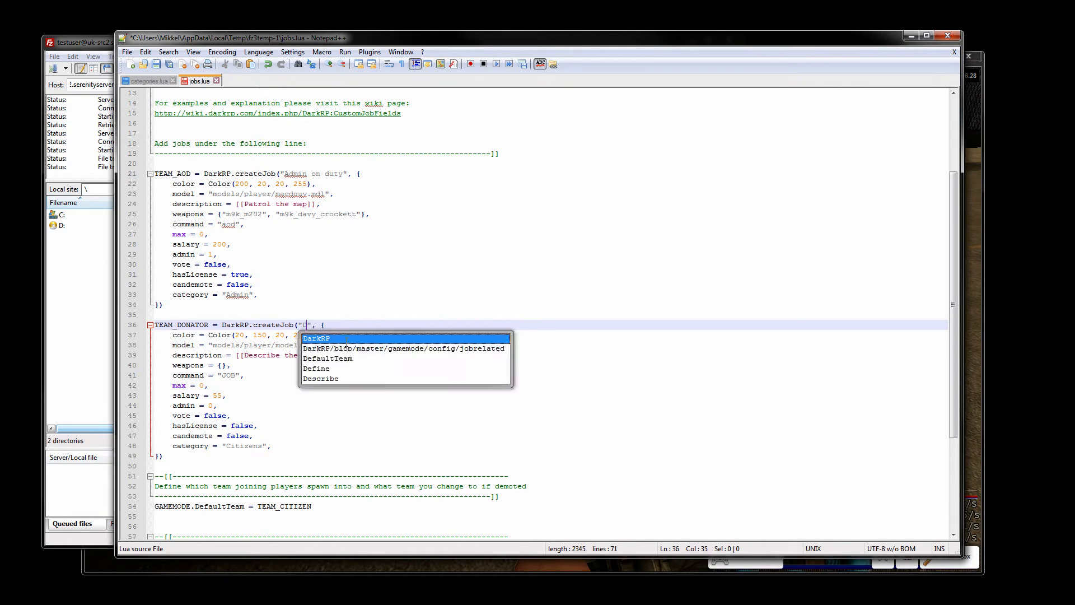
pyautogui.write('Donator')
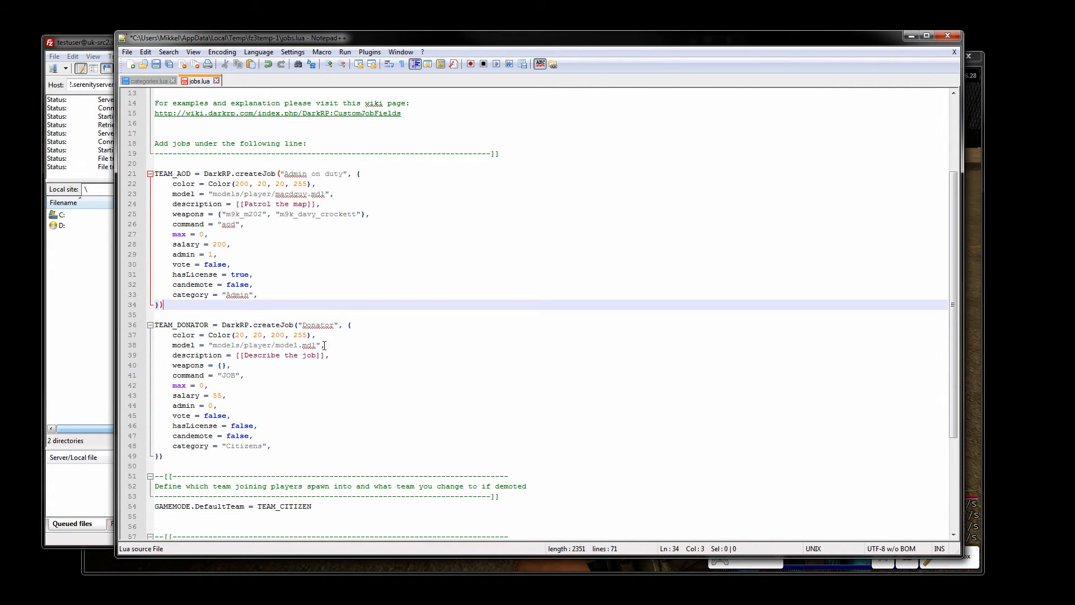
pyautogui.scroll(-3)
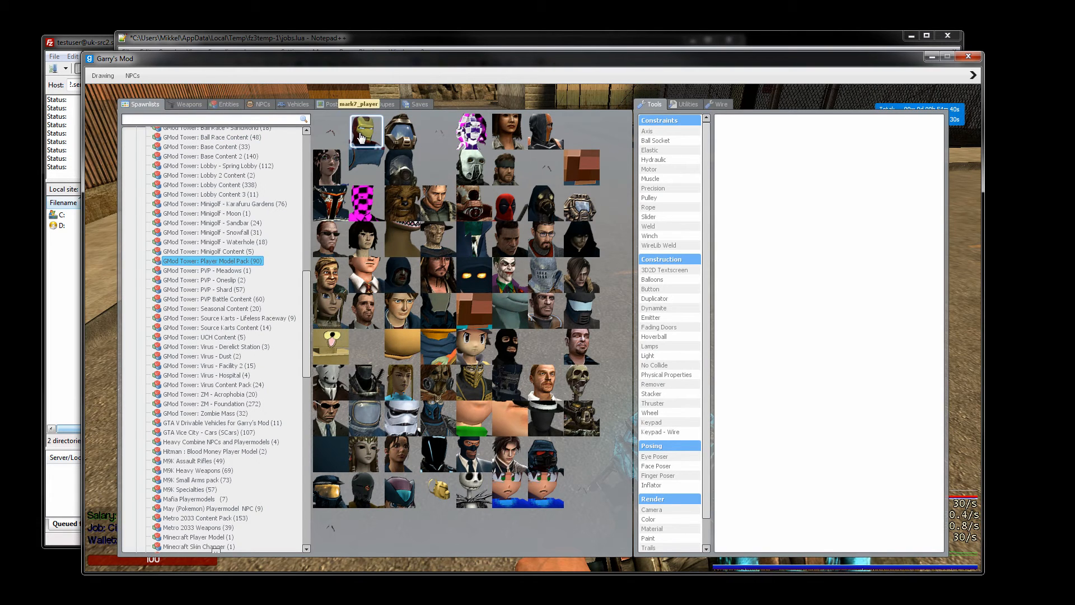
# Set the Donator model to mark7_player.mdl inside a multi-line model table.
pyautogui.rightClick(365, 132)
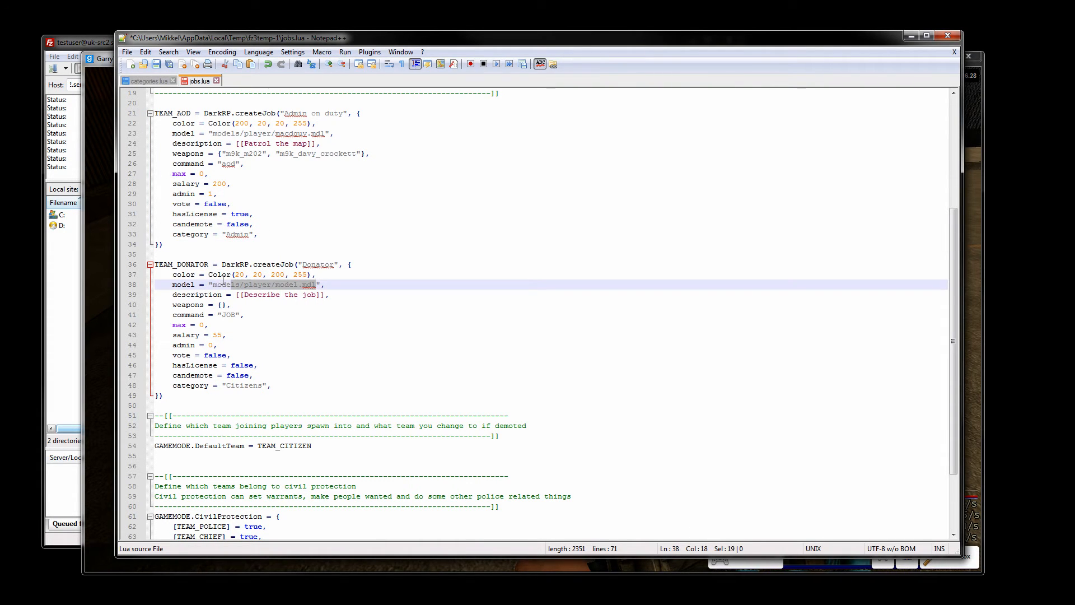
pyautogui.write('models/avengers/iron man/mark7_player.mdl')
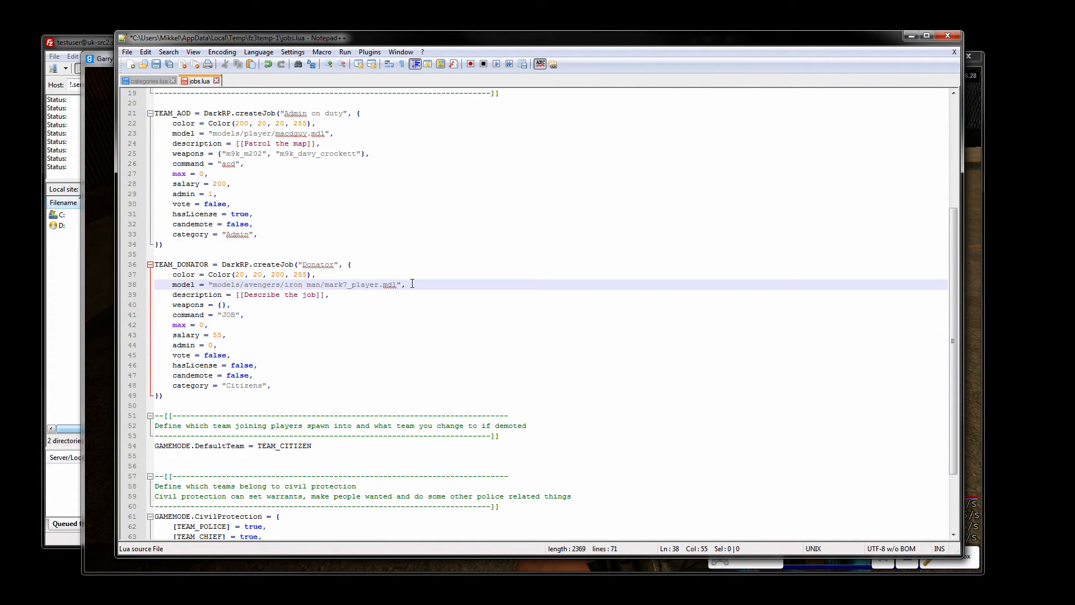
pyautogui.click(326, 284)
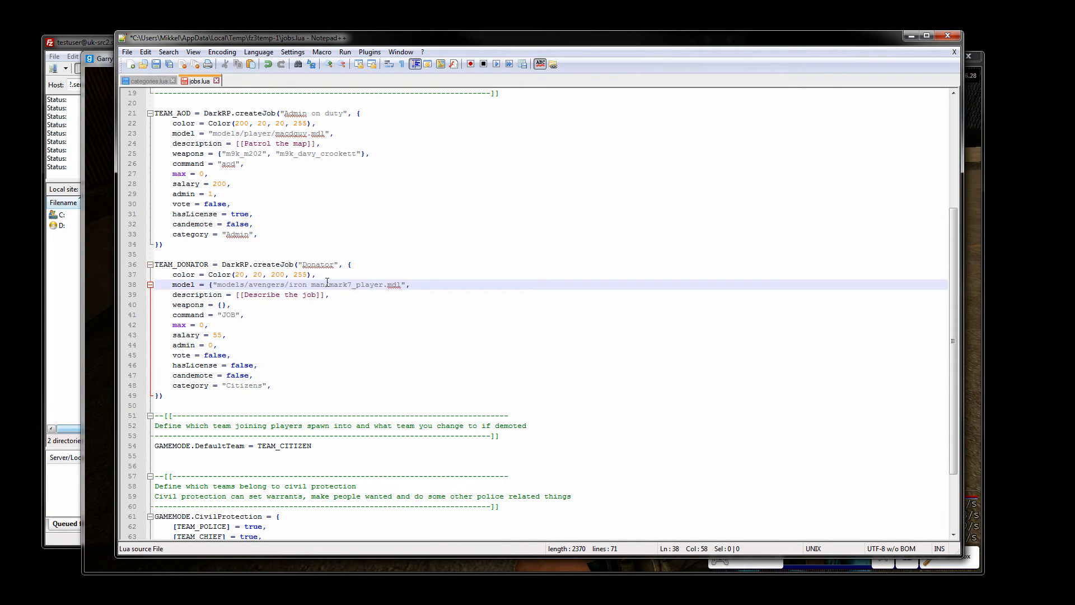
pyautogui.write(',')
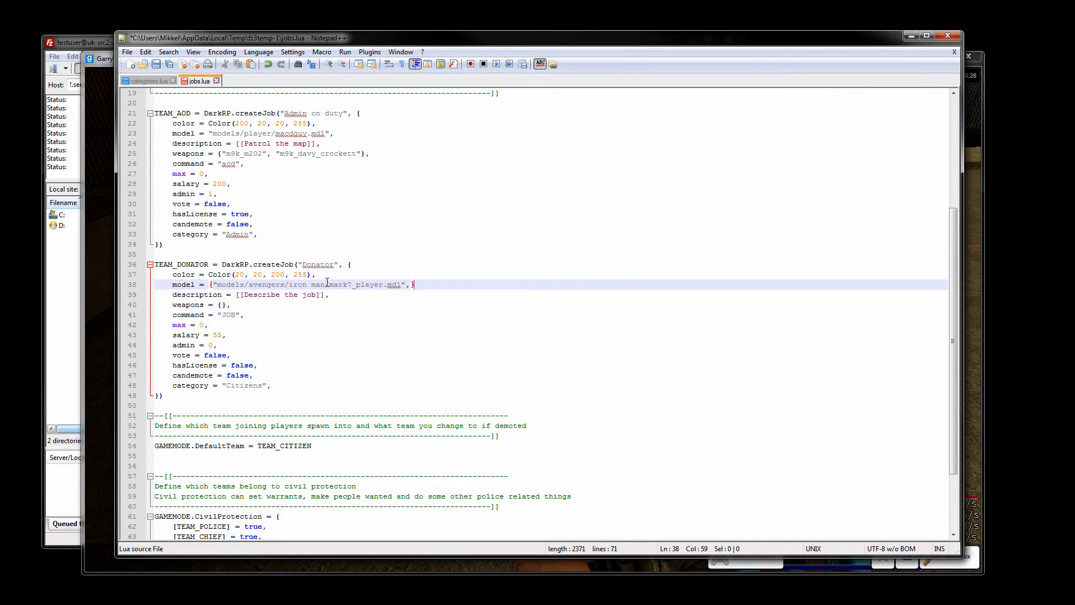
pyautogui.press('Enter')
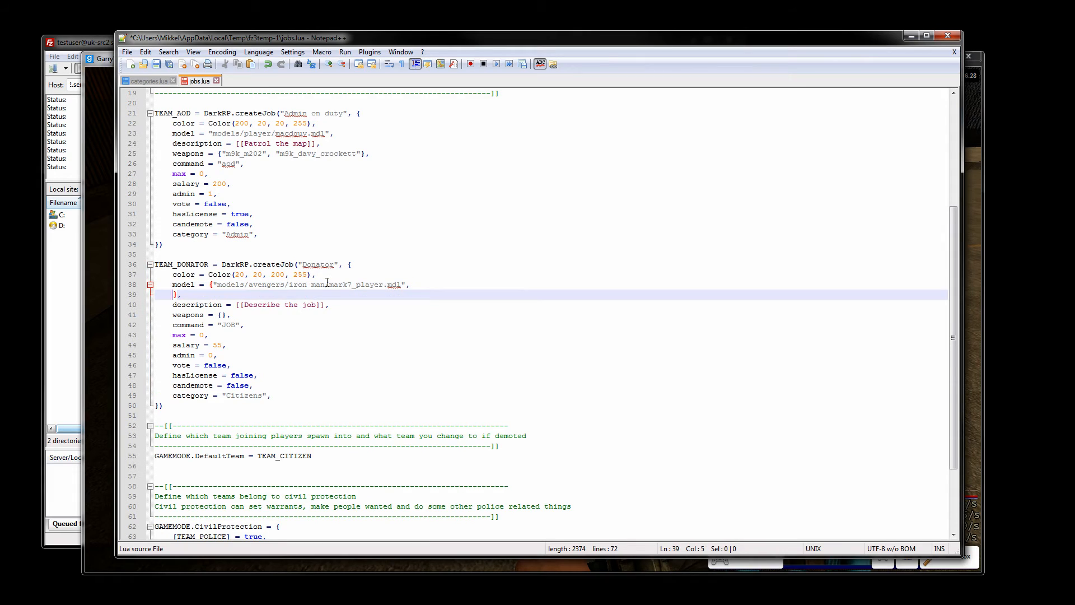
pyautogui.press('Enter')
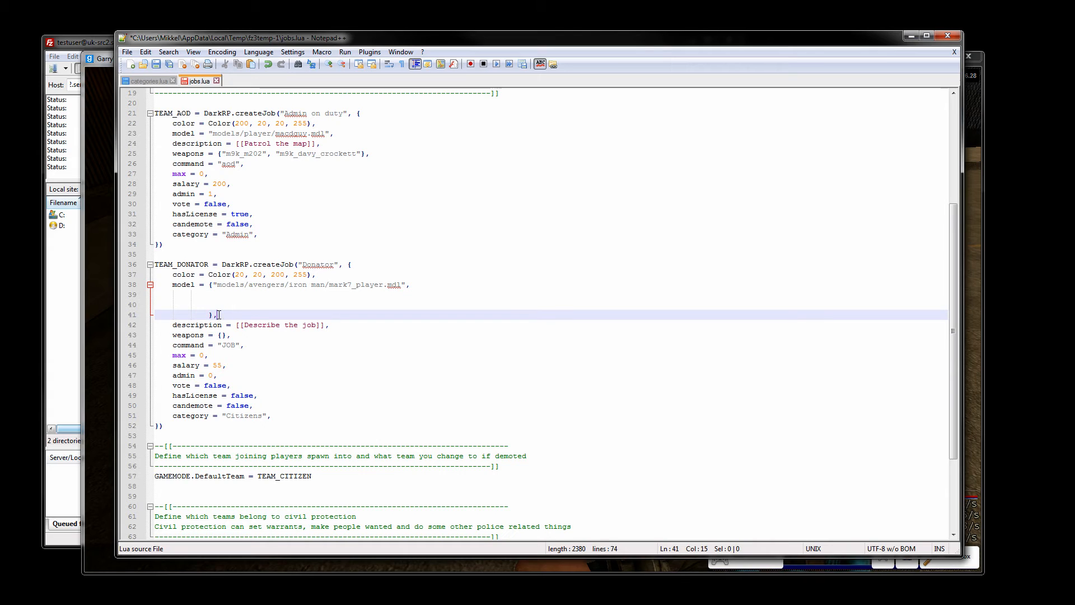
pyautogui.moveTo(292, 331)
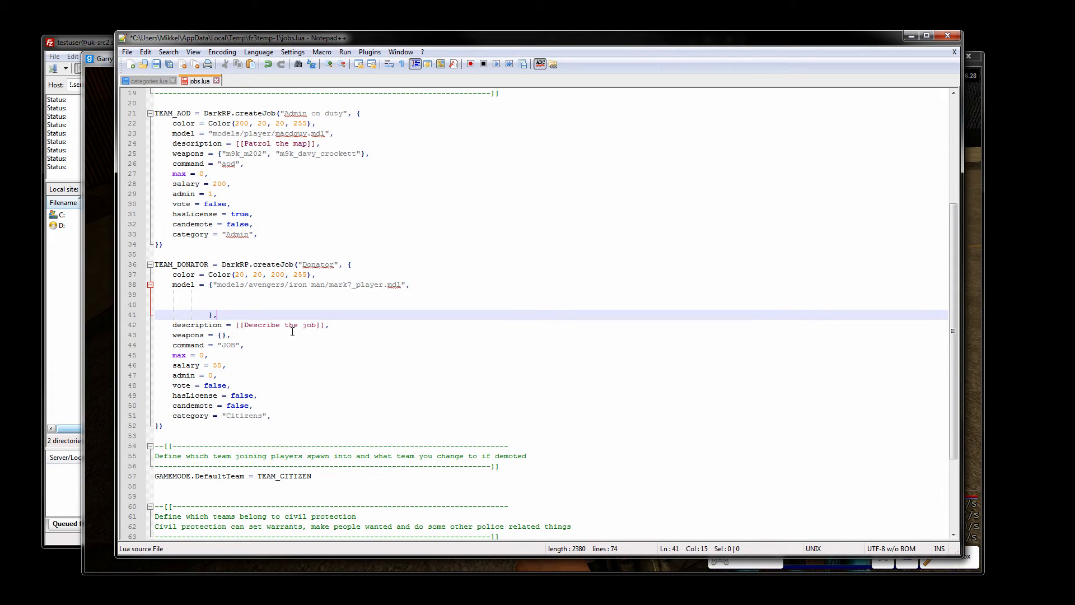
pyautogui.moveTo(226, 284)
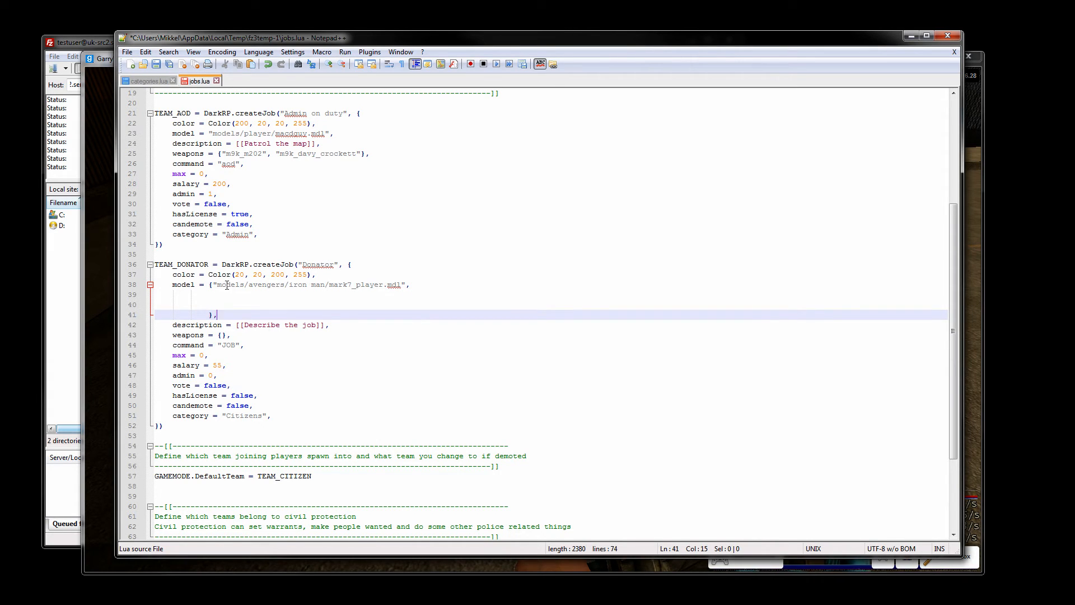
pyautogui.click(270, 285)
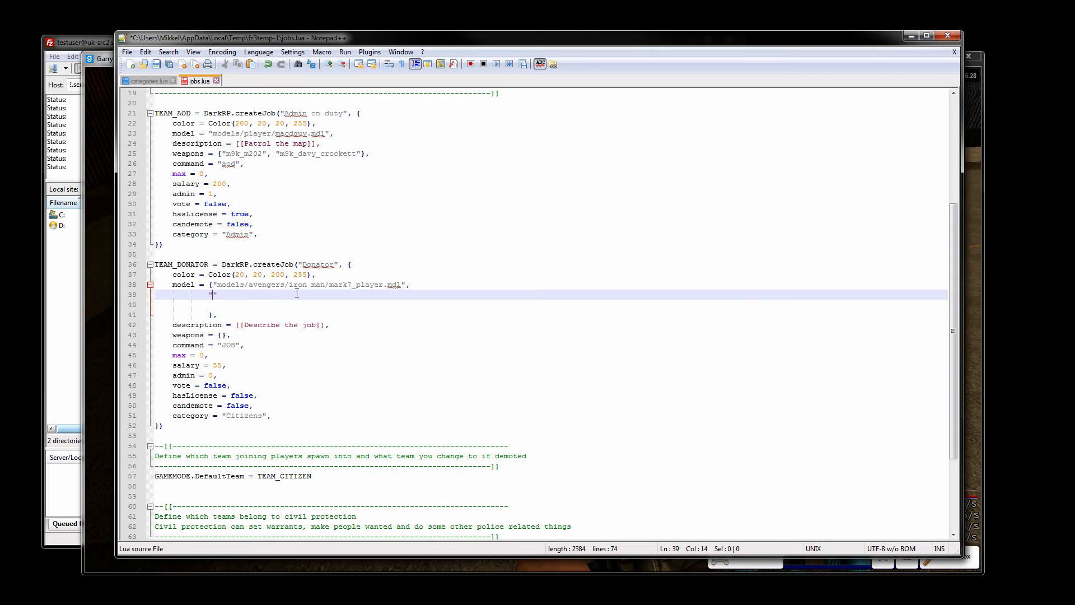
pyautogui.moveTo(99, 297)
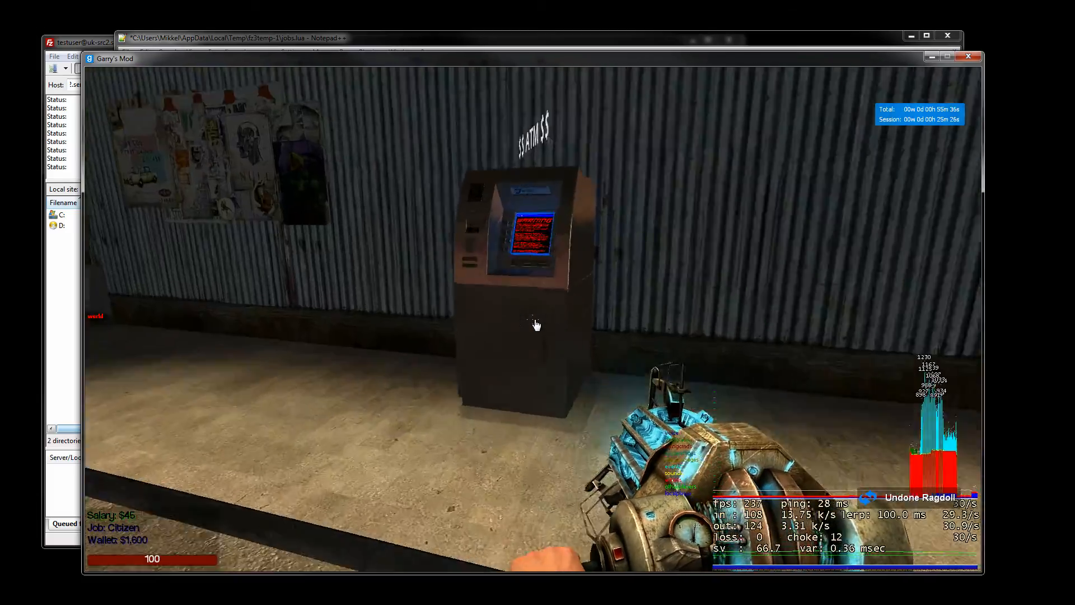
pyautogui.press('q')
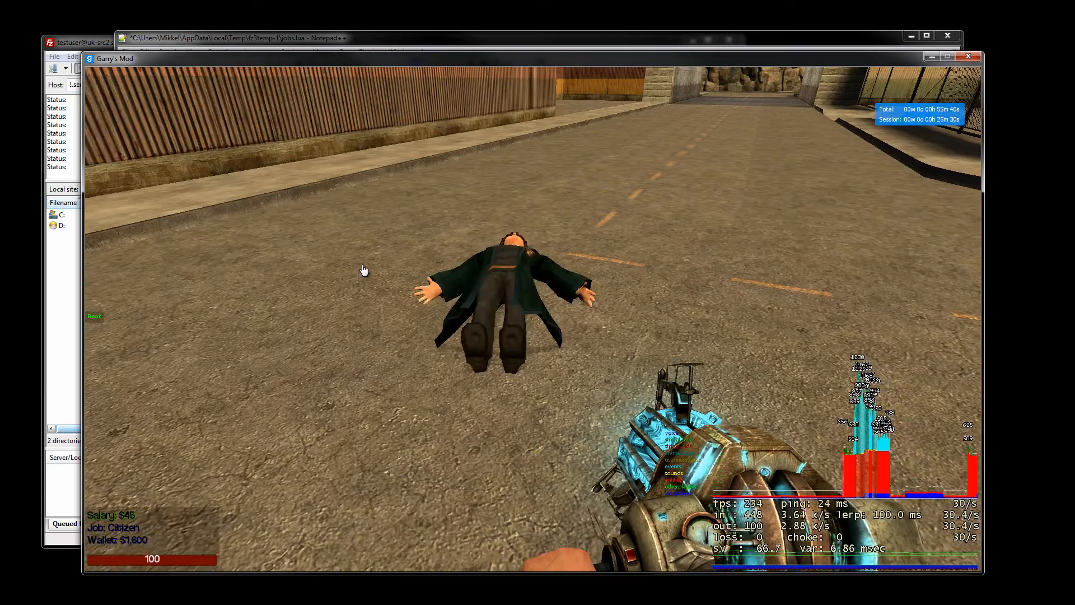
pyautogui.press('q')
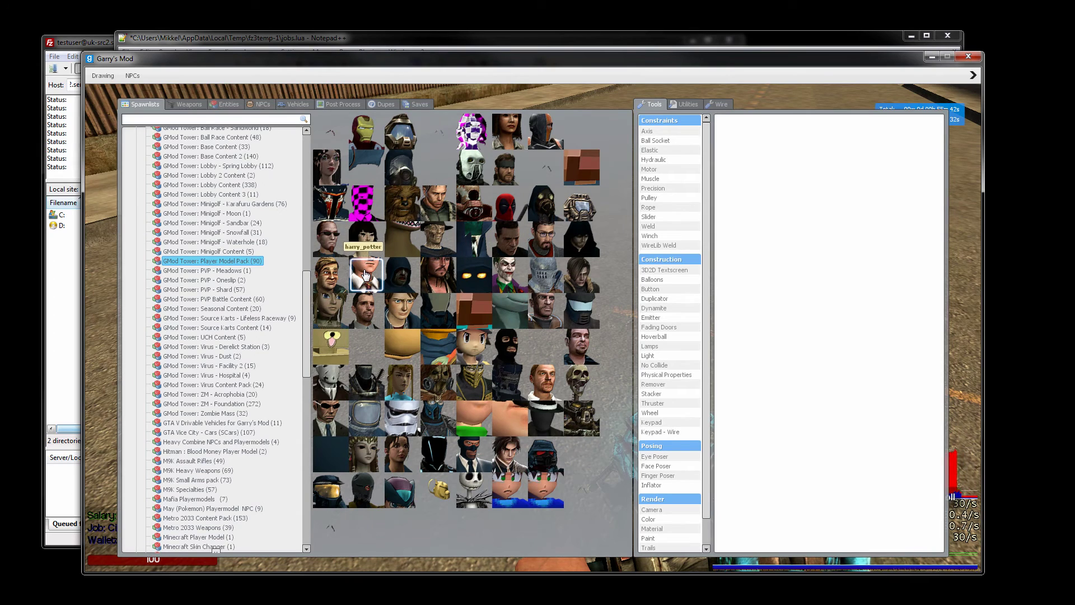
pyautogui.press('Escape')
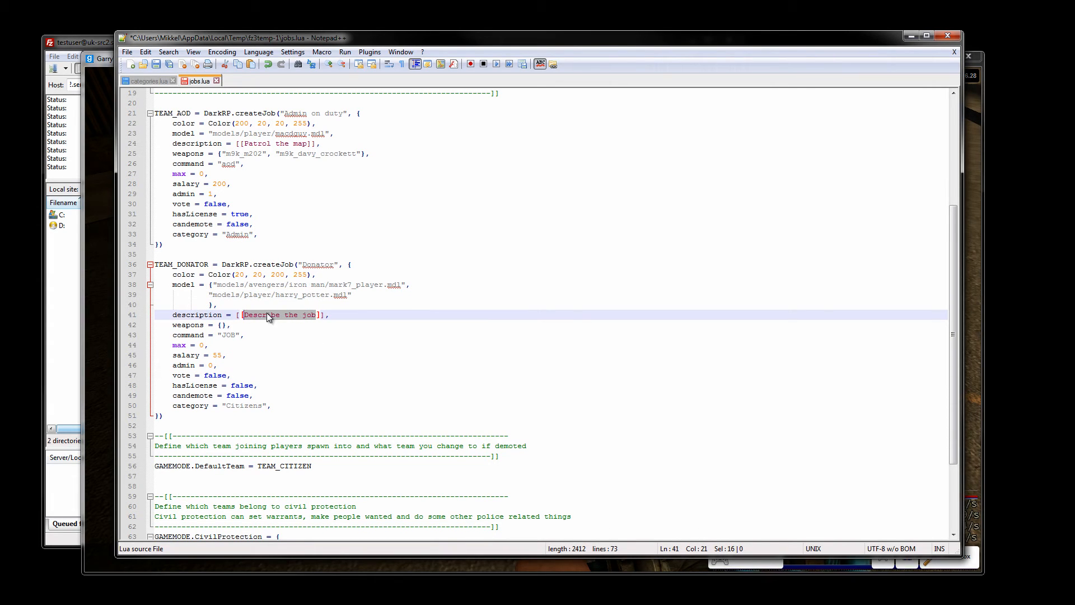
# Give the Donator job description 'Donators only', command donator and salary 250.
pyautogui.write('Donators only')
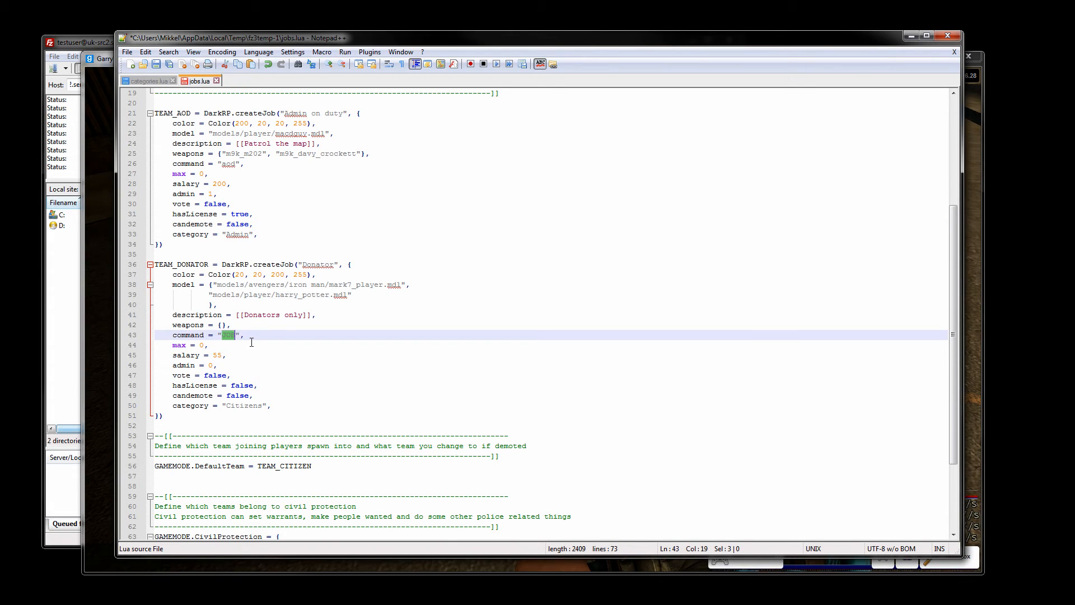
pyautogui.write('donator')
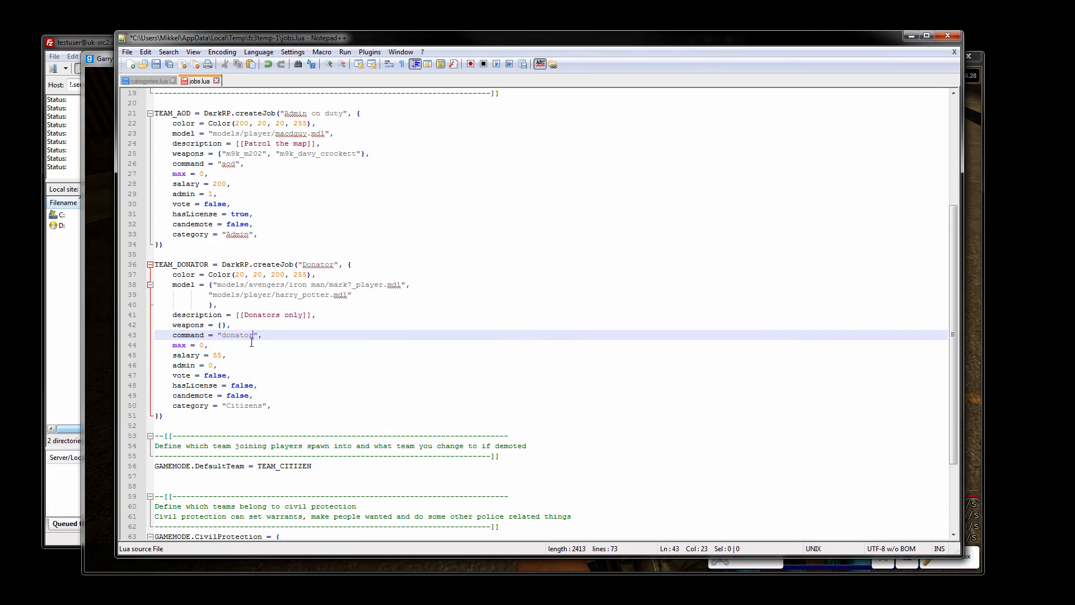
pyautogui.click(223, 355)
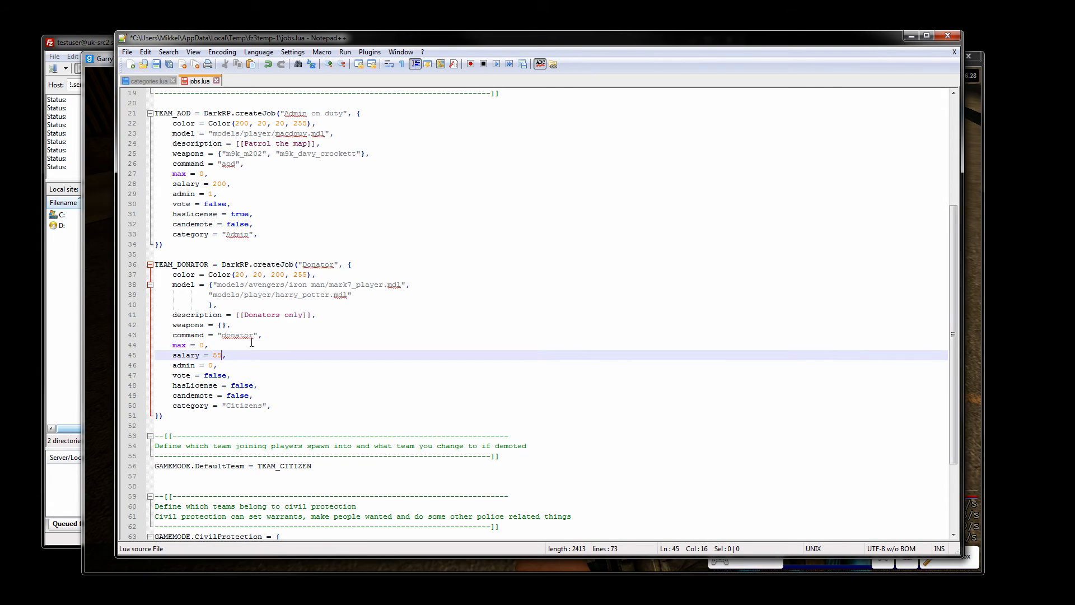
pyautogui.write('0')
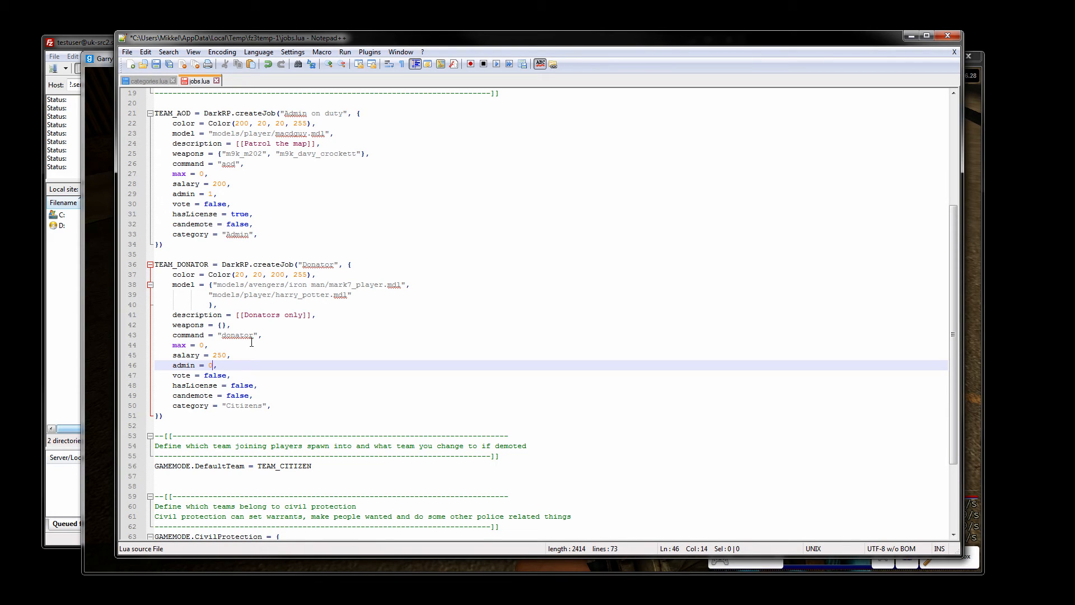
pyautogui.scroll(-3)
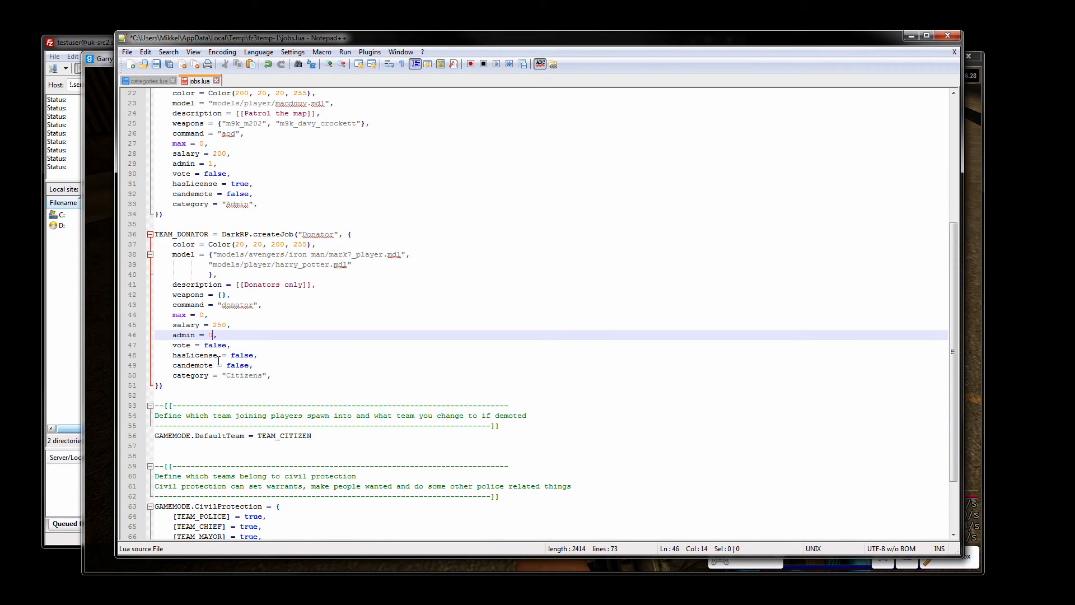
pyautogui.click(237, 365)
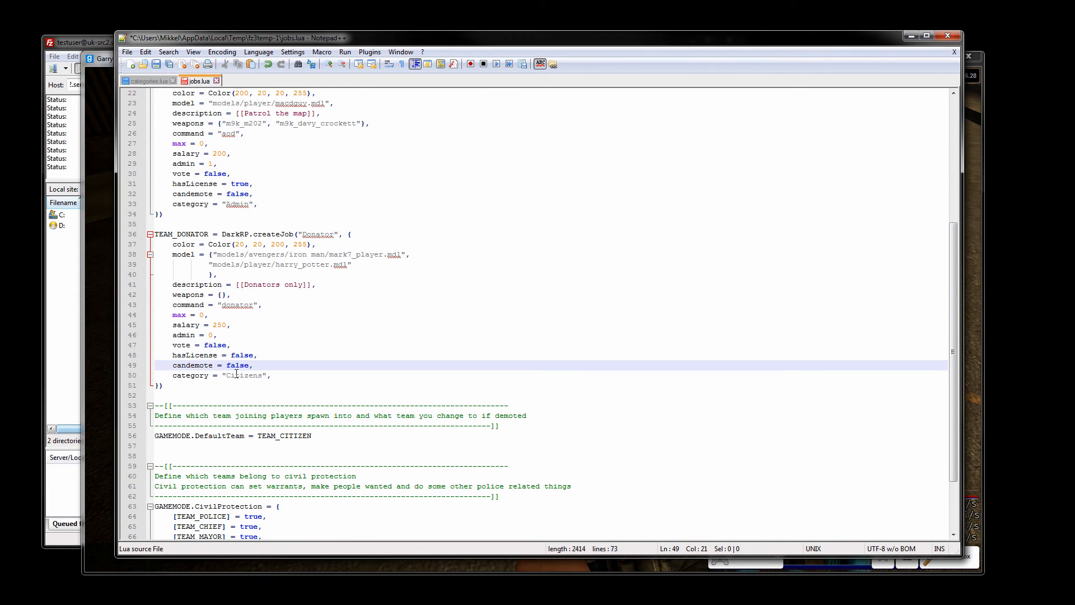
pyautogui.click(149, 80)
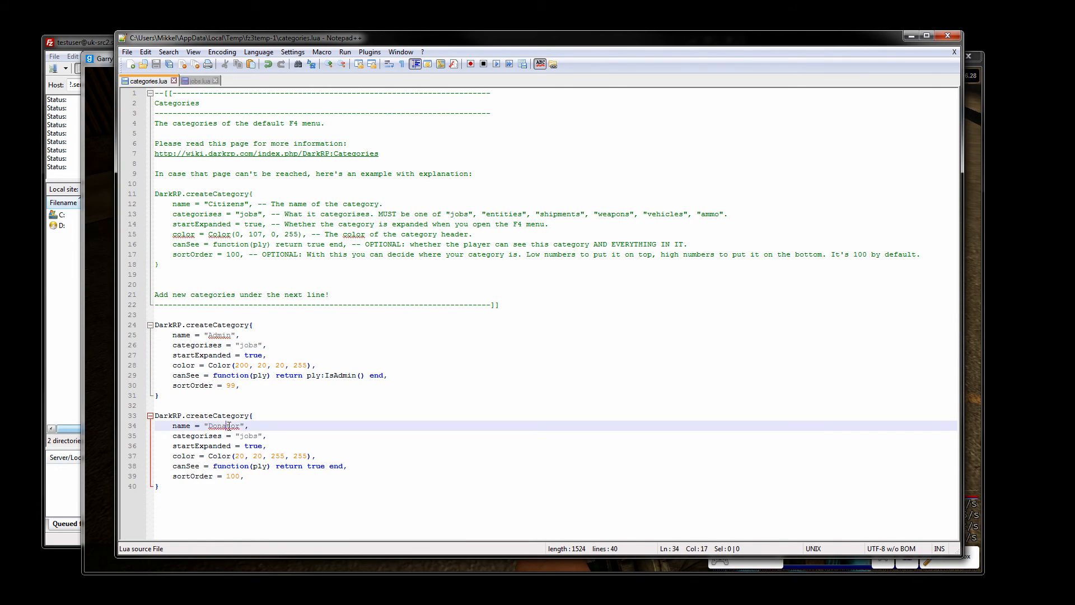
pyautogui.click(199, 81)
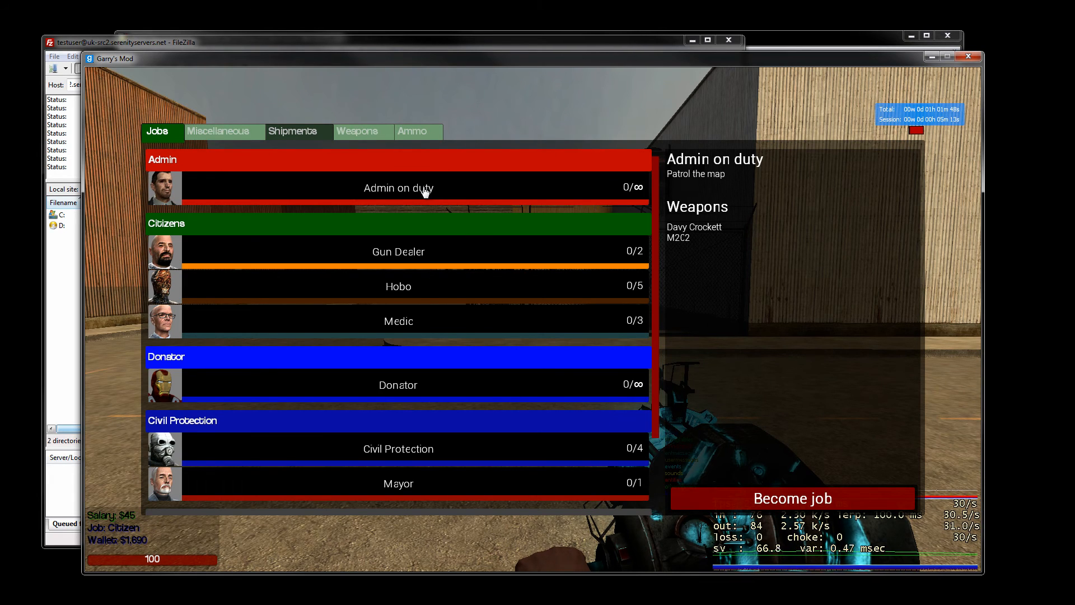
pyautogui.moveTo(440, 286)
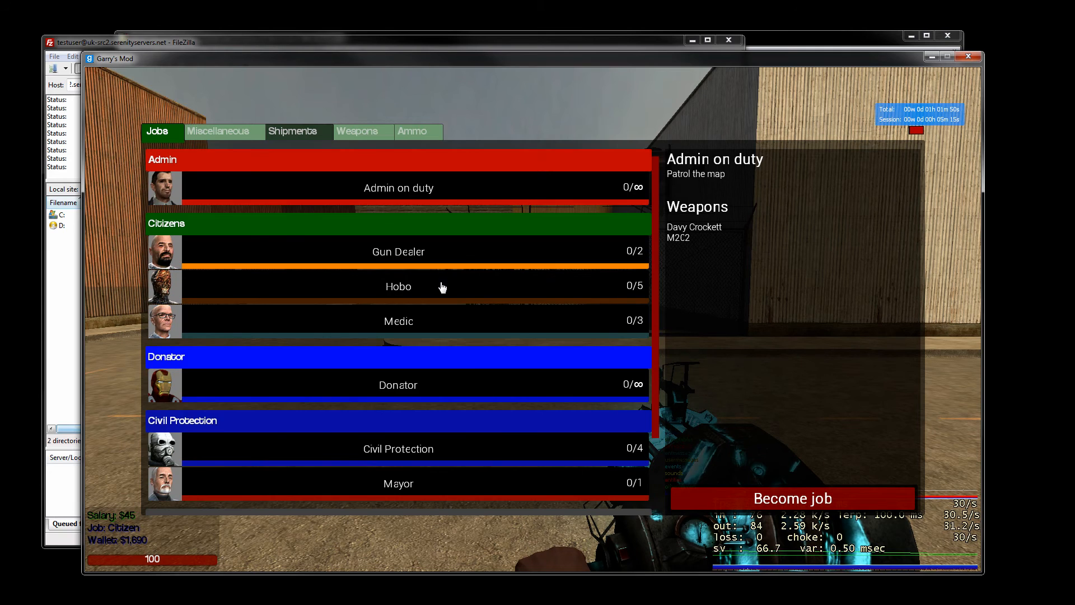
pyautogui.moveTo(724, 478)
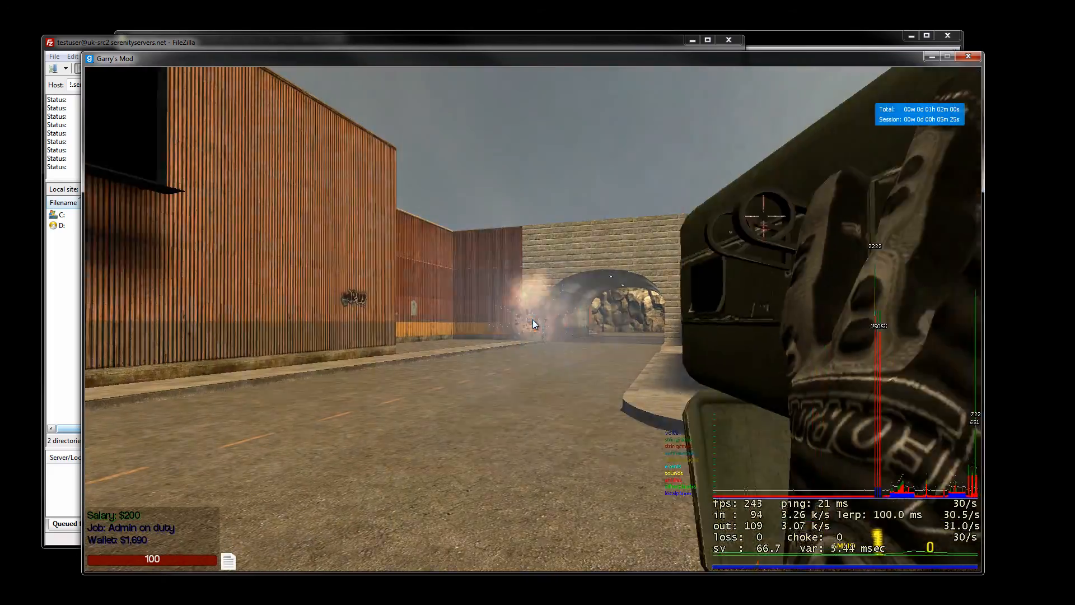
# Reopen the F4 menu and become the Donator job.
pyautogui.press('F4')
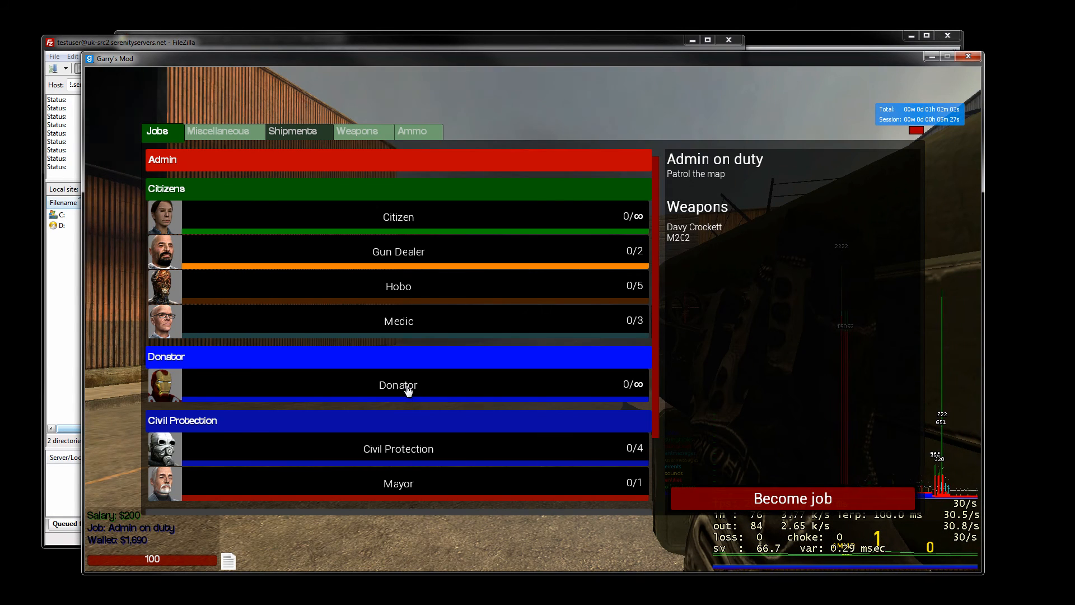
pyautogui.click(398, 384)
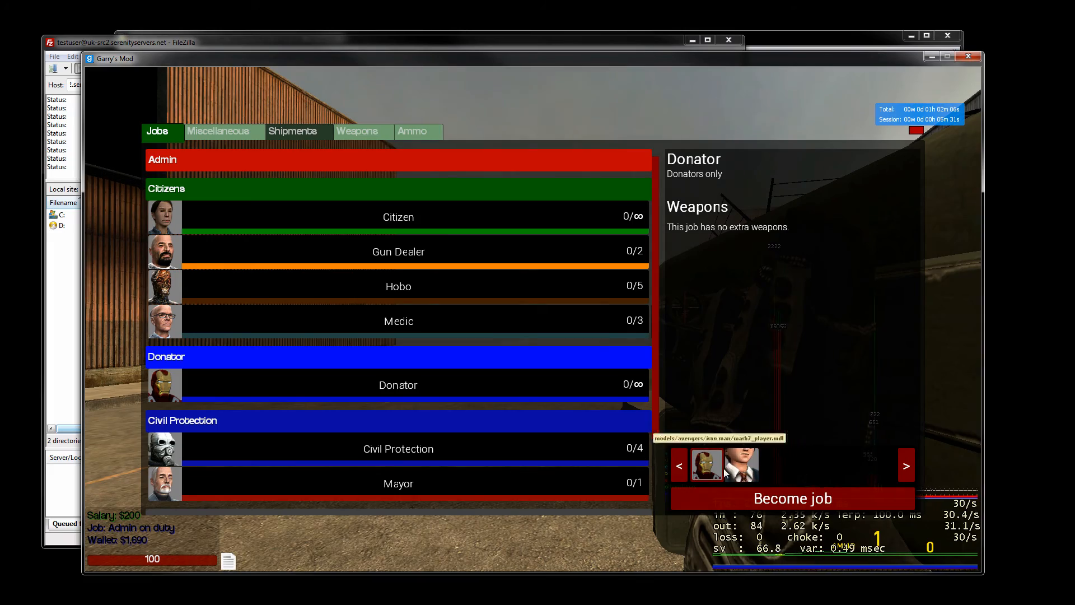
pyautogui.click(792, 497)
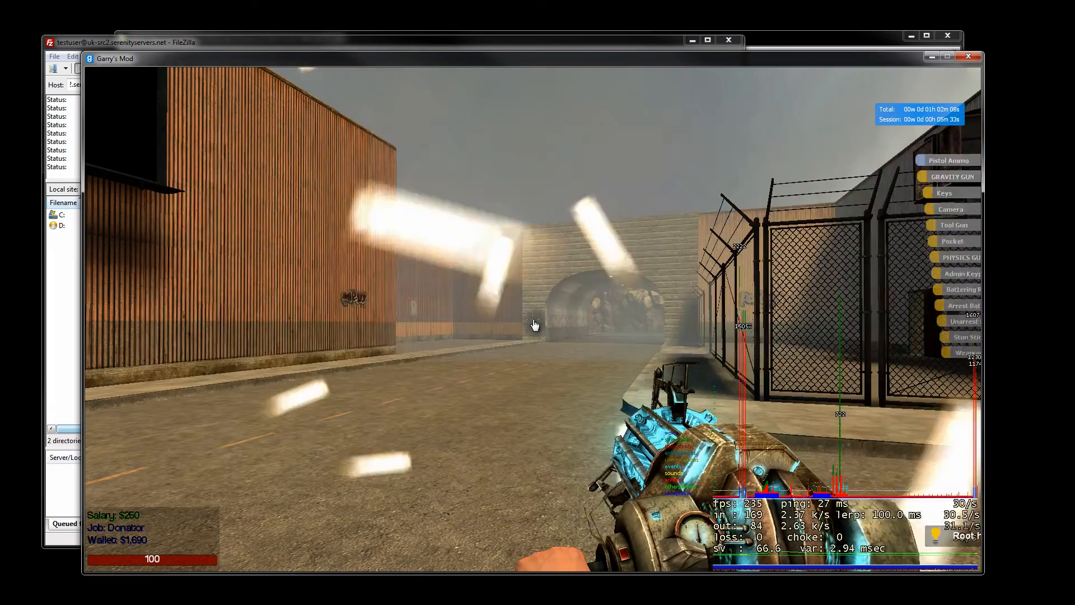
# Bring up the spawn menu and expand the Donator job category.
pyautogui.press('q')
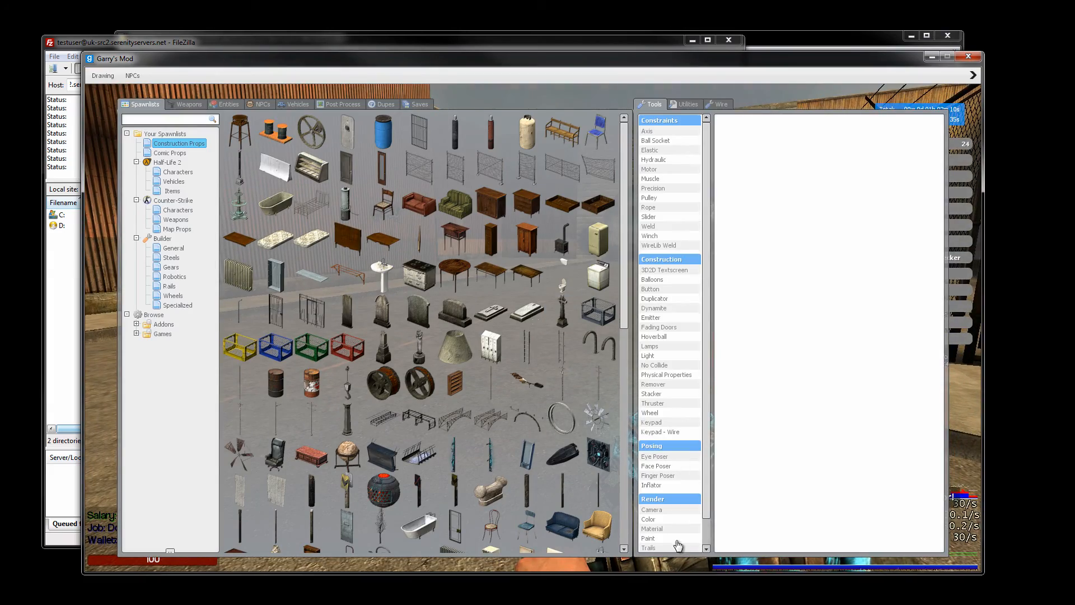
pyautogui.click(651, 509)
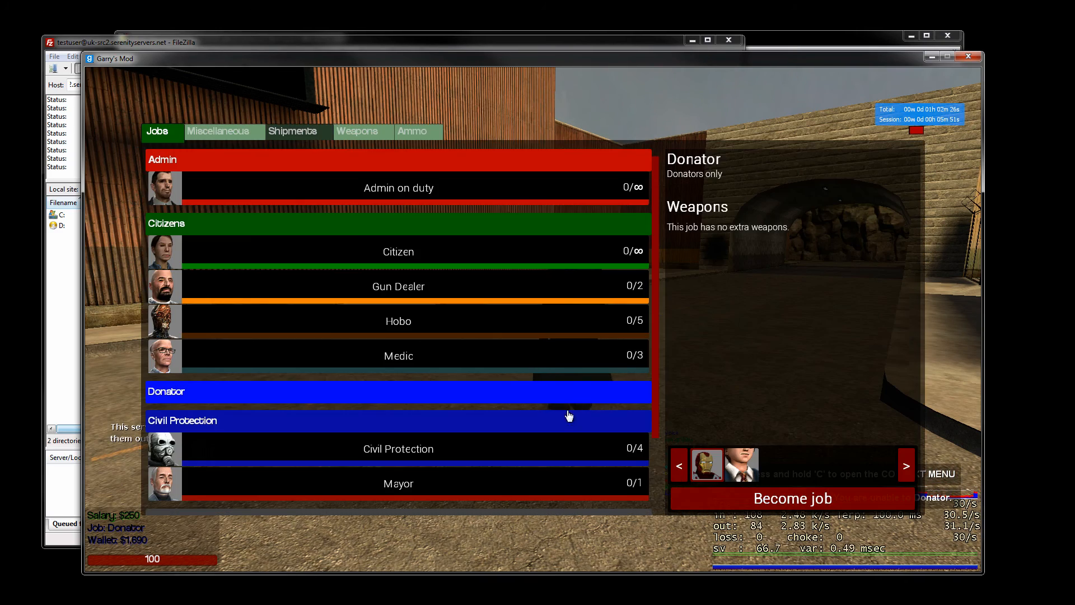
pyautogui.click(398, 187)
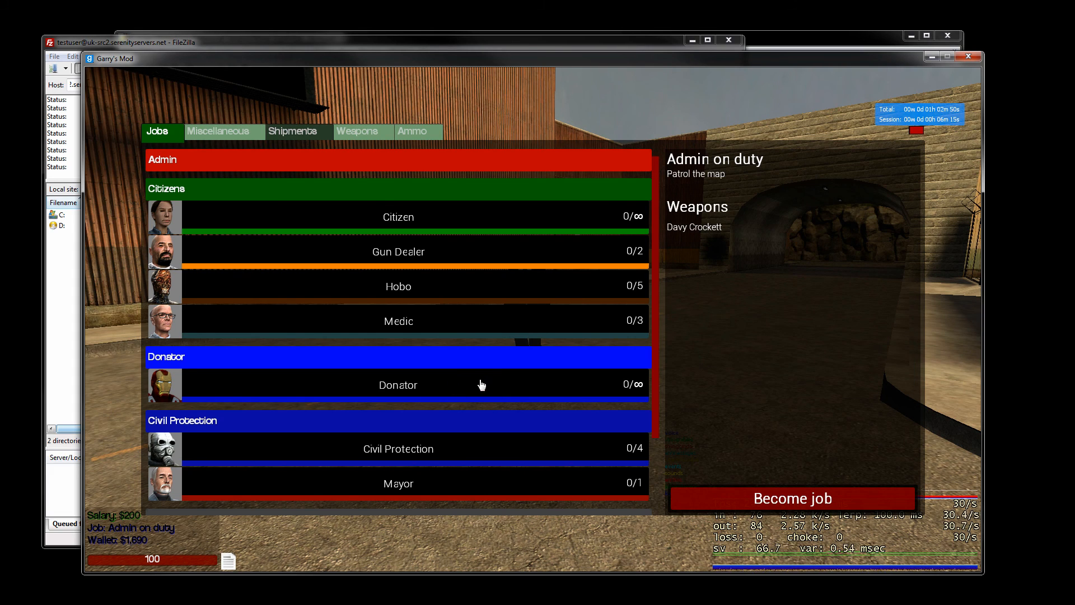
pyautogui.moveTo(415, 400)
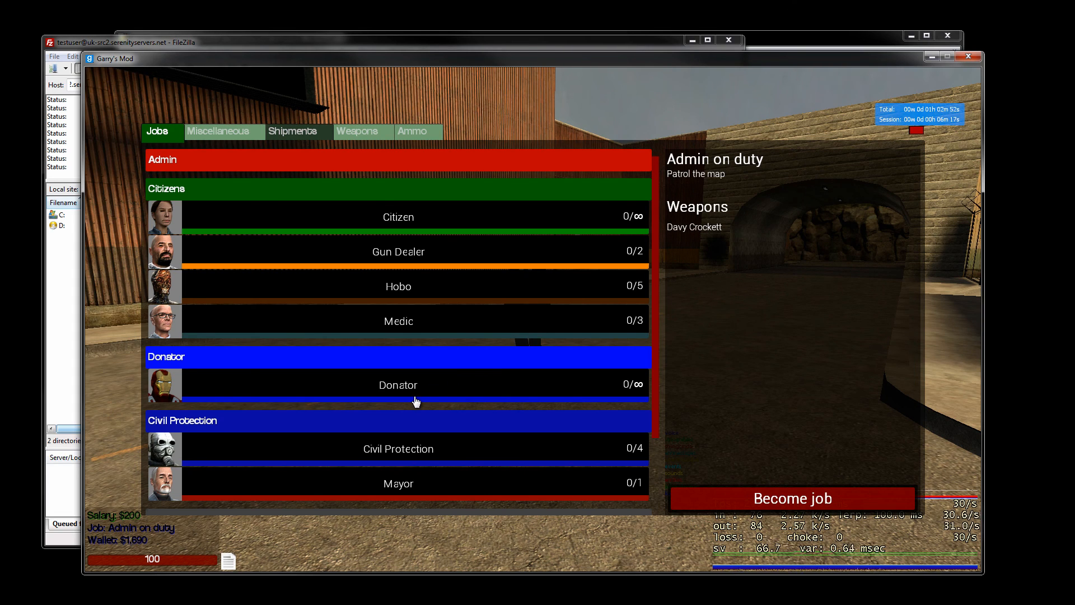
pyautogui.moveTo(895, 153)
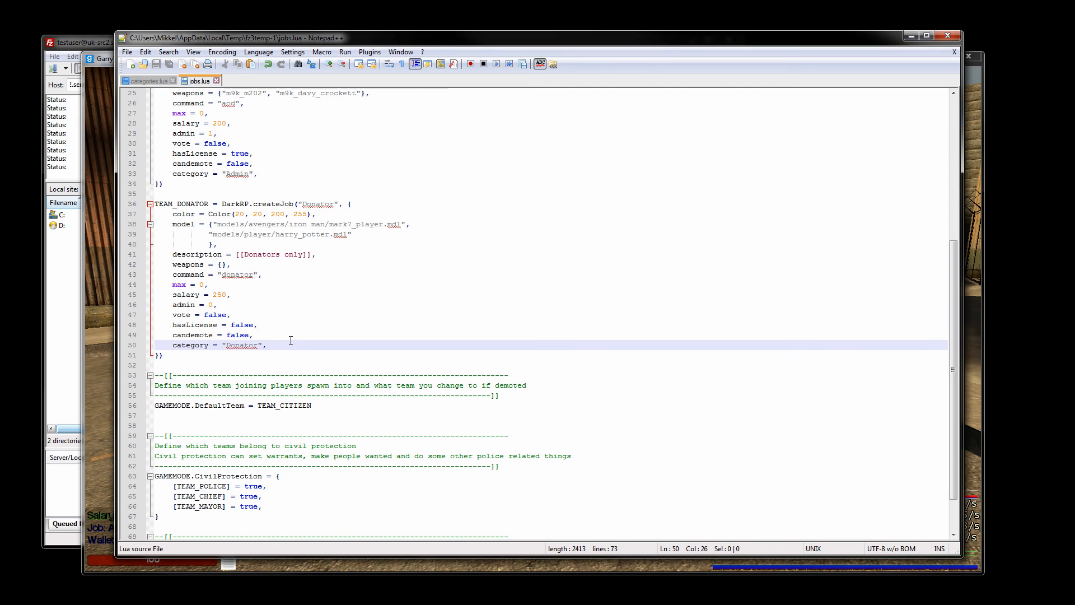
pyautogui.moveTo(288, 336)
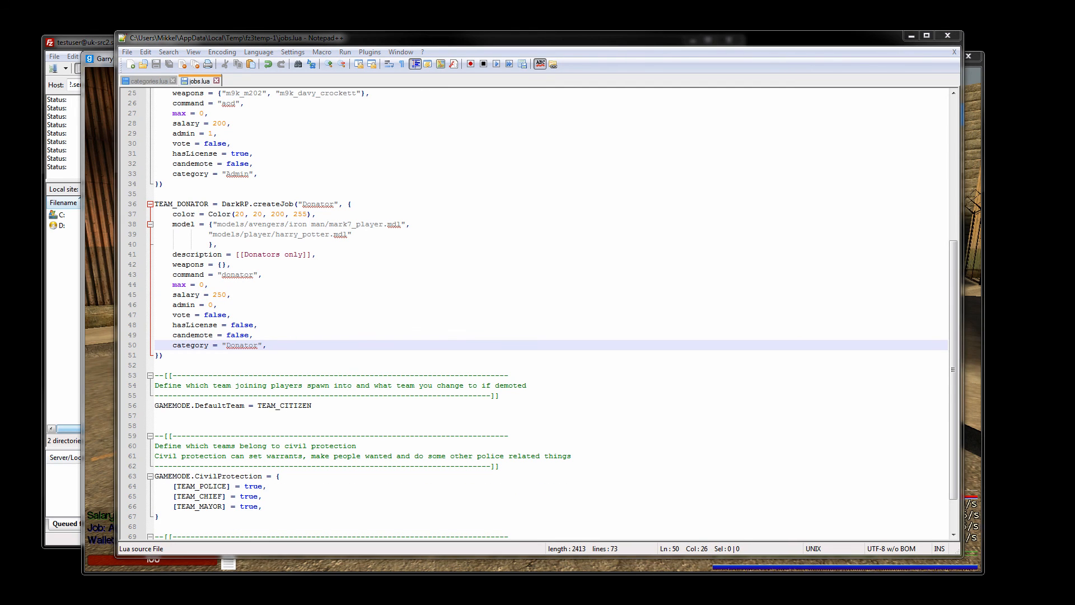
# Re-indent the customCheck and CustomCheckFailMsg lines below the Donator category line.
pyautogui.click(270, 365)
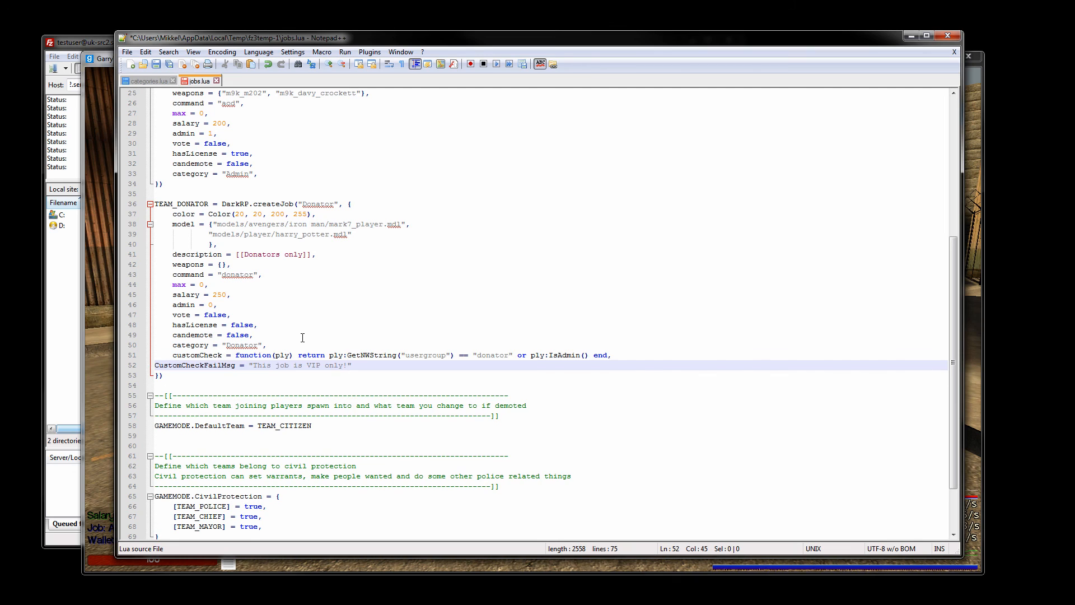
pyautogui.click(156, 365)
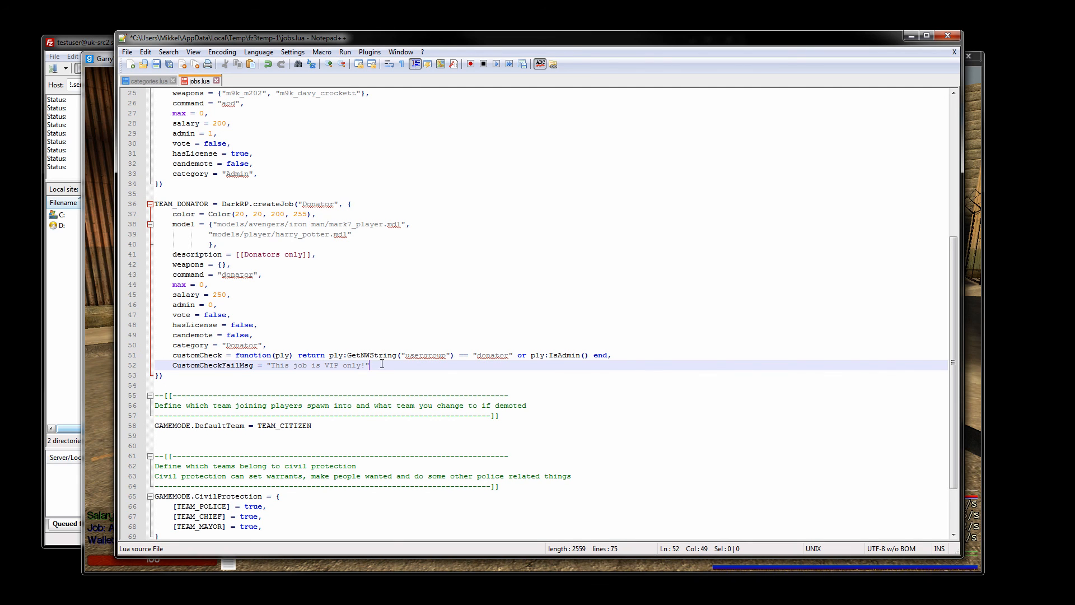
pyautogui.click(286, 344)
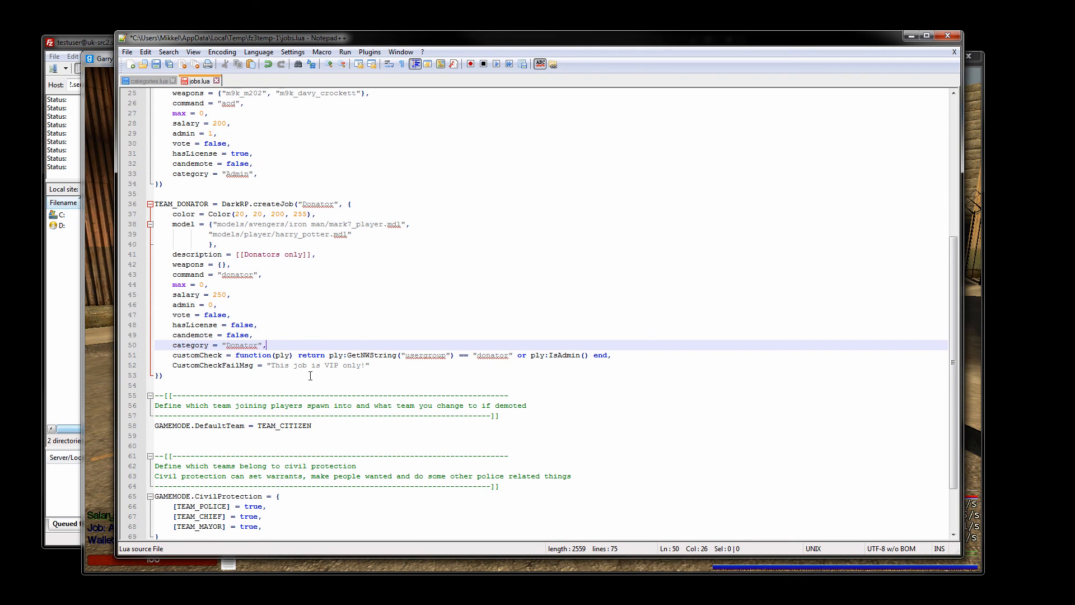
pyautogui.click(370, 365)
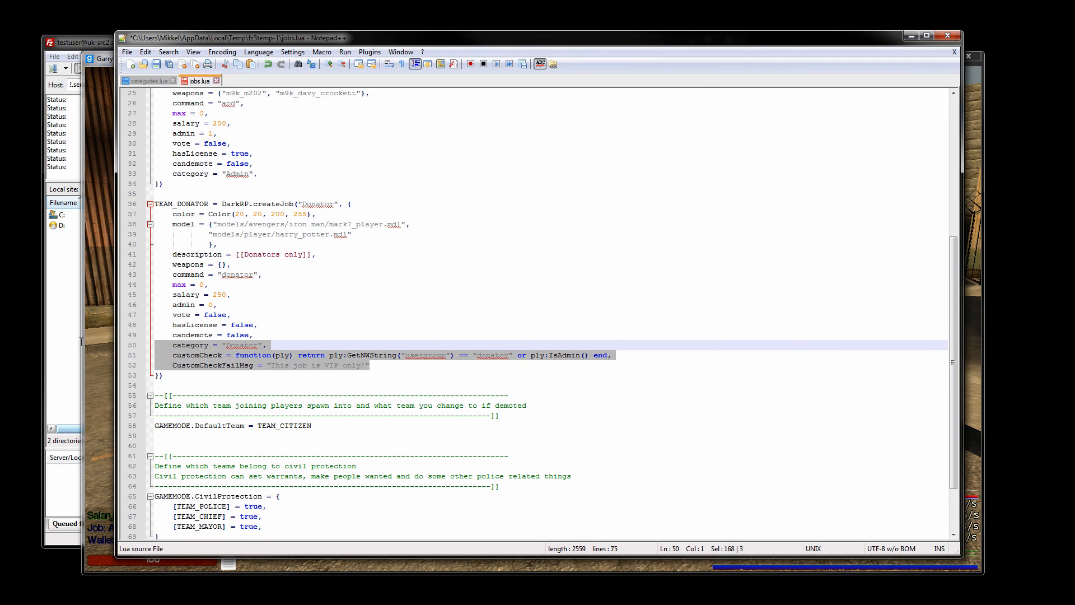
pyautogui.click(403, 360)
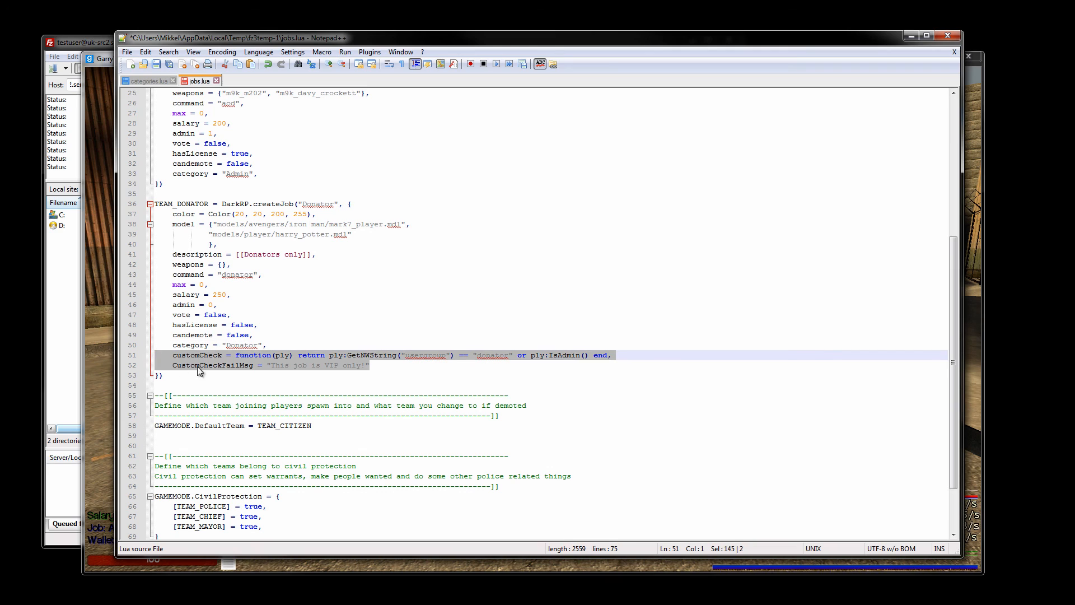
pyautogui.click(382, 345)
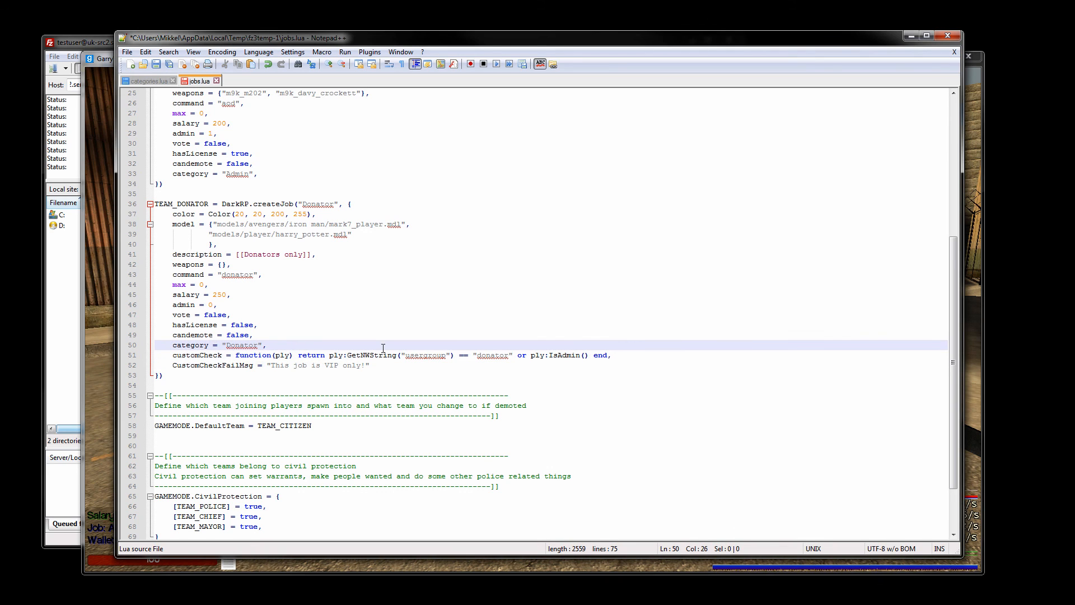